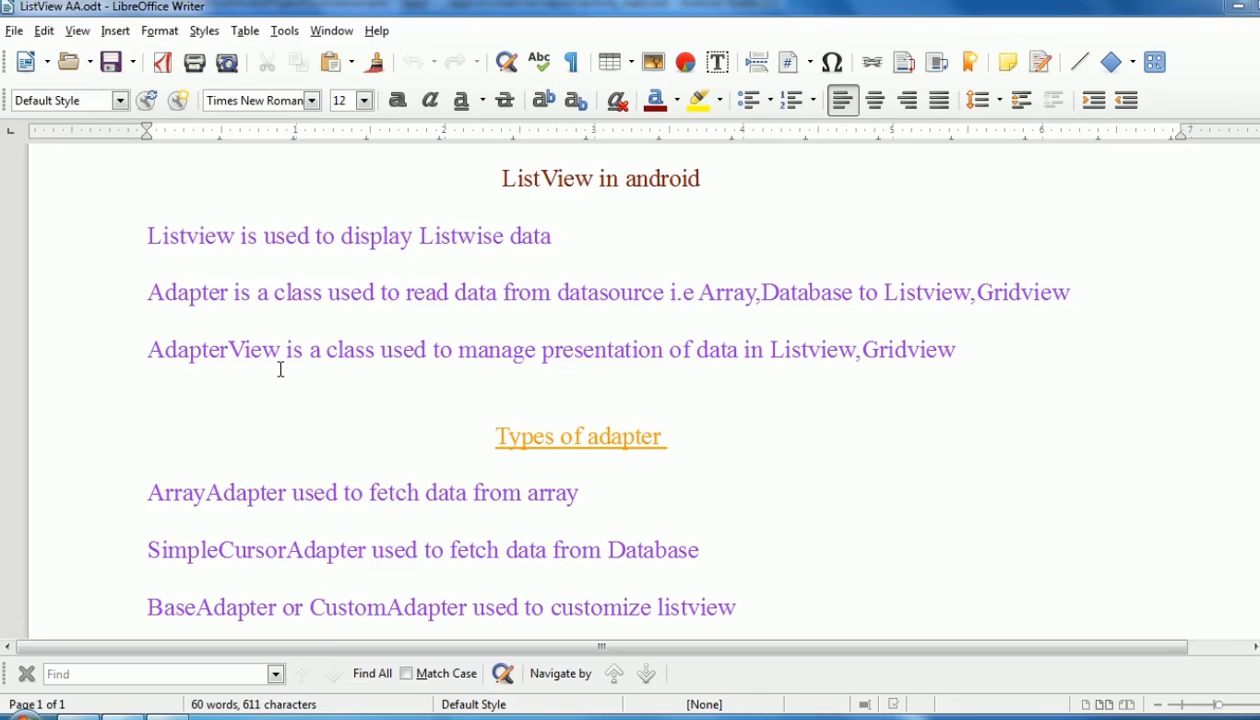
{"action": "mouse_move", "coordinate": [72, 192]}
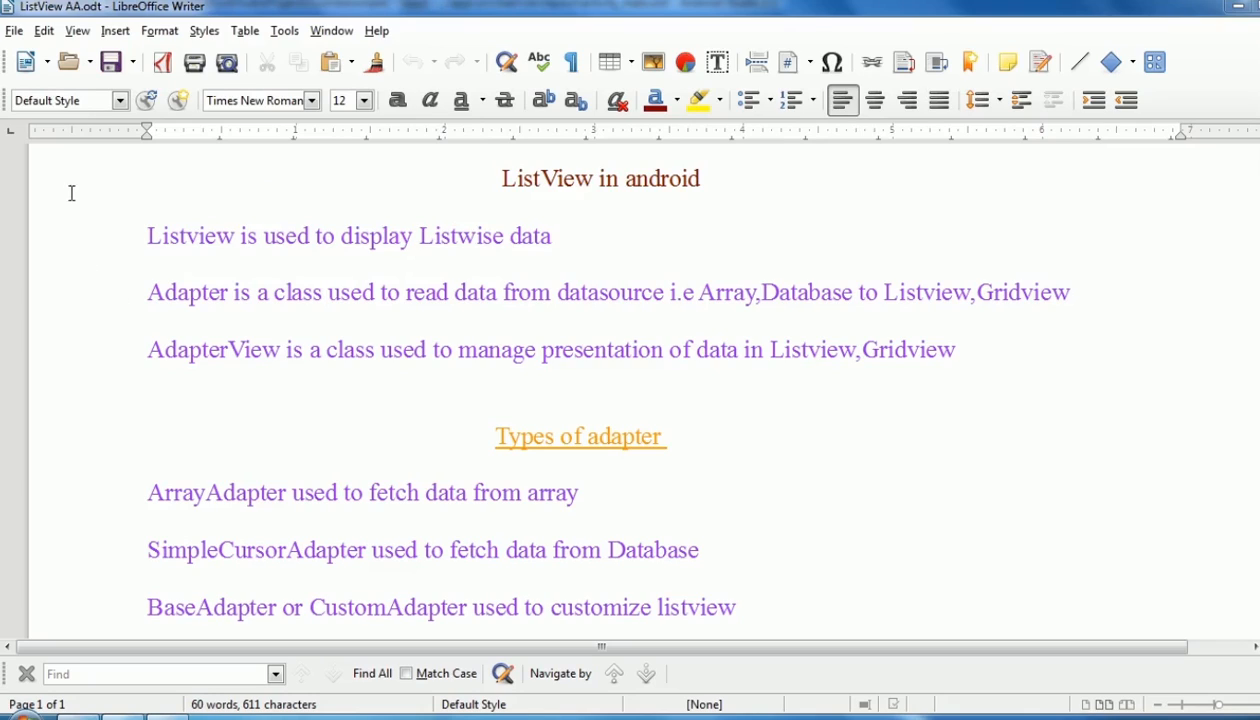
{"action": "mouse_move", "coordinate": [80, 220]}
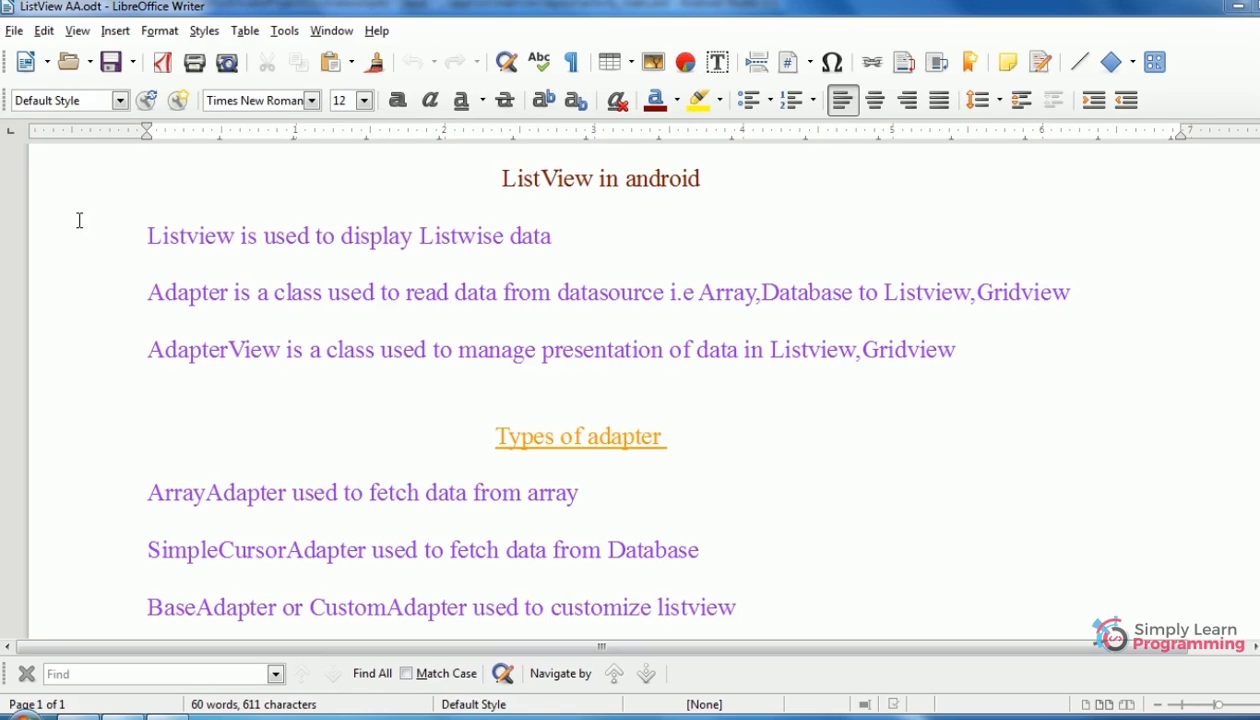
{"action": "mouse_move", "coordinate": [96, 596]}
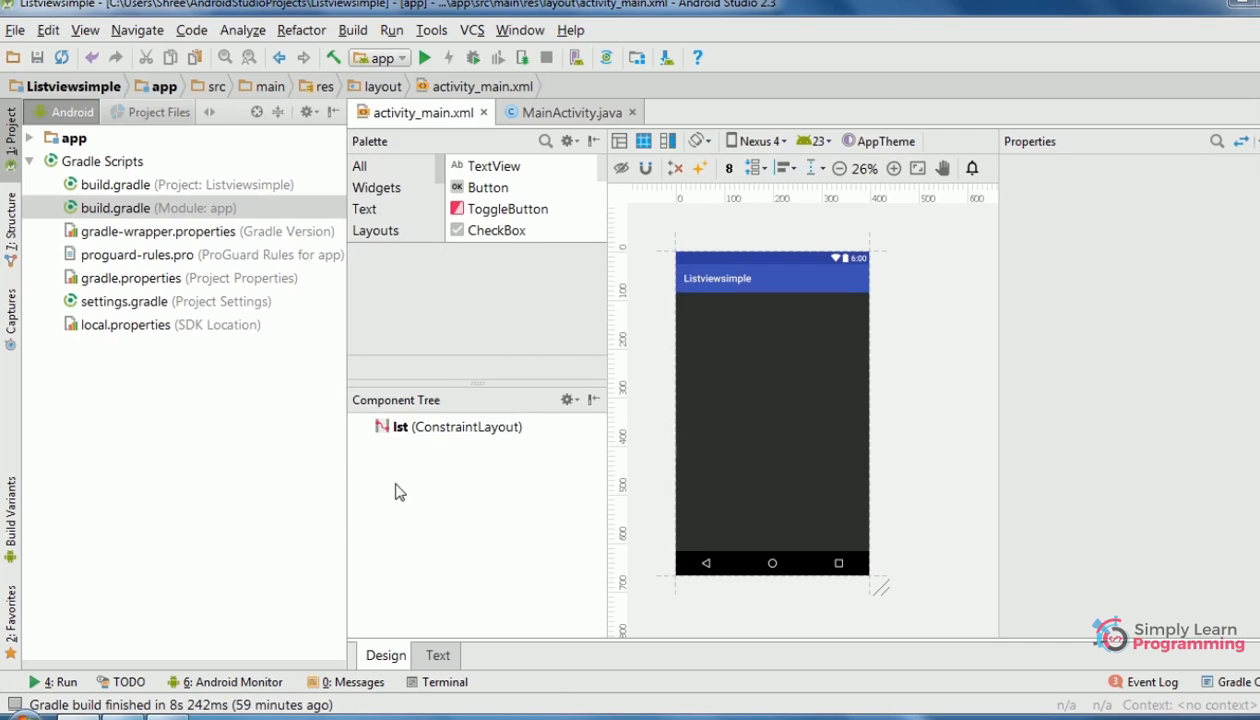
- Place a ListView from the Palette onto the empty activity layout
{"action": "scroll", "scroll_direction": "down", "scroll_amount": 3}
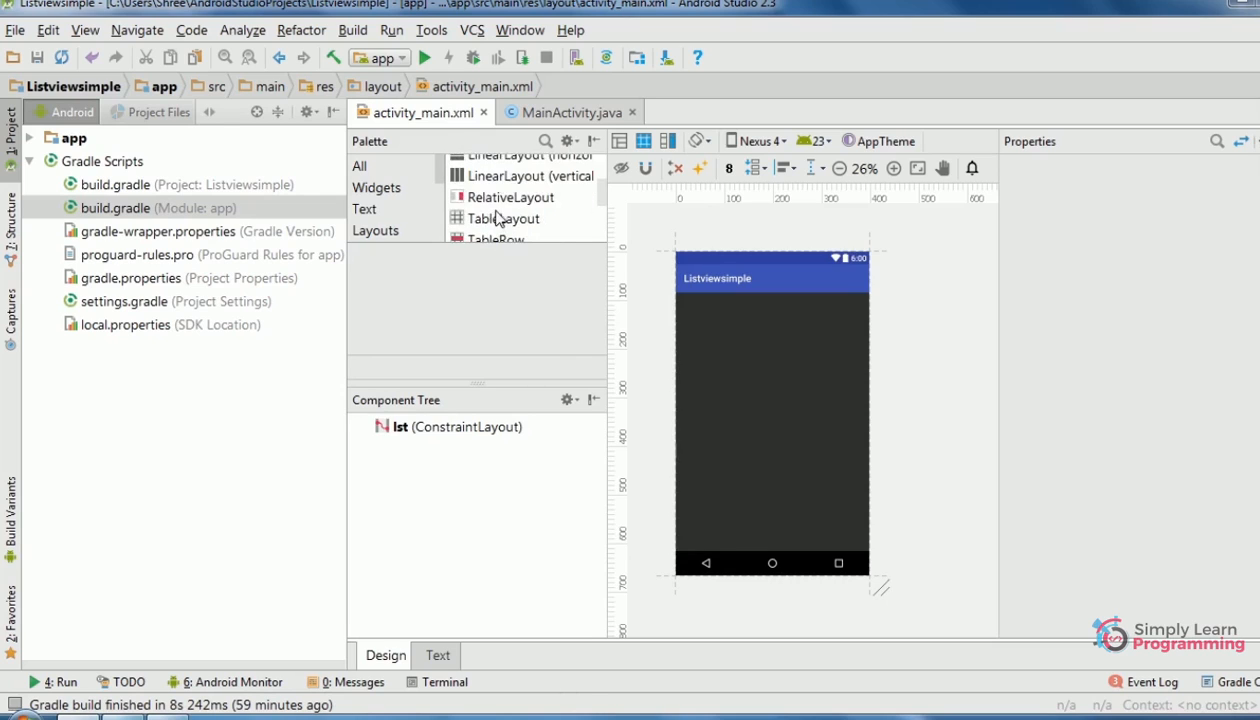
{"action": "scroll", "scroll_direction": "down", "scroll_amount": 3}
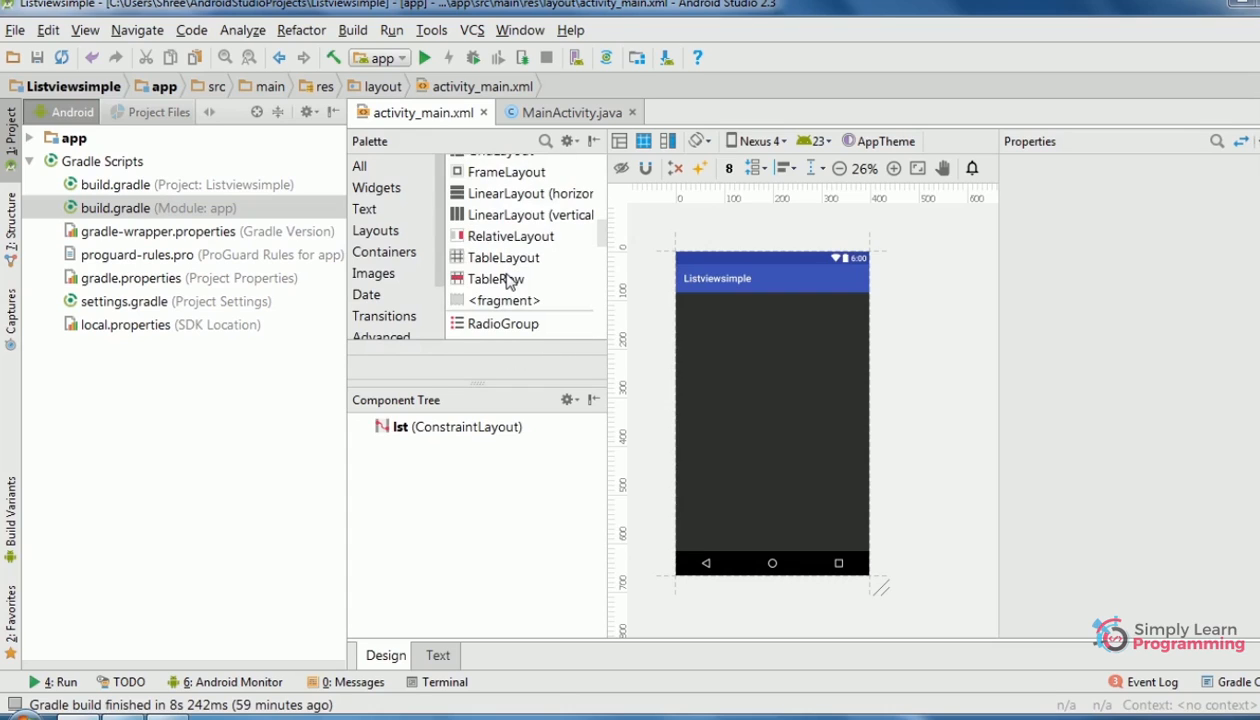
{"action": "scroll", "scroll_direction": "down", "scroll_amount": 3}
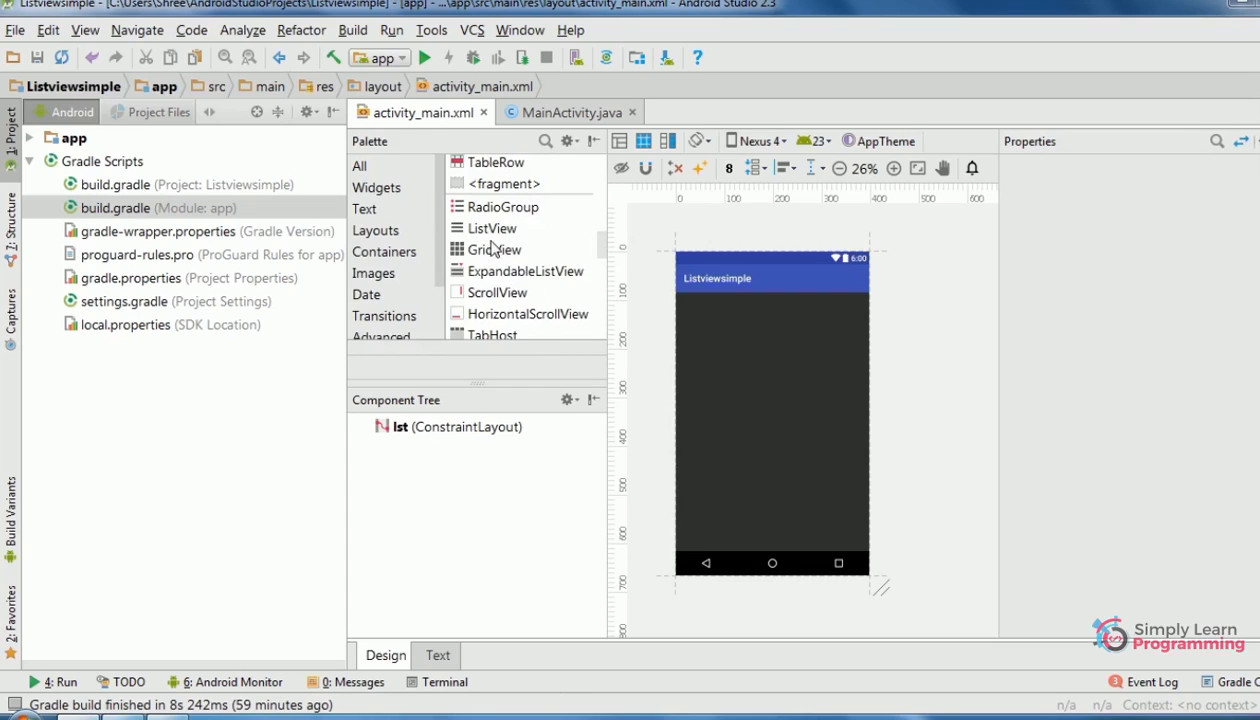
{"action": "left_click_drag", "start_coordinate": [490, 228], "coordinate": [764, 430]}
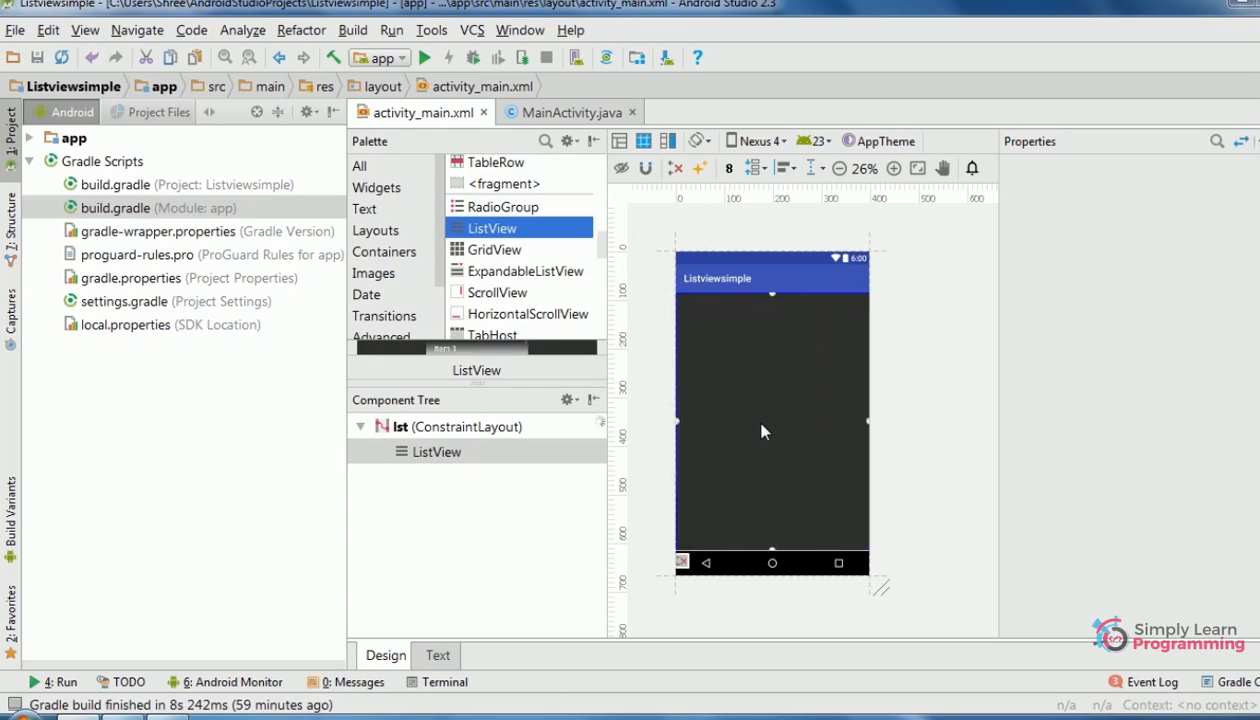
- Give the new ListView the id listvw in its properties
{"action": "left_click", "coordinate": [772, 420]}
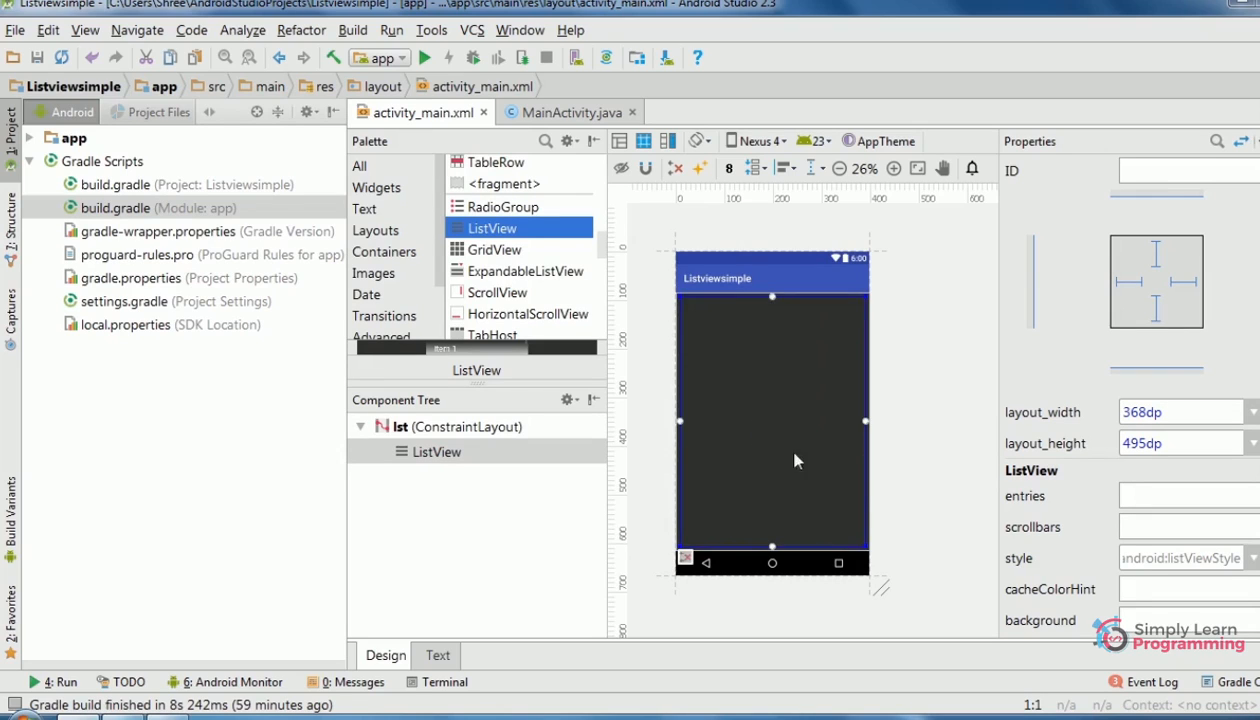
{"action": "left_click", "coordinate": [1184, 170]}
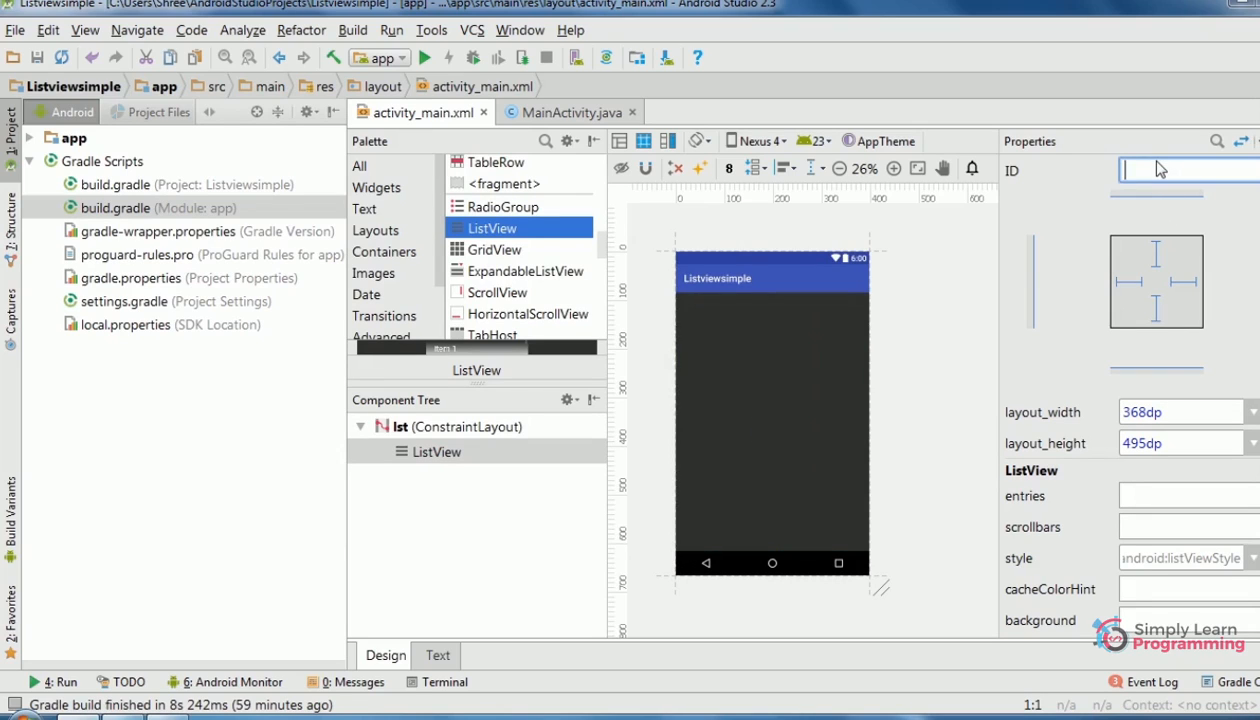
{"action": "type", "text": "listvw"}
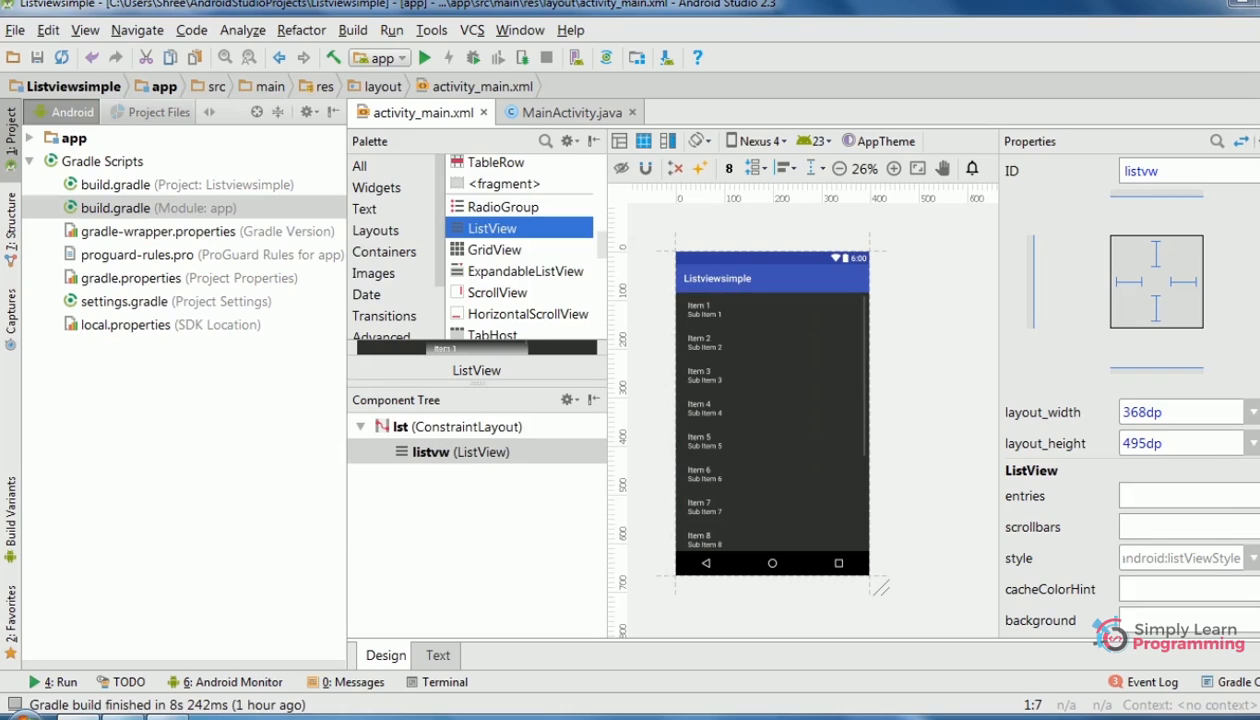
- Set the ListView background to a bright holo blue colour resource
{"action": "scroll", "scroll_direction": "down", "scroll_amount": 3}
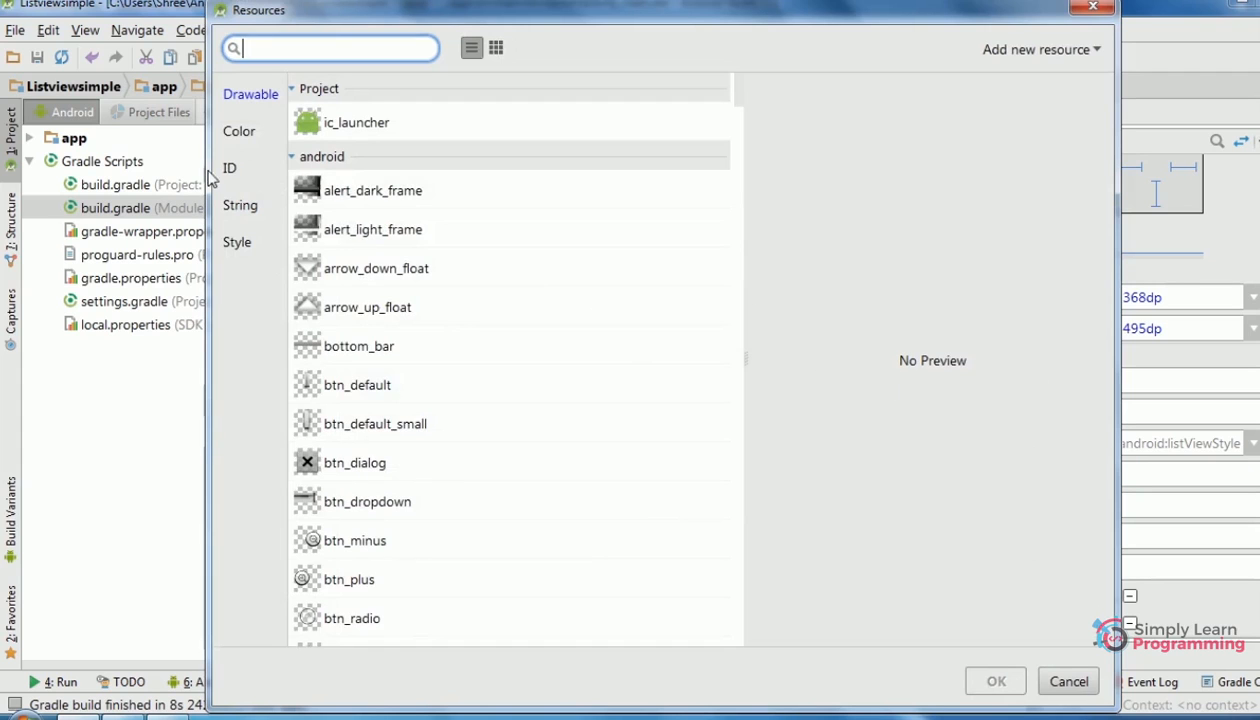
{"action": "left_click", "coordinate": [238, 132]}
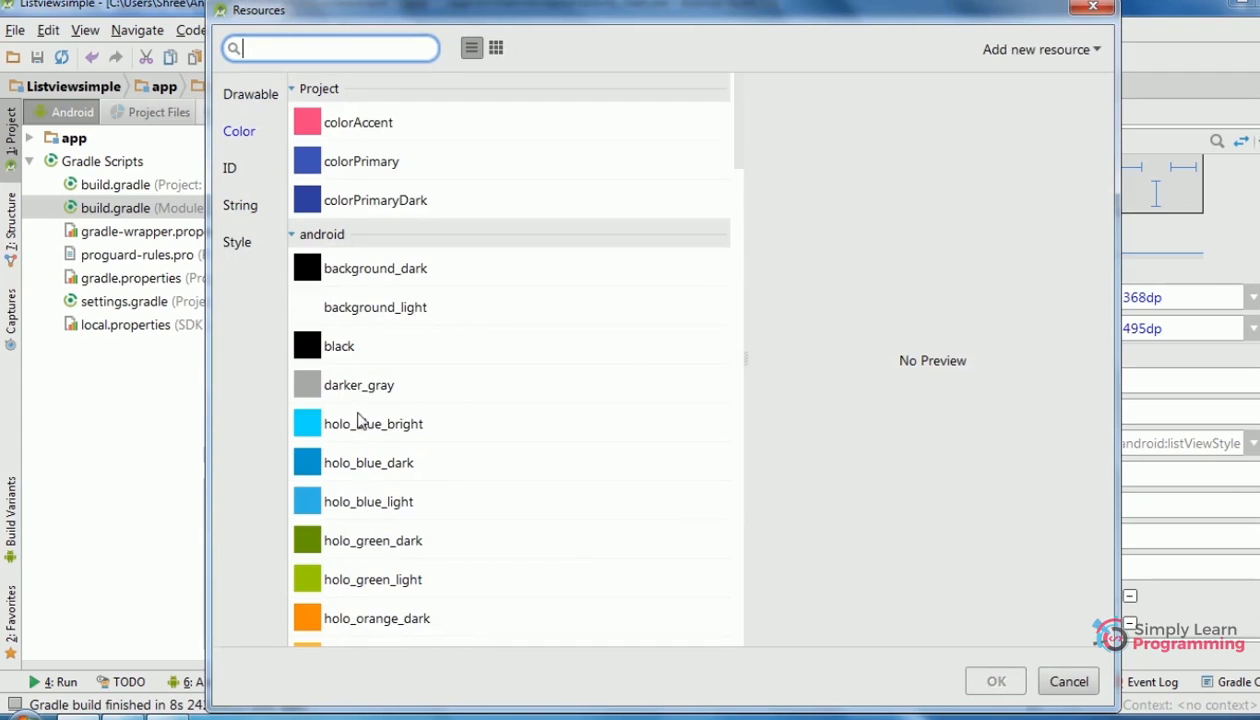
{"action": "left_click", "coordinate": [1068, 680]}
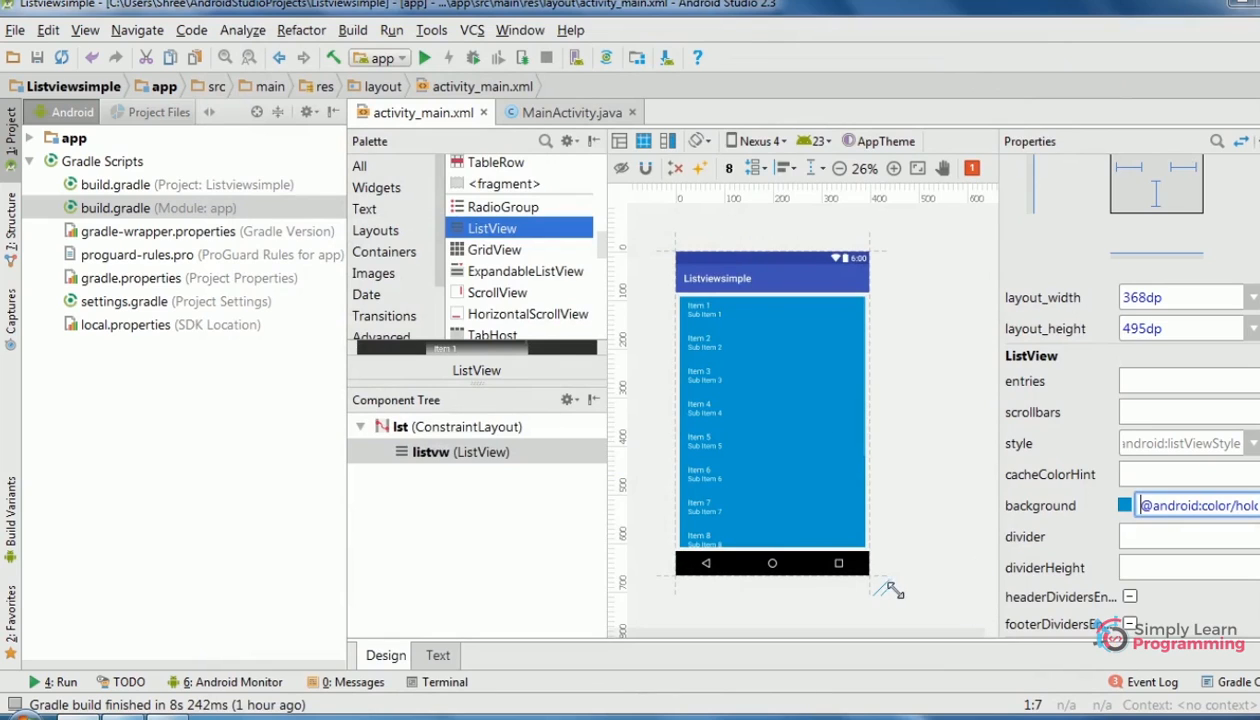
{"action": "left_click", "coordinate": [564, 112]}
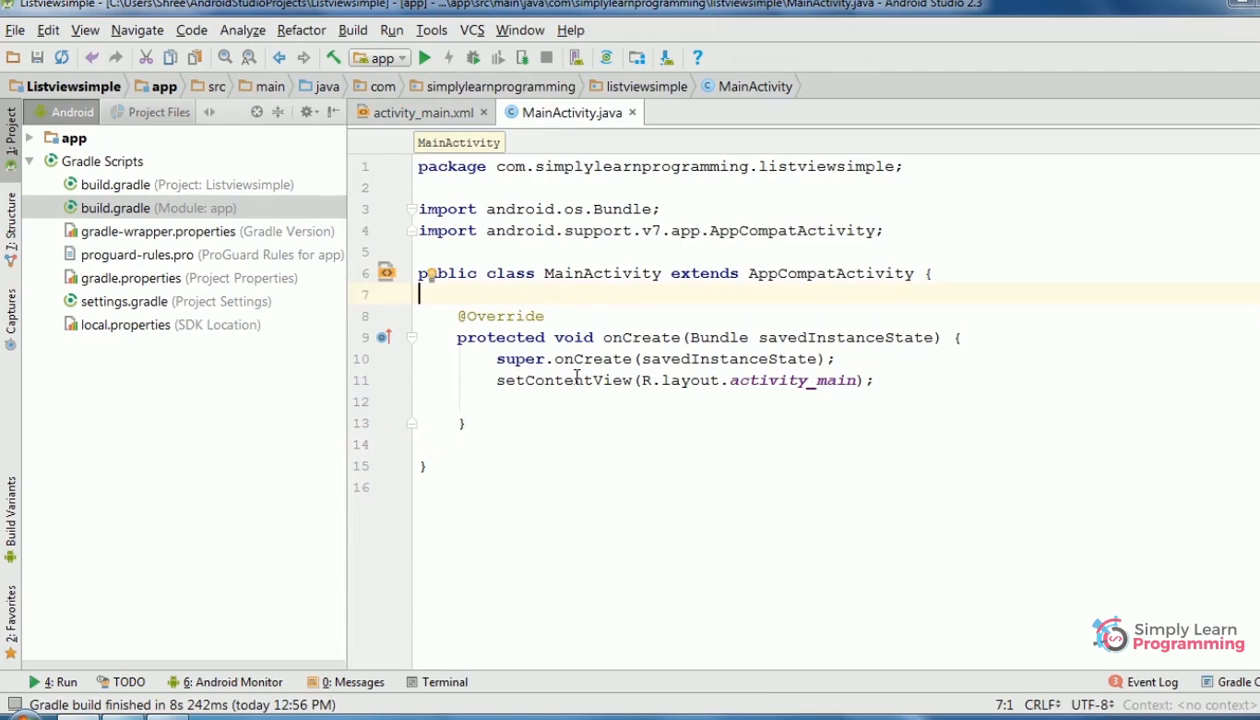
- Declare a ListView field named lst in MainActivity
{"action": "type", "text": "Lis"}
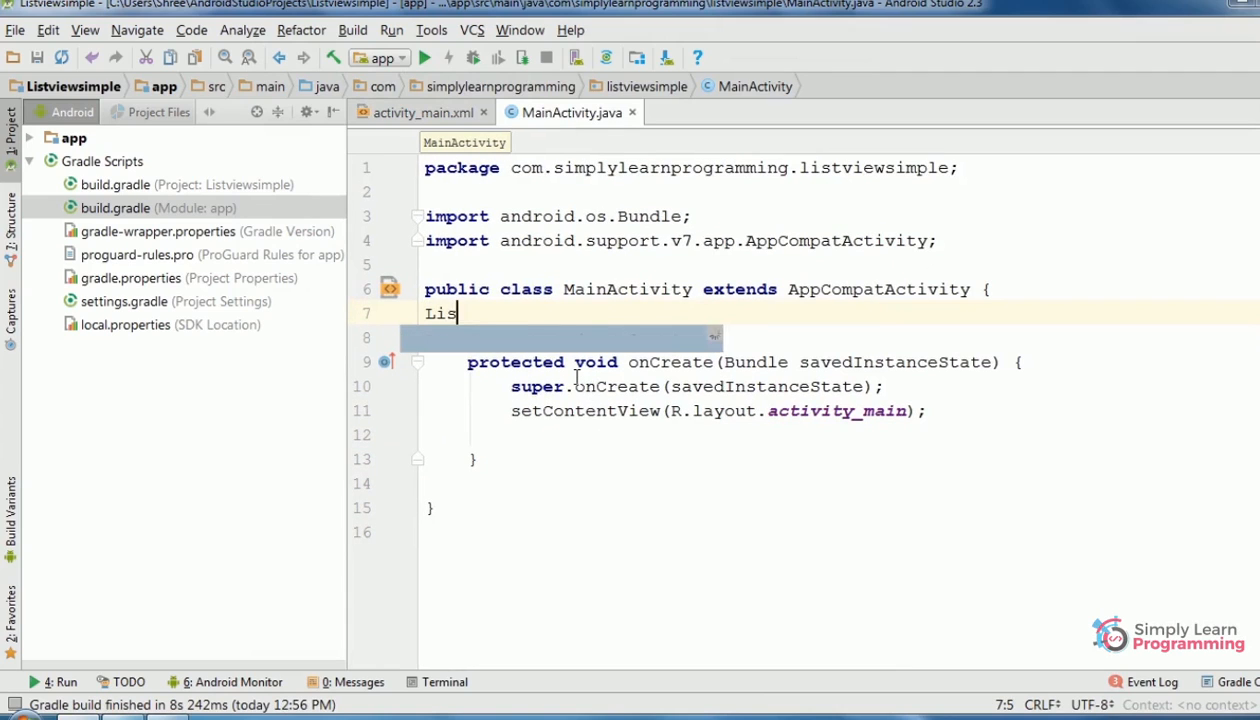
{"action": "type", "text": "tvi"}
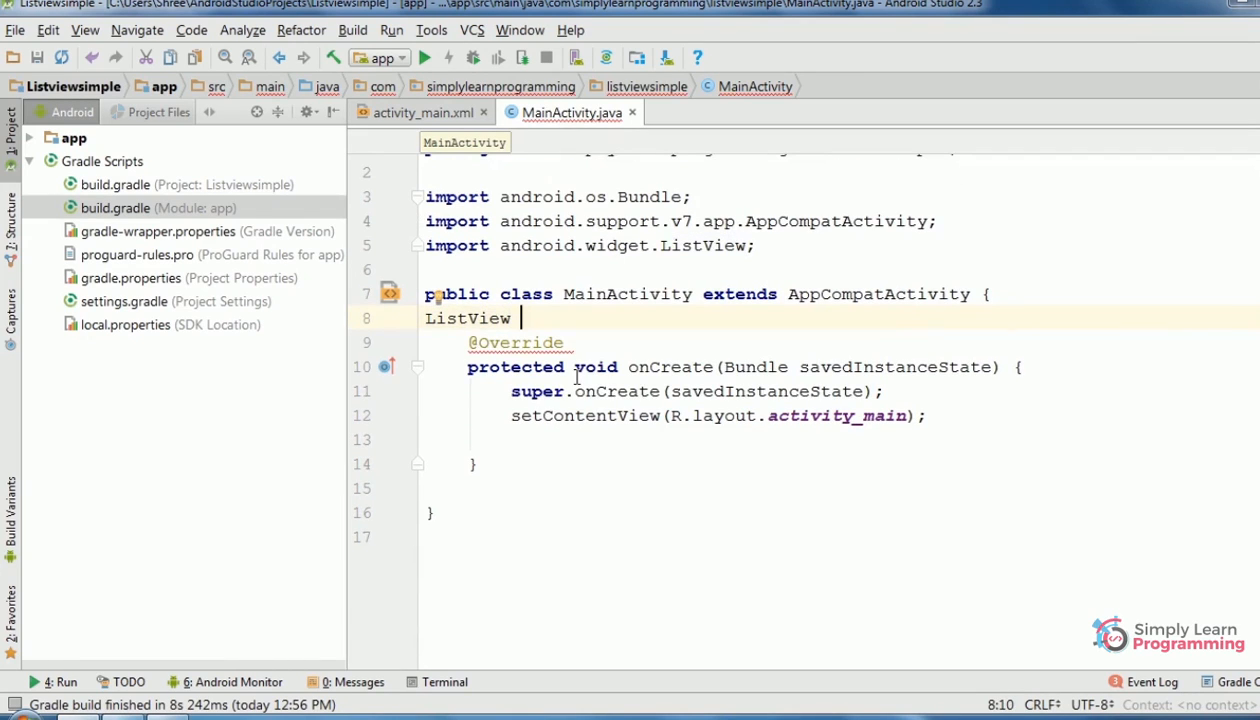
{"action": "type", "text": "lst;"}
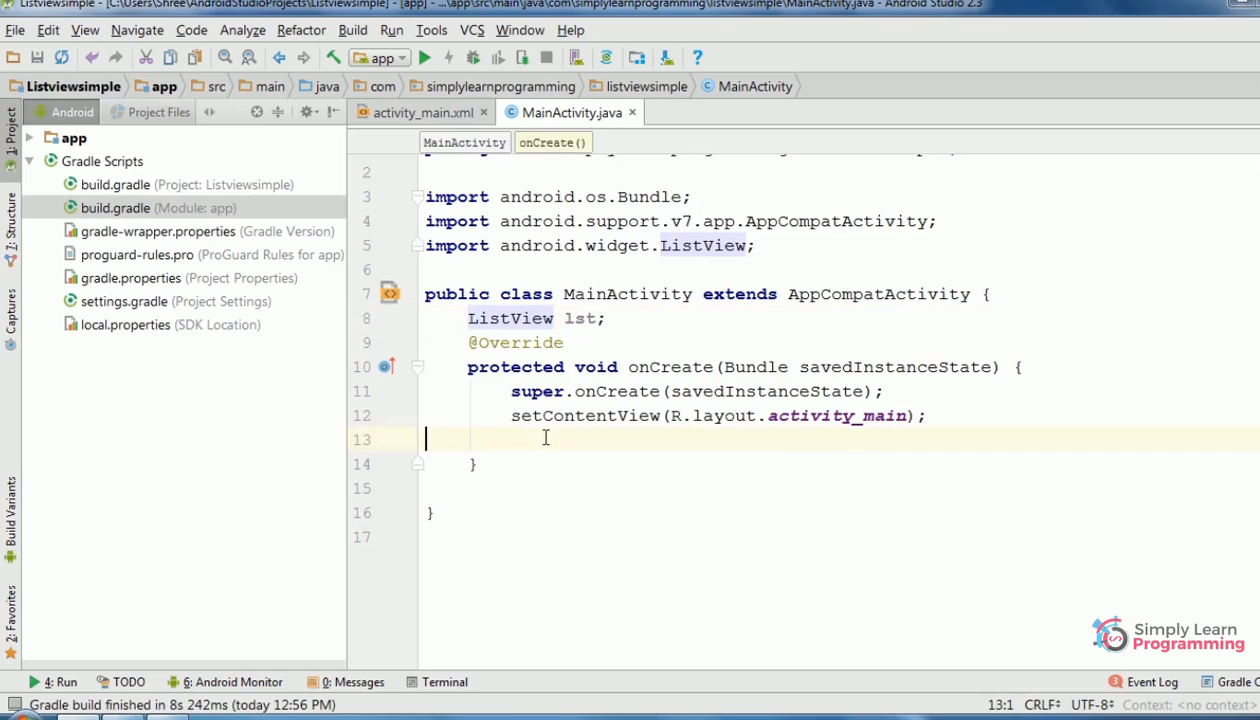
- Assign lst from (ListView) findViewById(R.id.listvw) inside onCreate
{"action": "key", "text": "enter"}
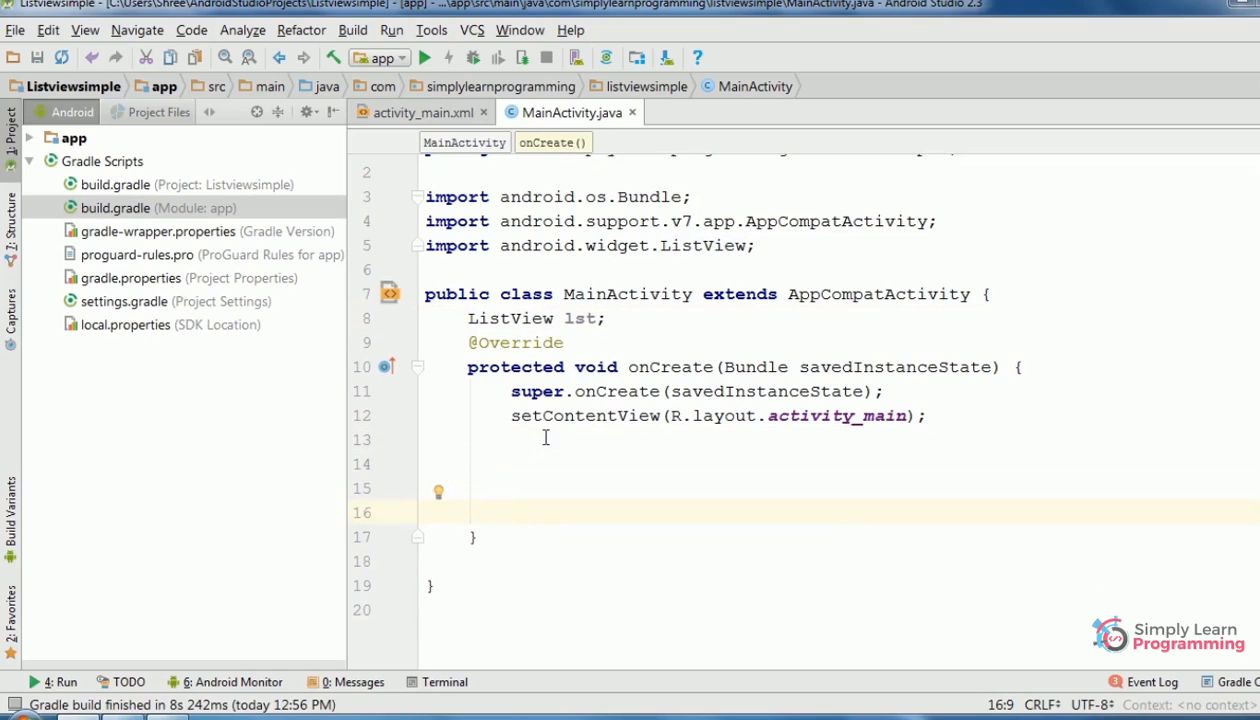
{"action": "type", "text": "l"}
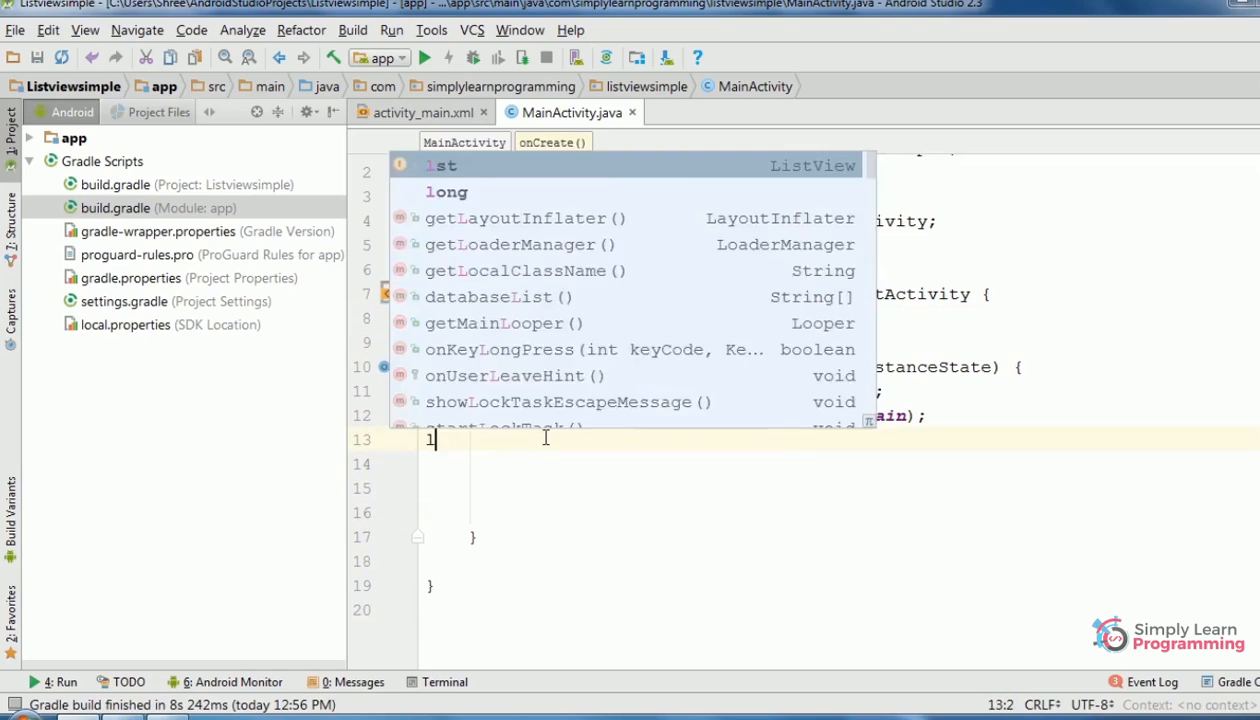
{"action": "type", "text": "st=findViewById("}
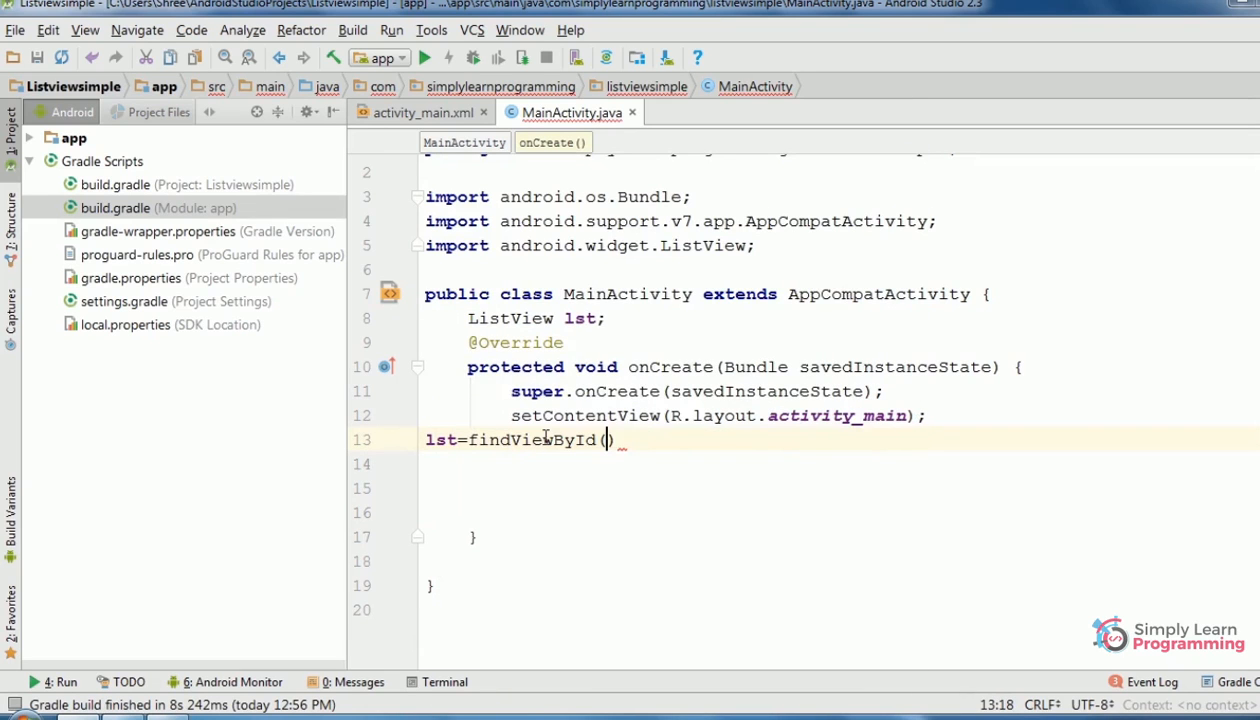
{"action": "type", "text": "R.id"}
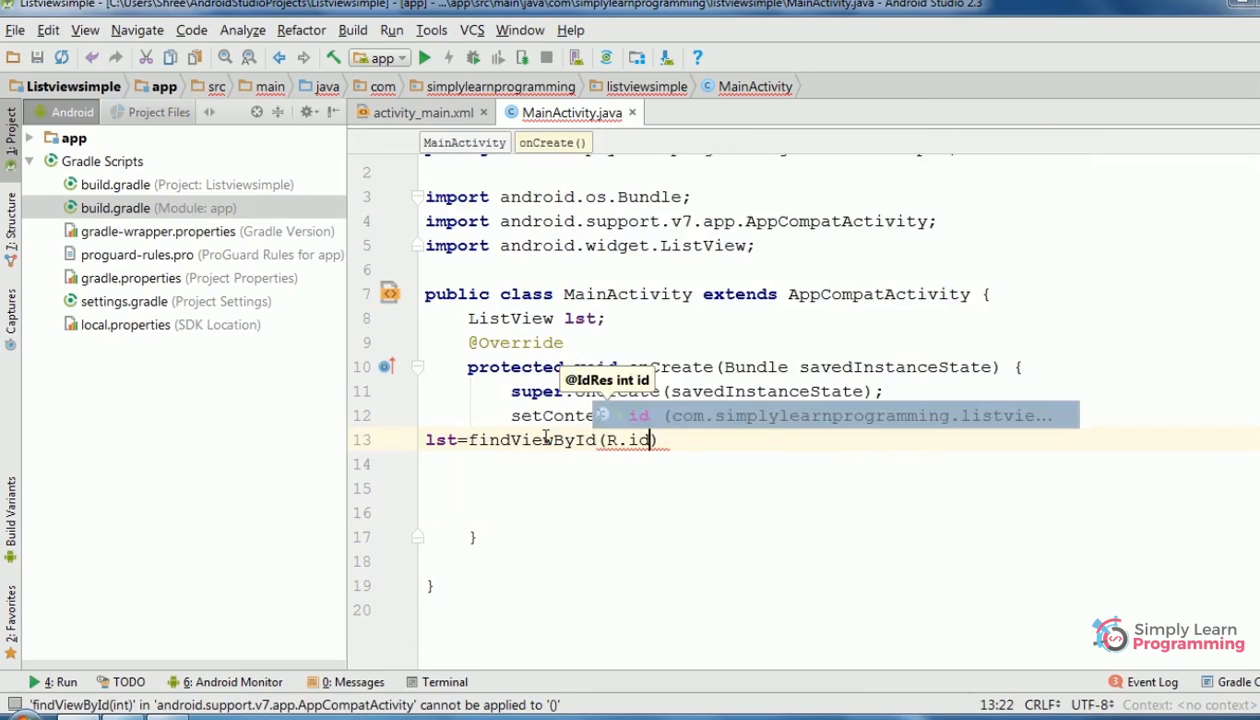
{"action": "type", "text": "listvw"}
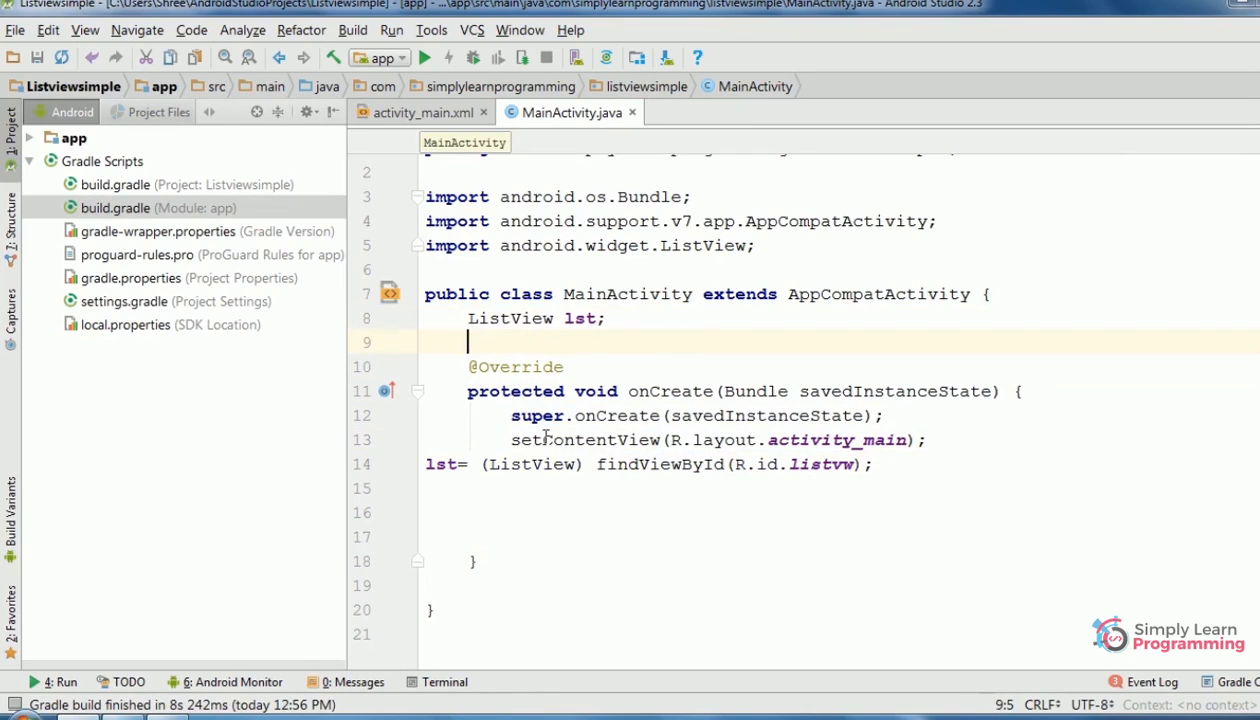
- Declare a String[] months array initializer starting with "Janauary"
{"action": "type", "text": "st"}
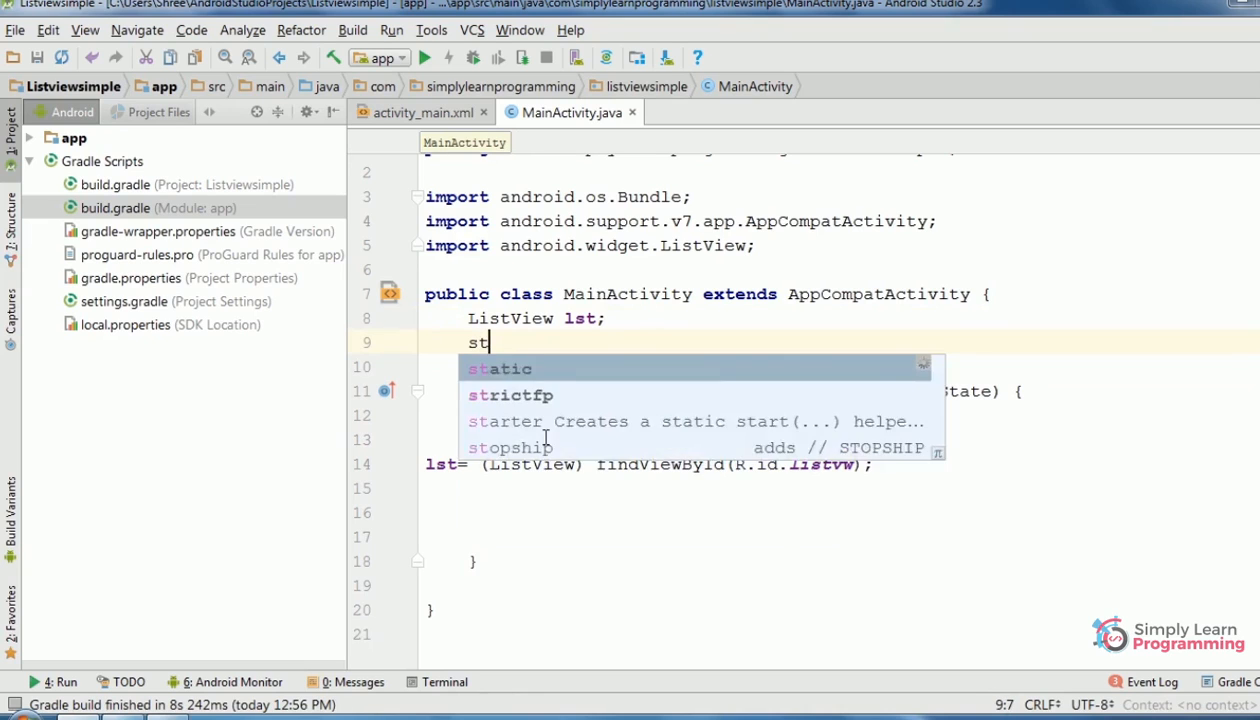
{"action": "type", "text": "r"}
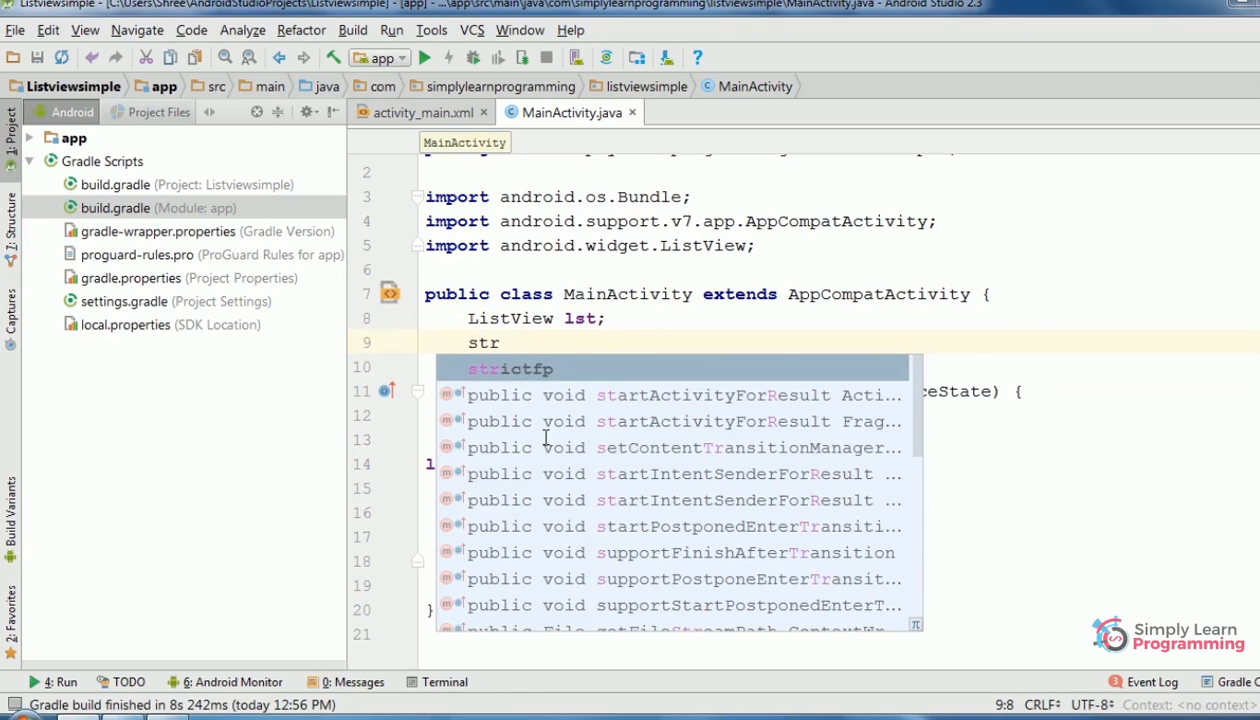
{"action": "type", "text": "ing"}
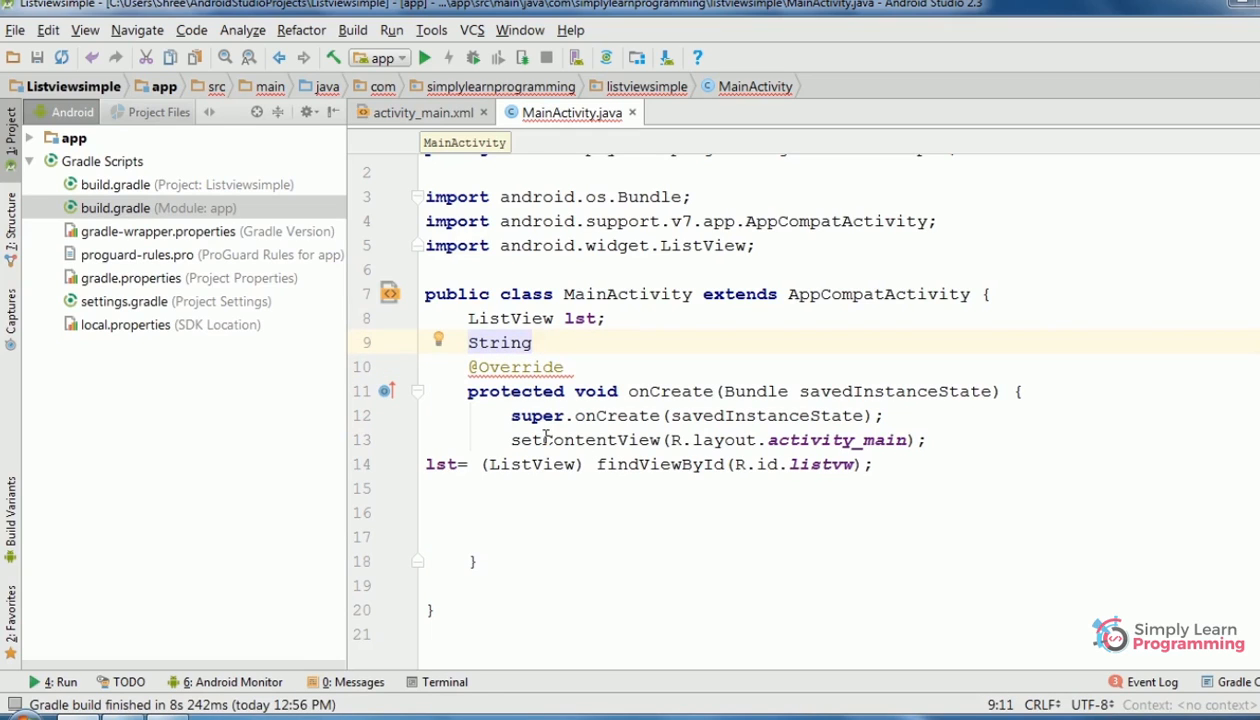
{"action": "type", "text": "[] months="}
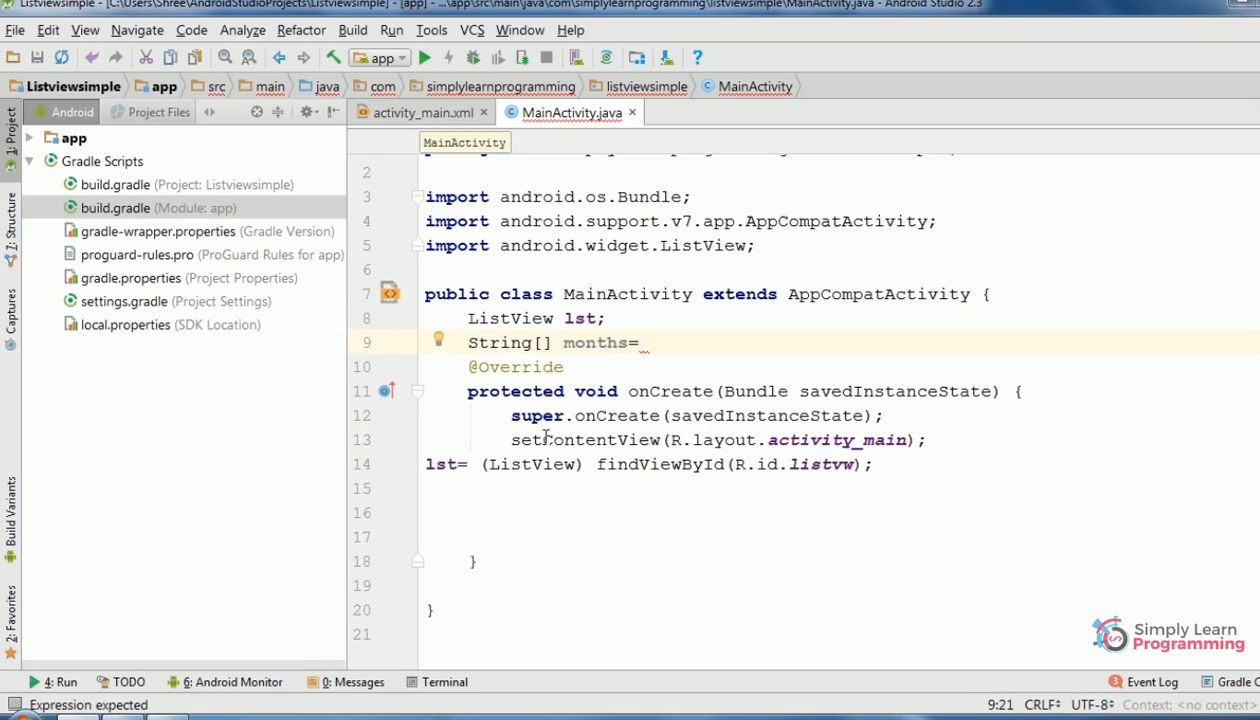
{"action": "type", "text": "{}"}
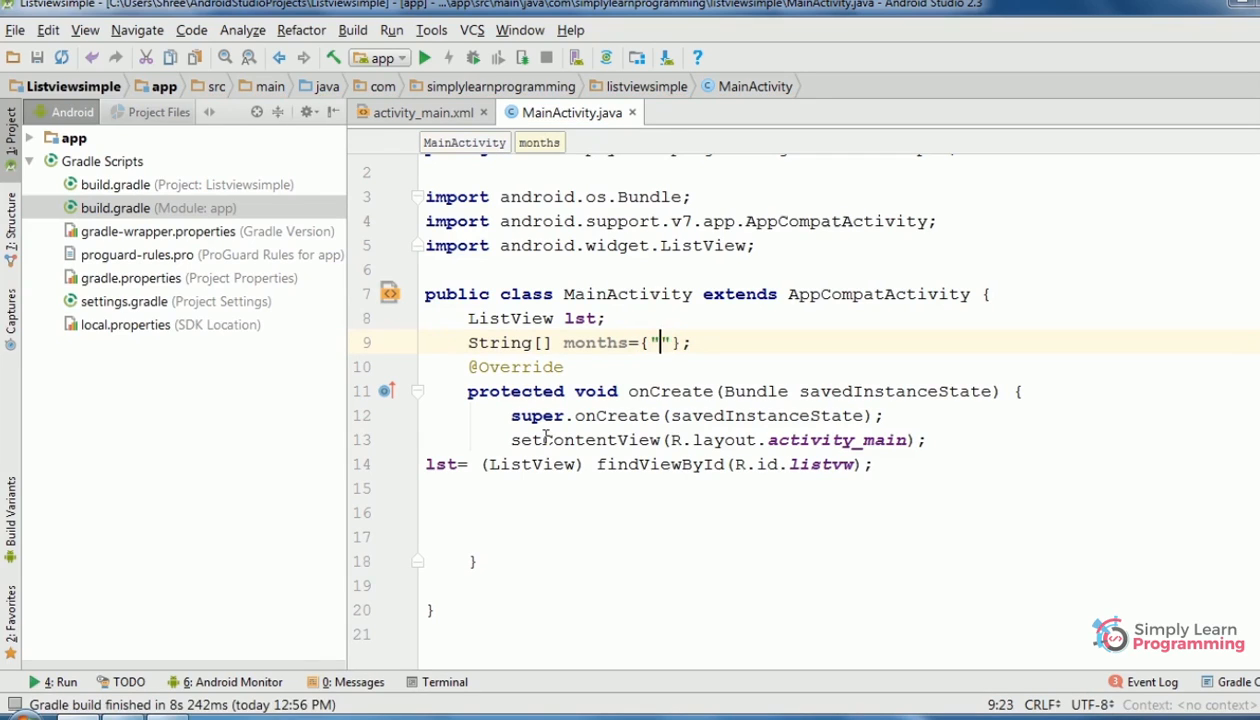
{"action": "type", "text": "Janau"}
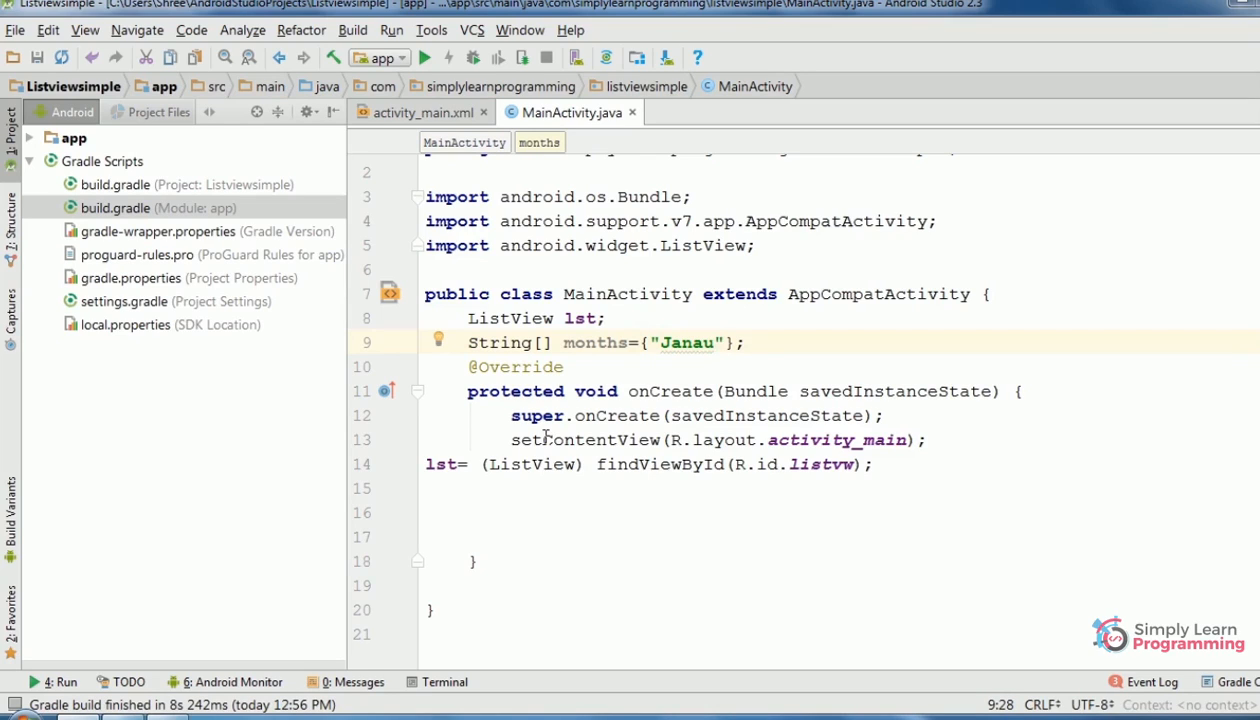
{"action": "type", "text": "r"}
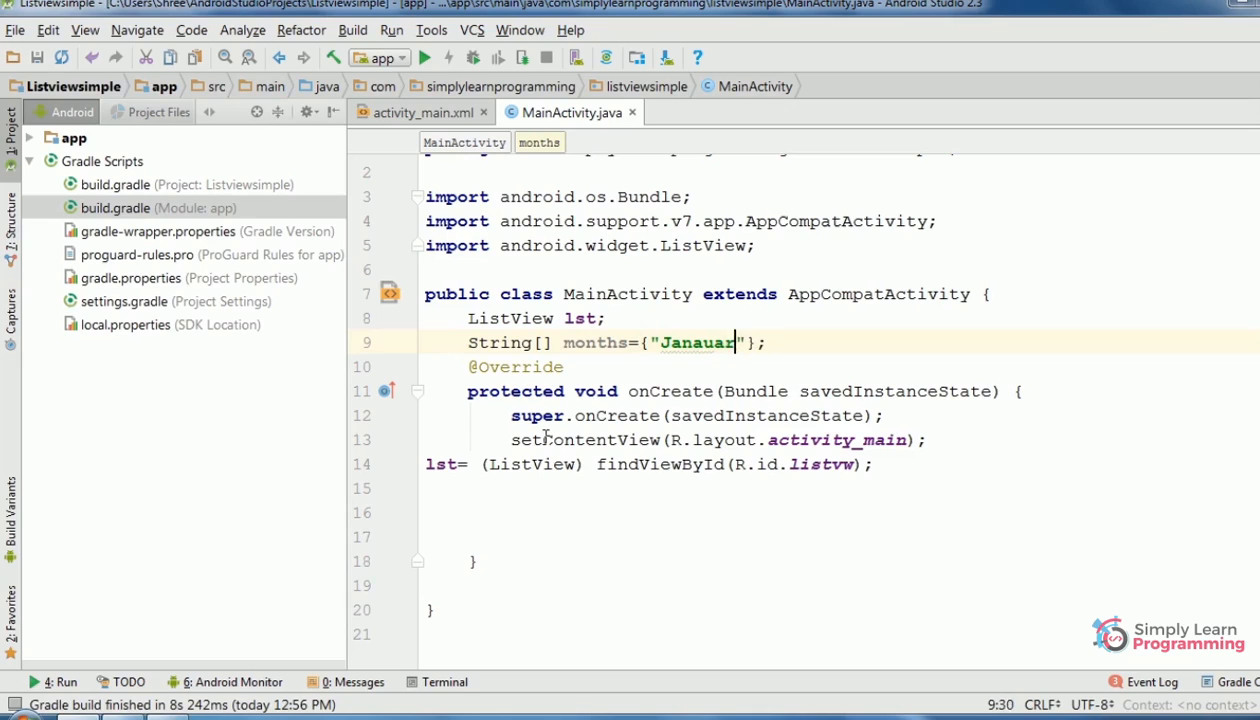
{"action": "type", "text": "y"}
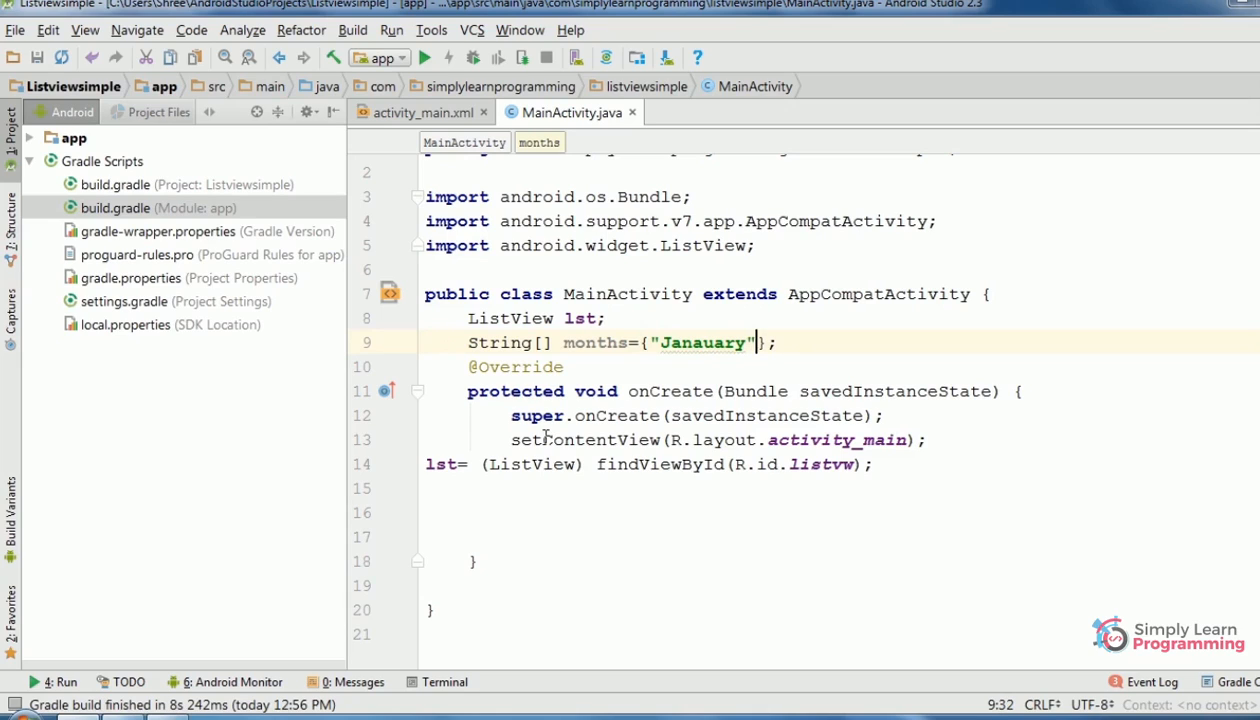
{"action": "type", "text": ",\"\""}
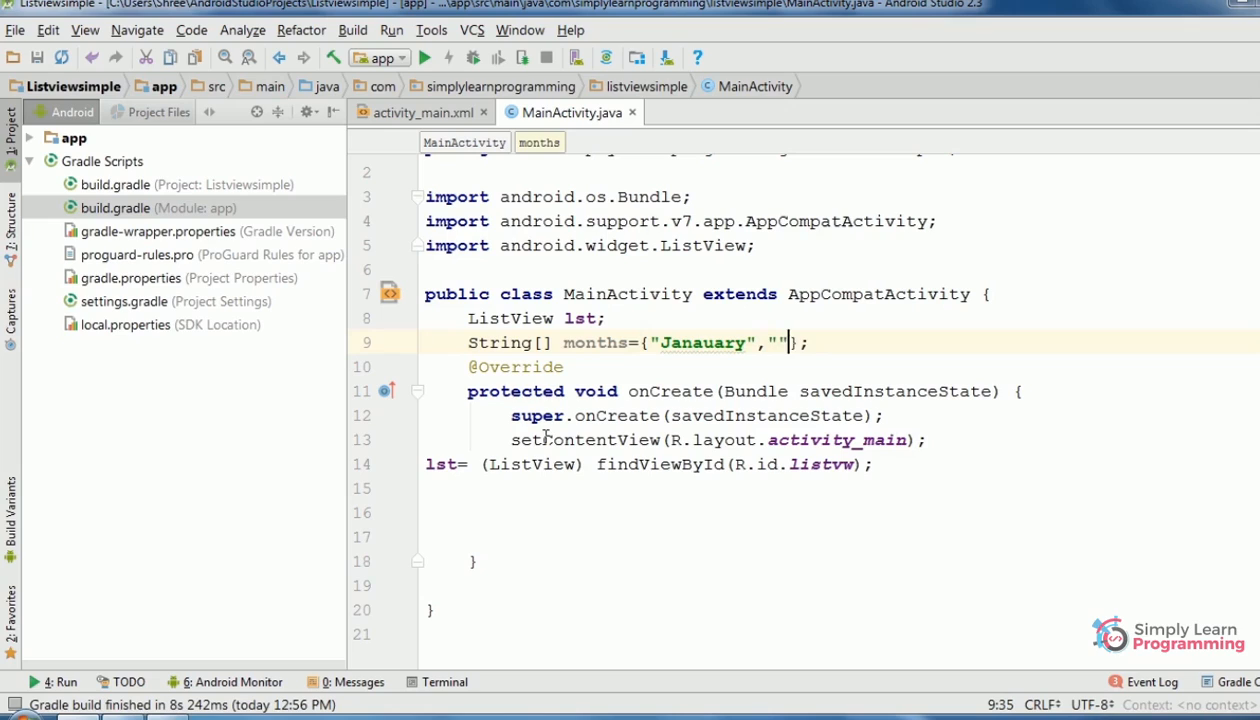
- Add the remaining month strings February through December to the months array
{"action": "type", "text": "Feb"}
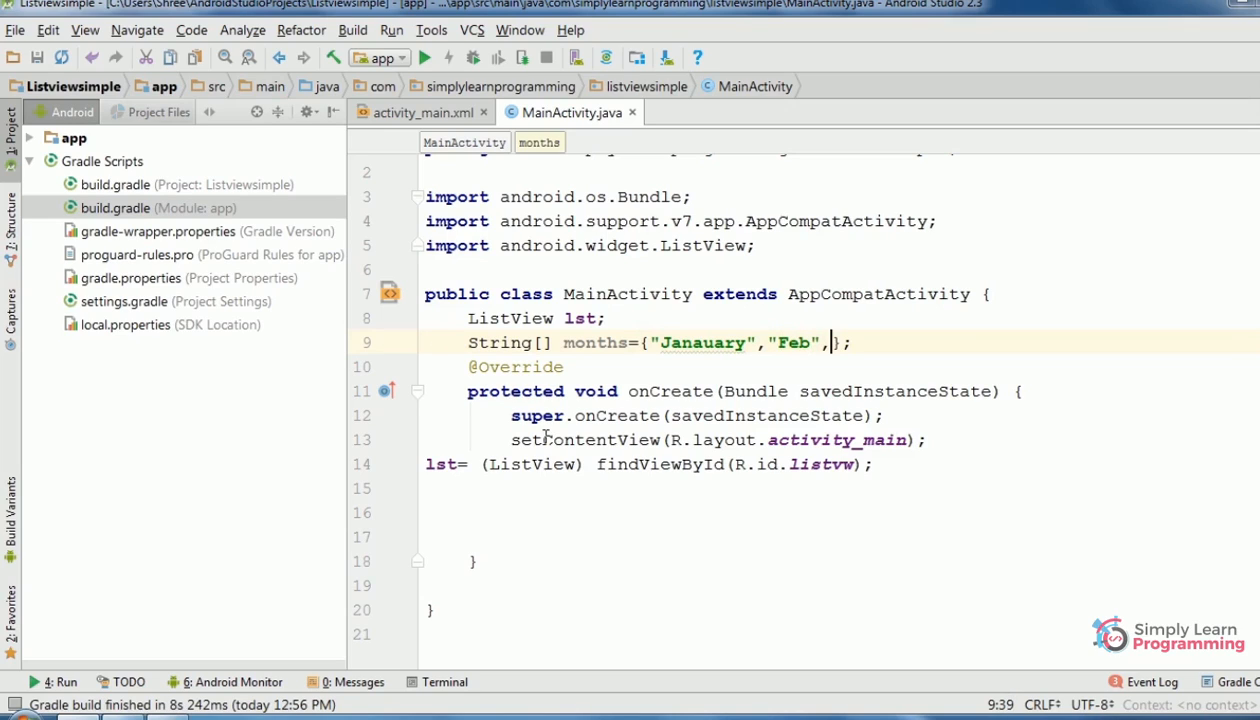
{"action": "type", "text": "\""}
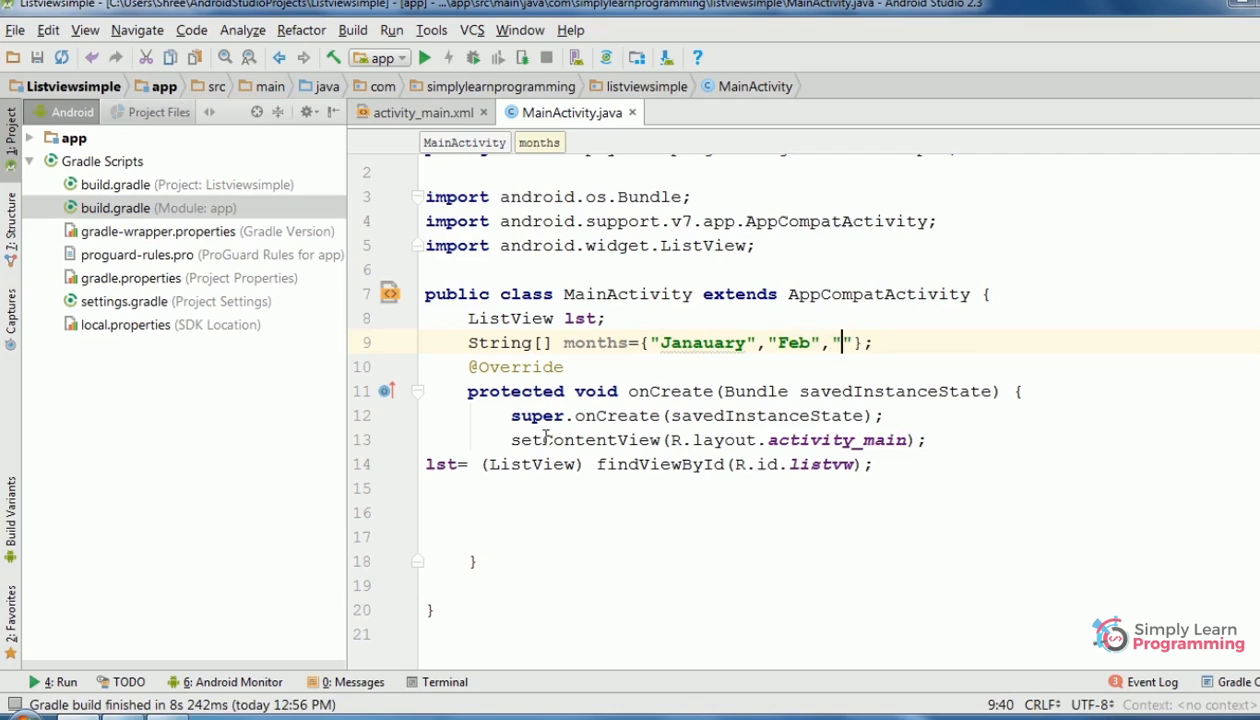
{"action": "type", "text": "March\",\""}
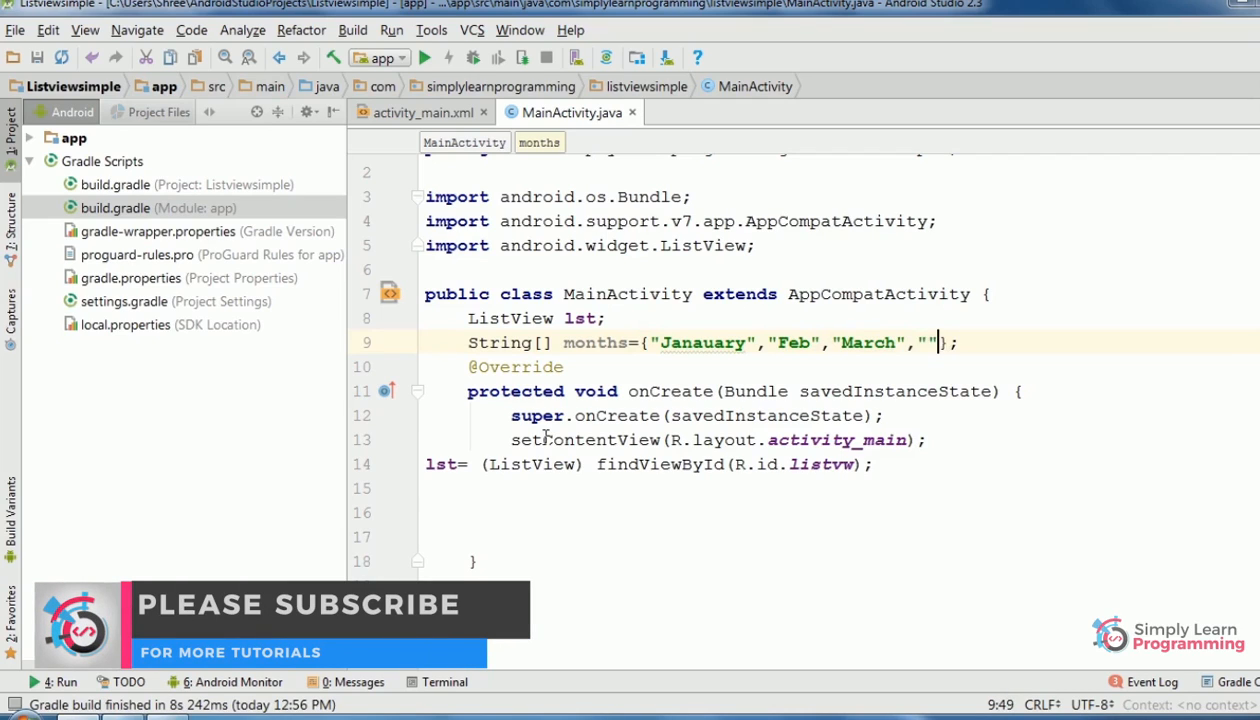
{"action": "type", "text": "April\",\""}
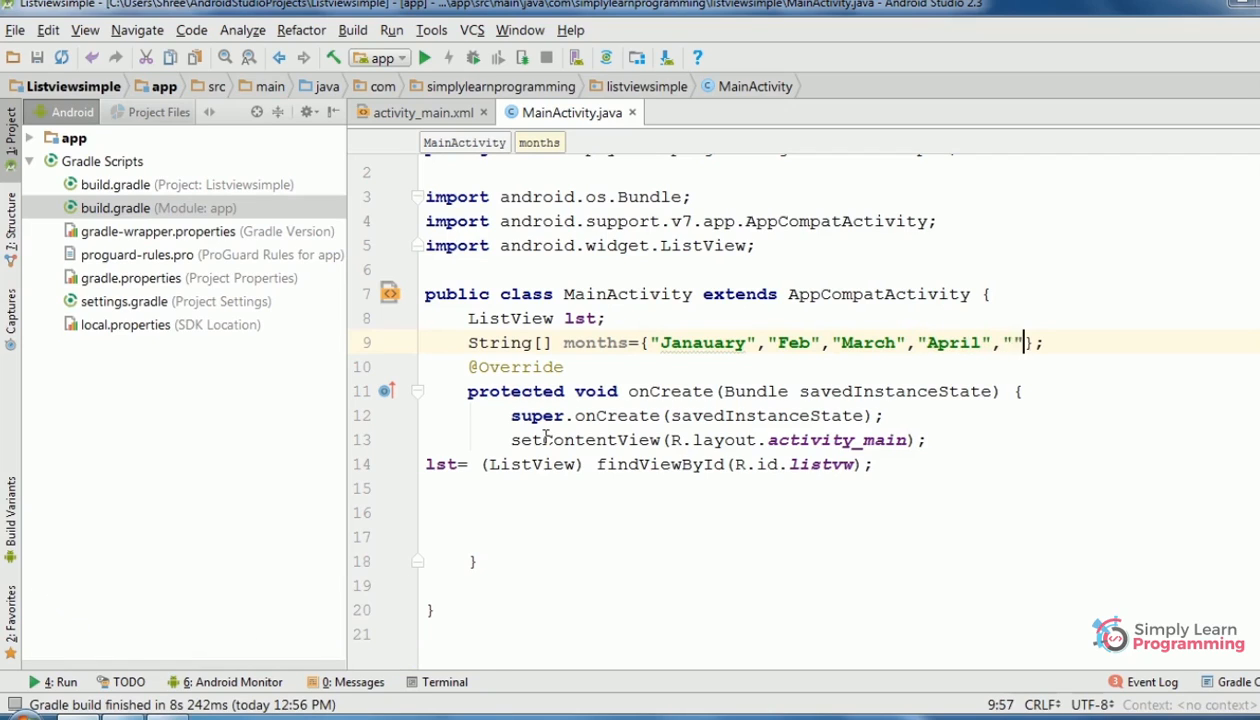
{"action": "type", "text": "May"}
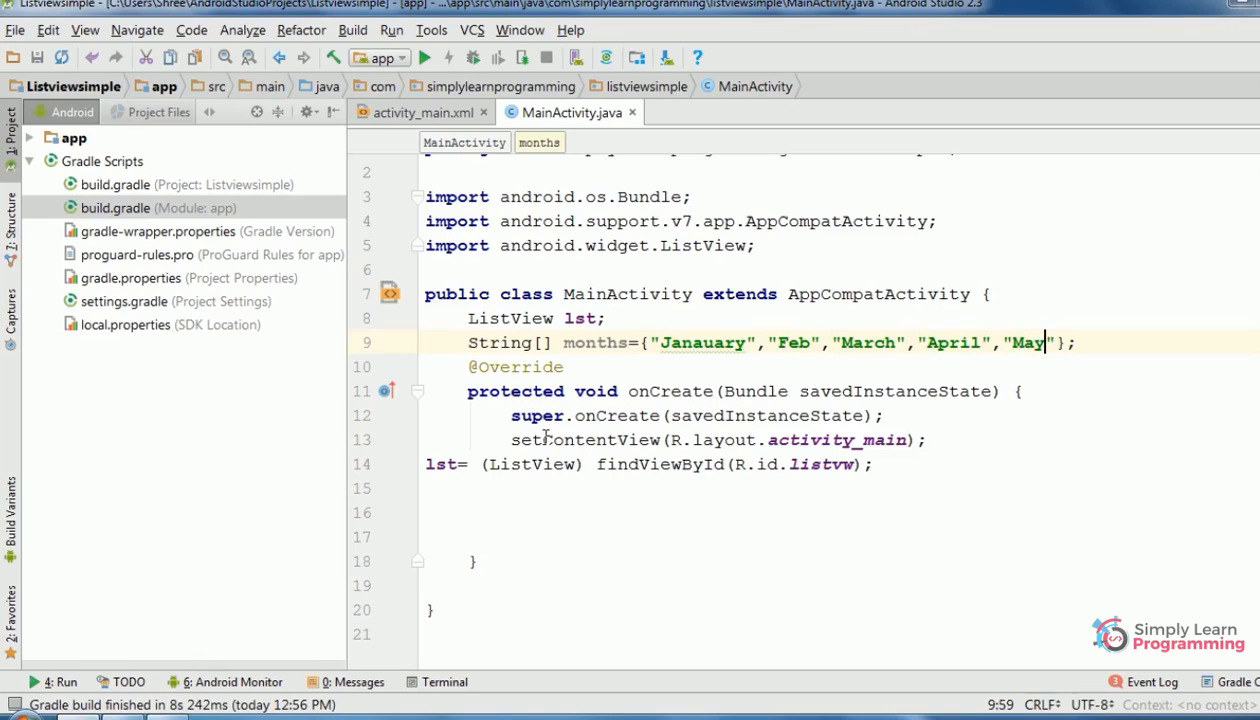
{"action": "type", "text": ",\"\""}
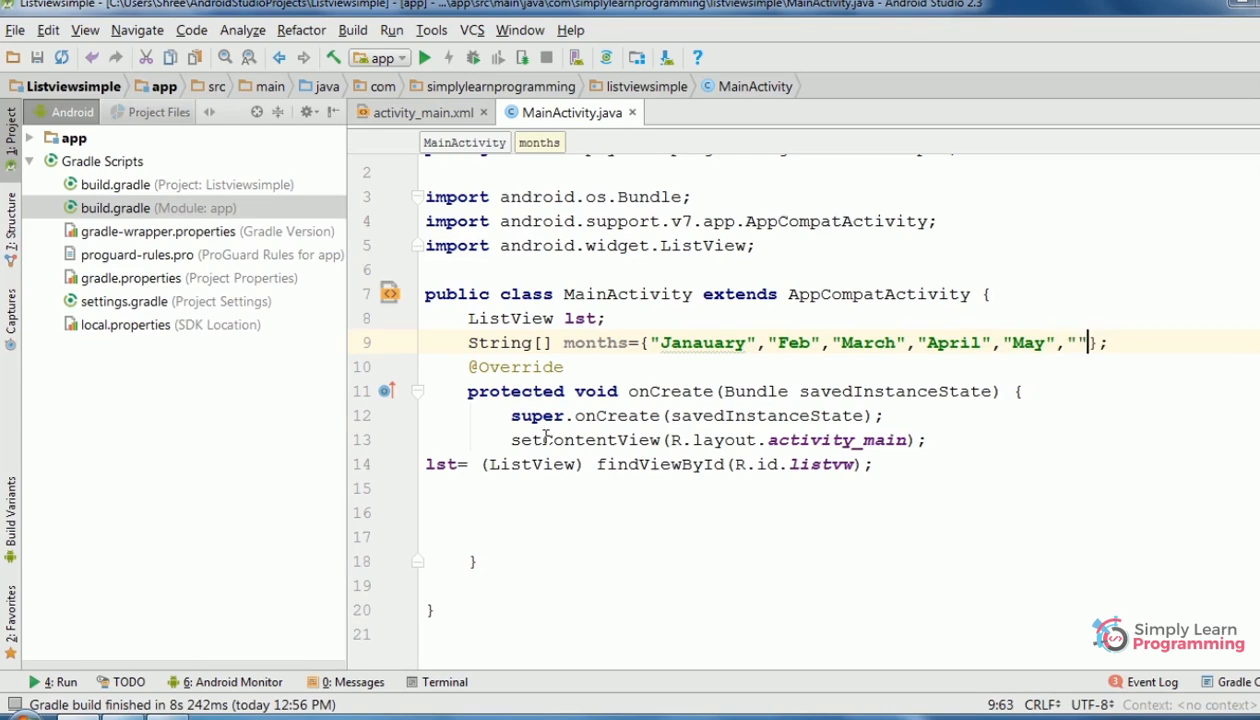
{"action": "type", "text": "Jun"}
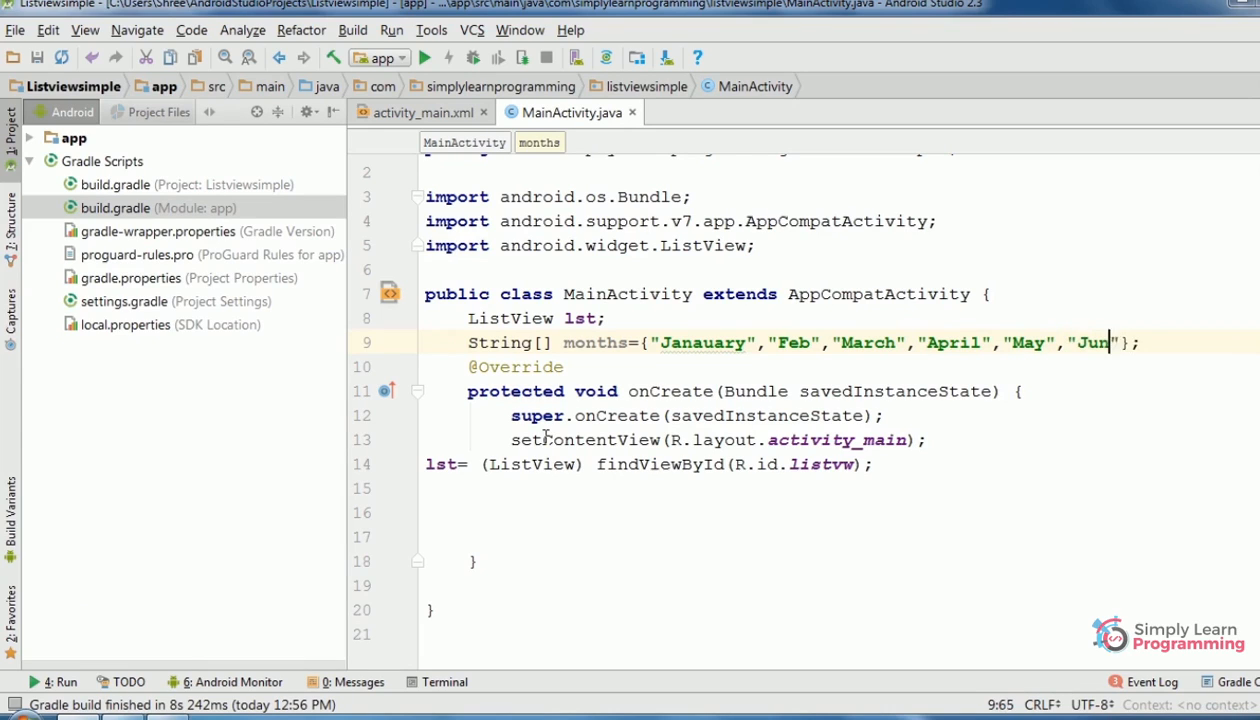
{"action": "type", "text": "e\",\""}
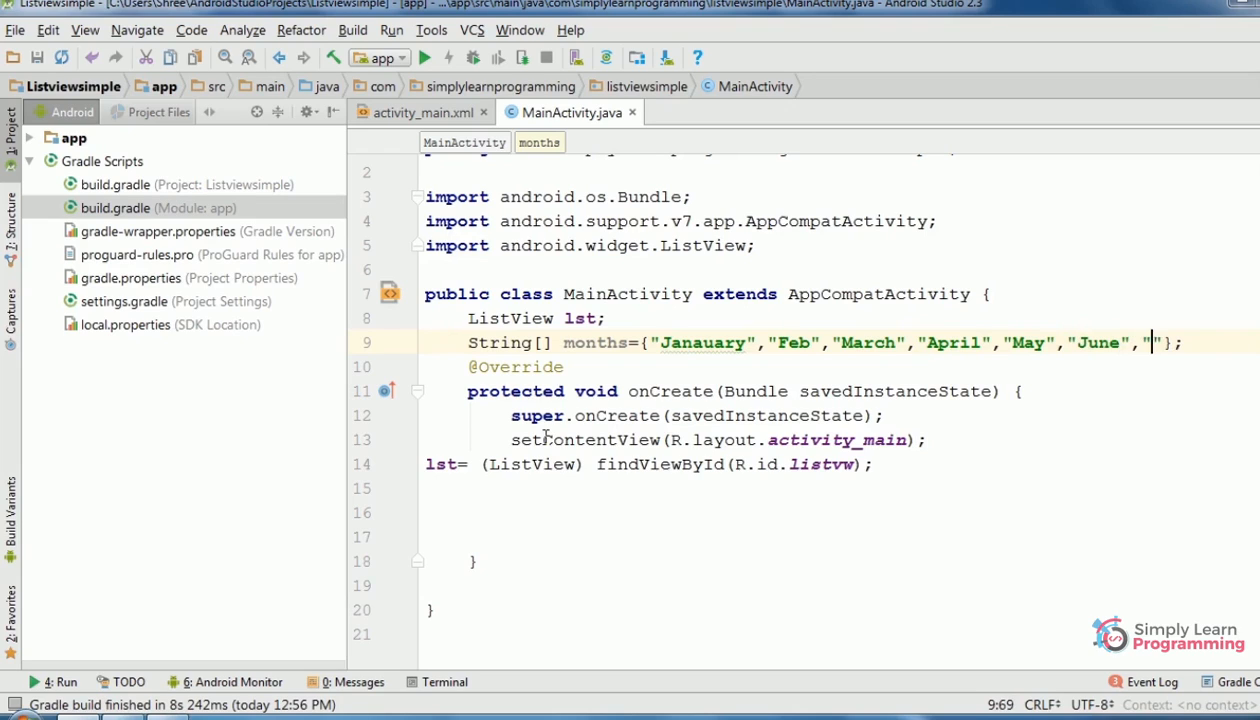
{"action": "type", "text": "Jul"}
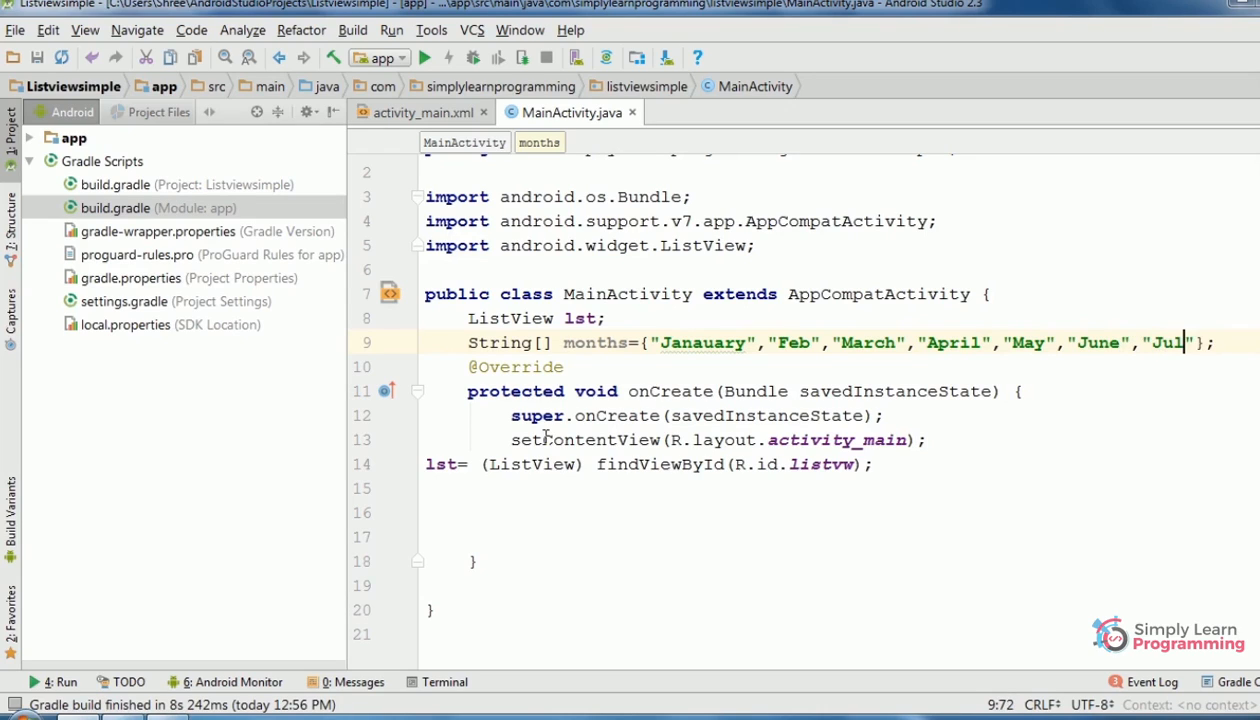
{"action": "type", "text": "y"}
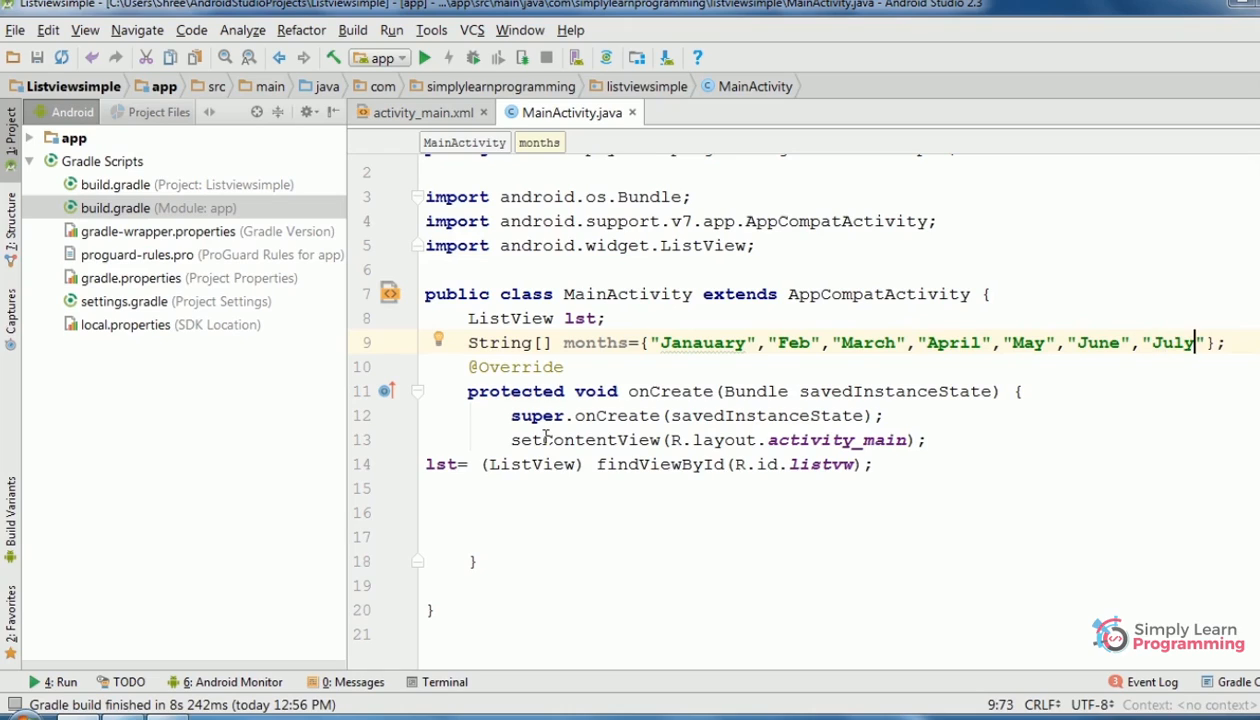
{"action": "type", "text": ","}
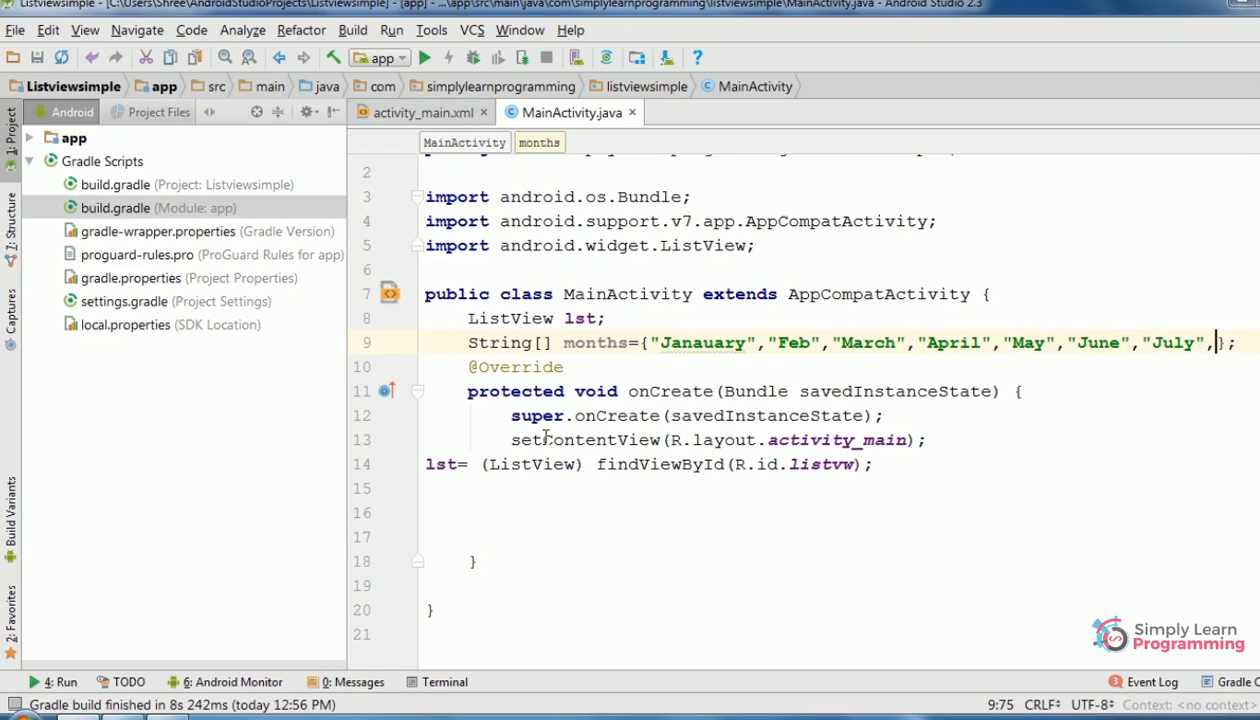
{"action": "type", "text": "\"A\""}
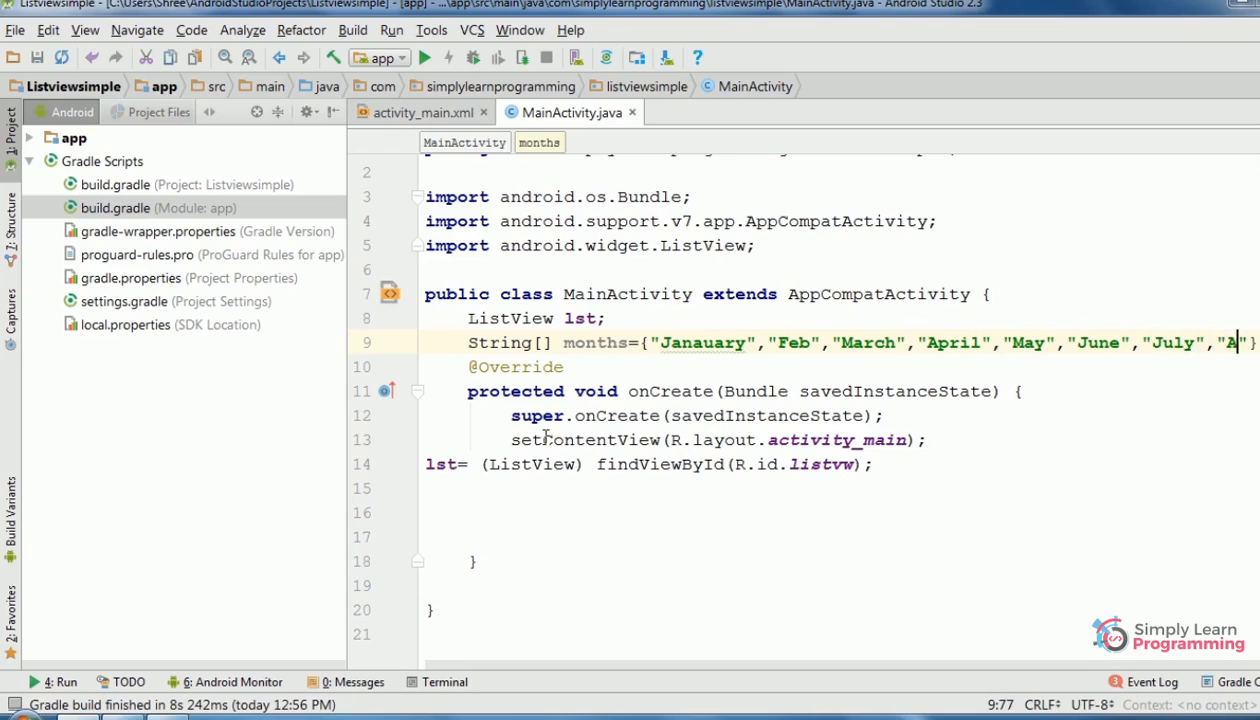
{"action": "type", "text": "ugust"}
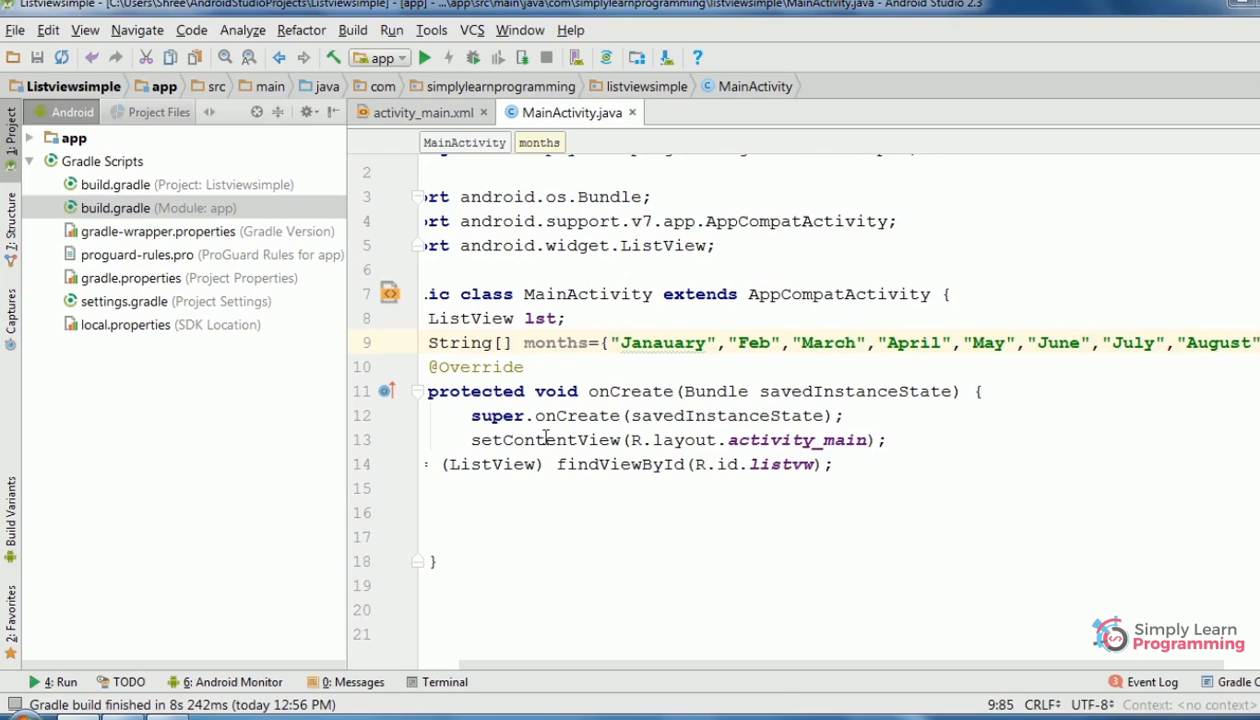
{"action": "scroll", "scroll_direction": "right", "scroll_amount": 3}
{"action": "type", "text": ",\"september"}
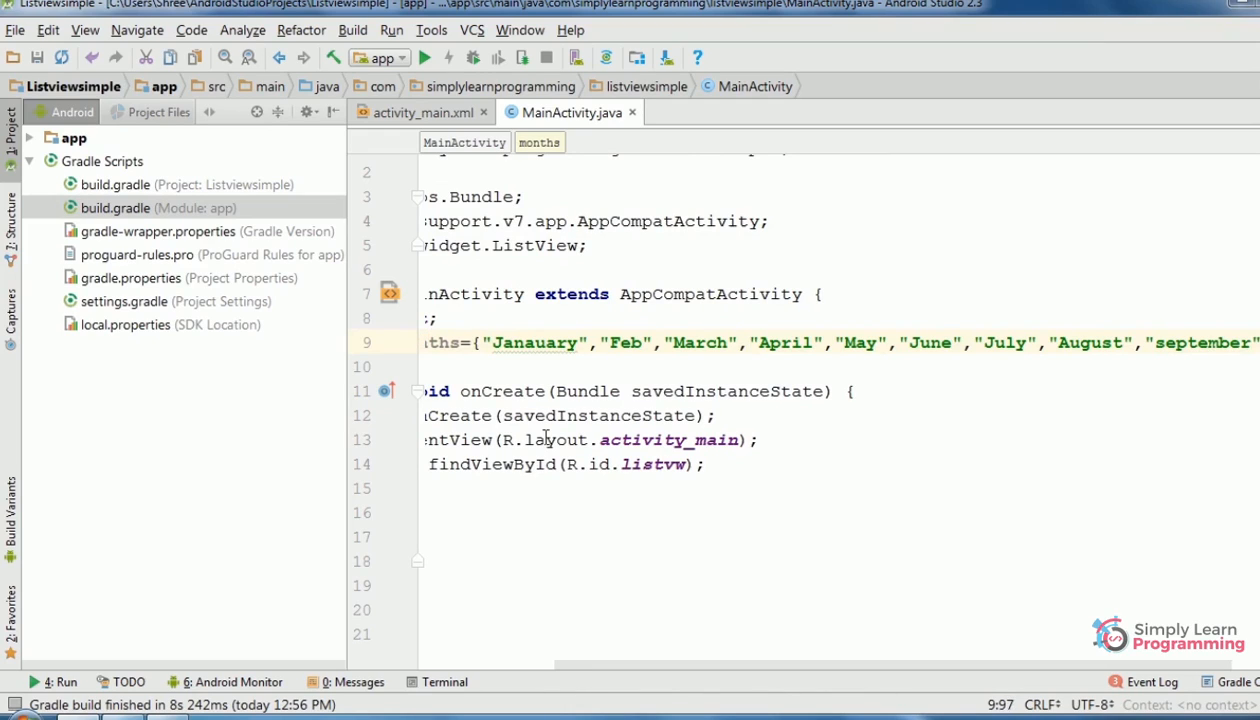
{"action": "scroll", "scroll_direction": "right", "scroll_amount": 3}
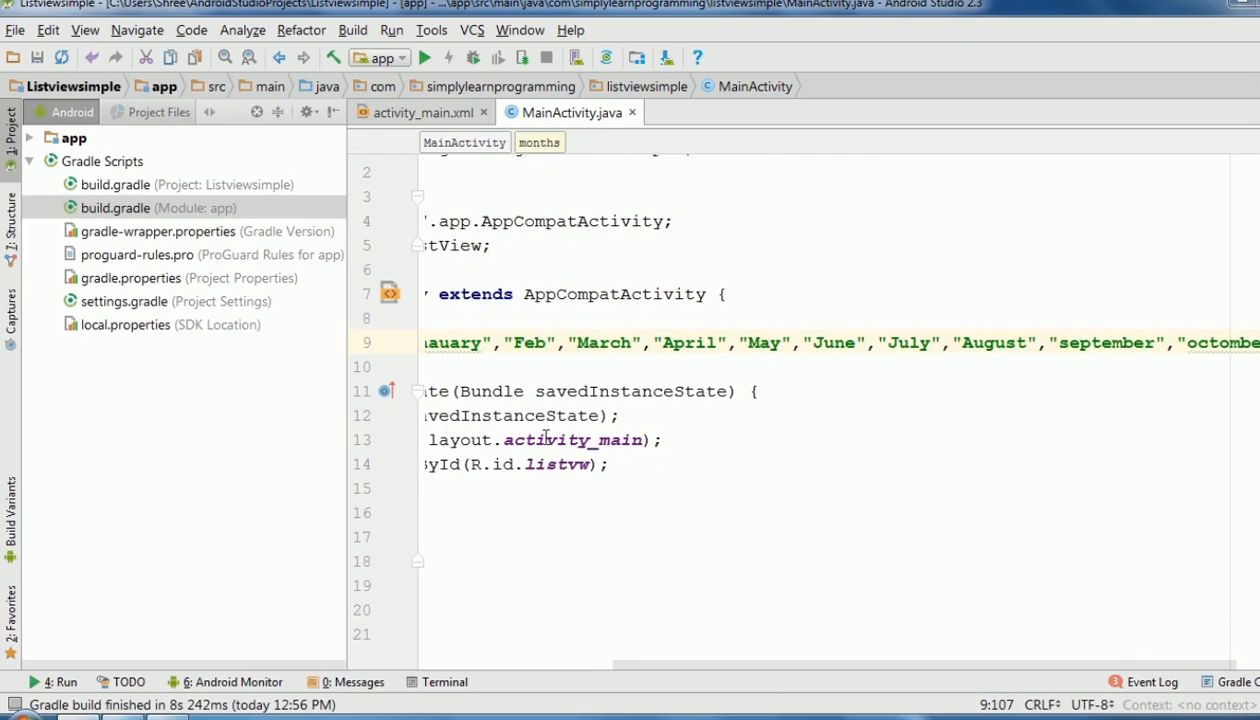
{"action": "scroll", "scroll_direction": "right", "scroll_amount": 3}
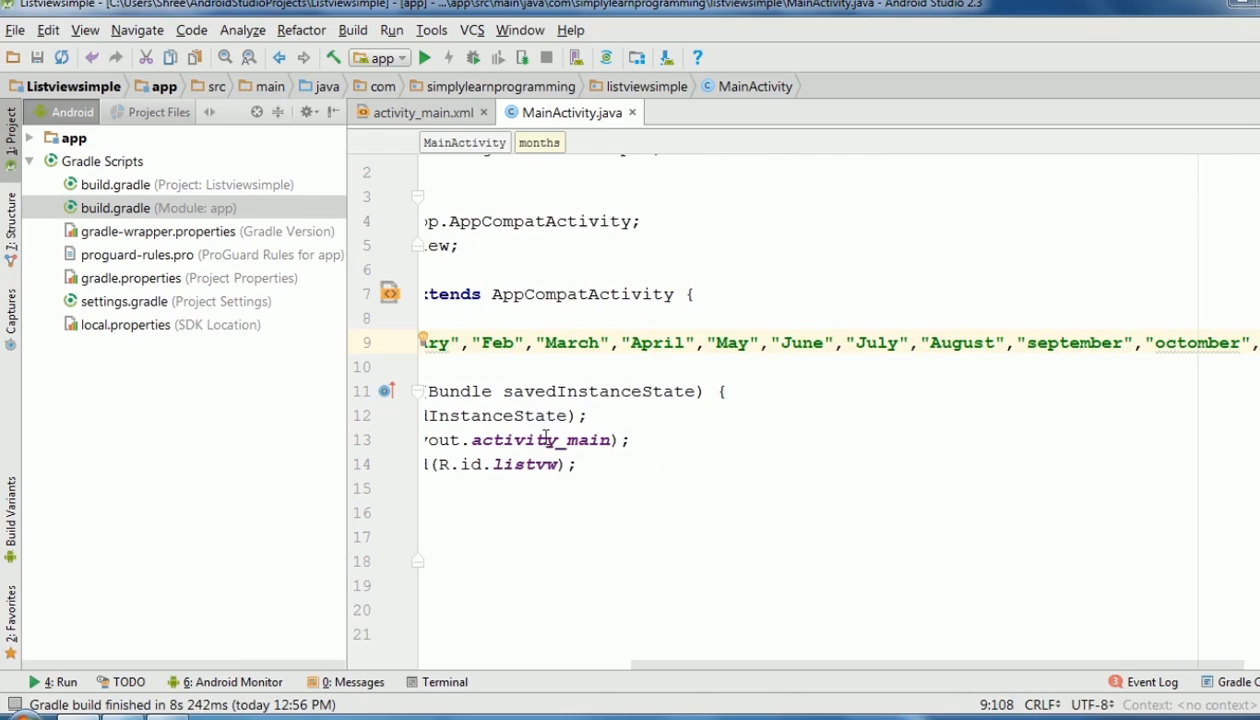
{"action": "scroll", "scroll_direction": "right", "scroll_amount": 3}
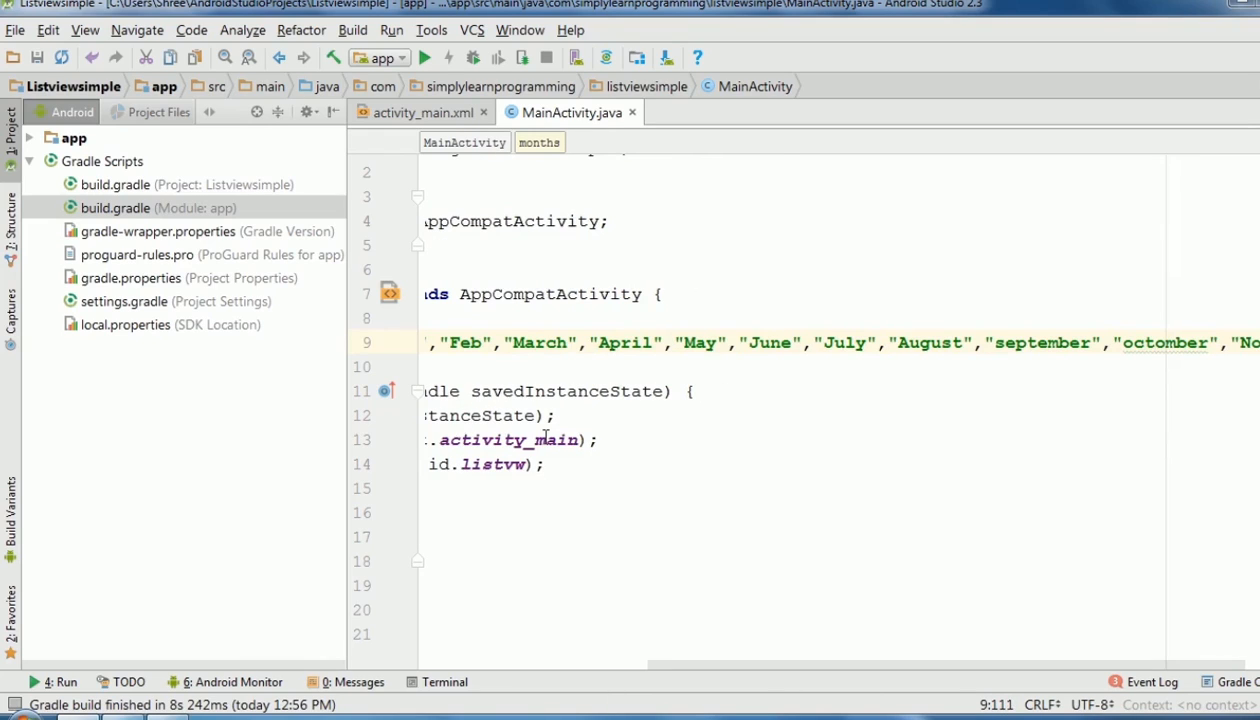
{"action": "scroll", "scroll_direction": "right", "scroll_amount": 3}
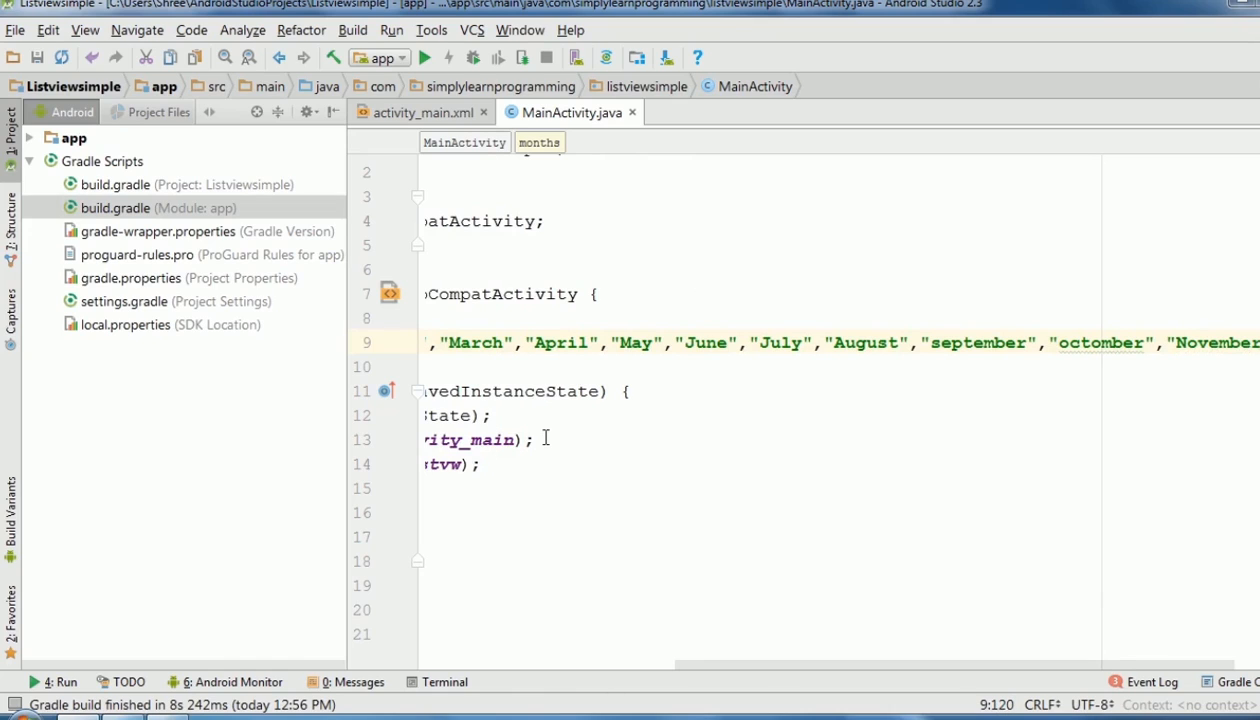
{"action": "scroll", "scroll_direction": "right", "scroll_amount": 3}
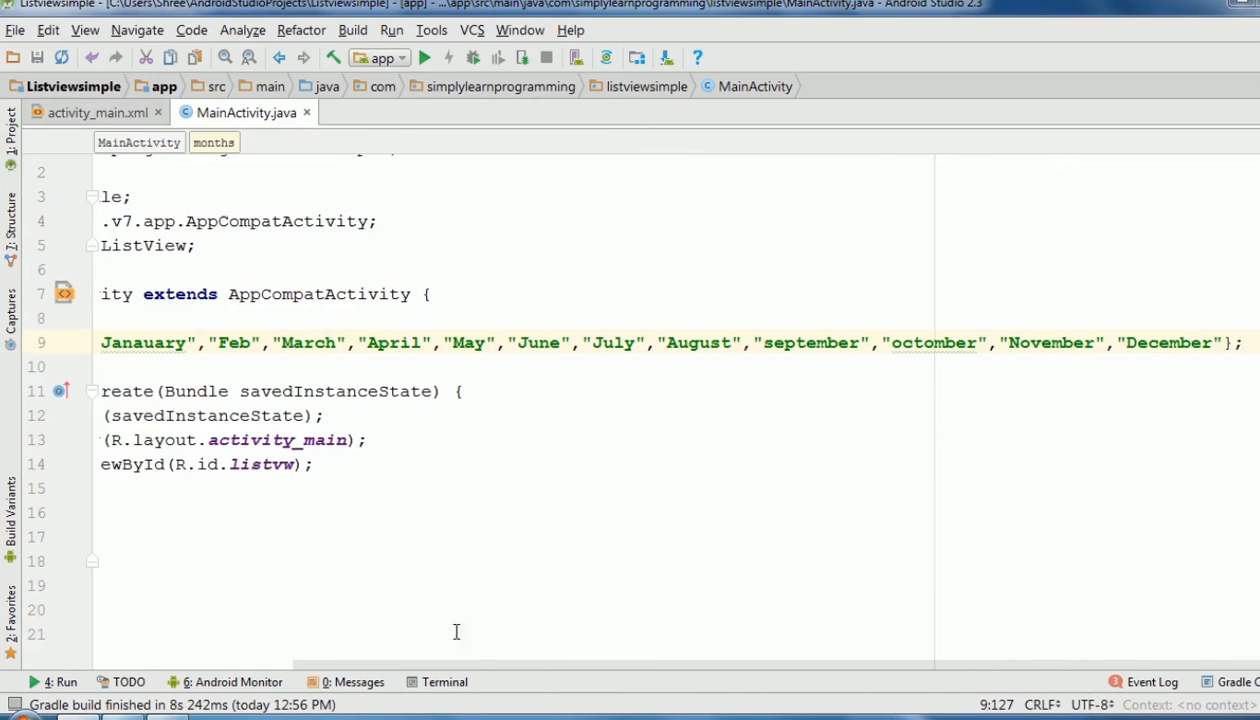
{"action": "scroll", "scroll_direction": "left", "scroll_amount": 3}
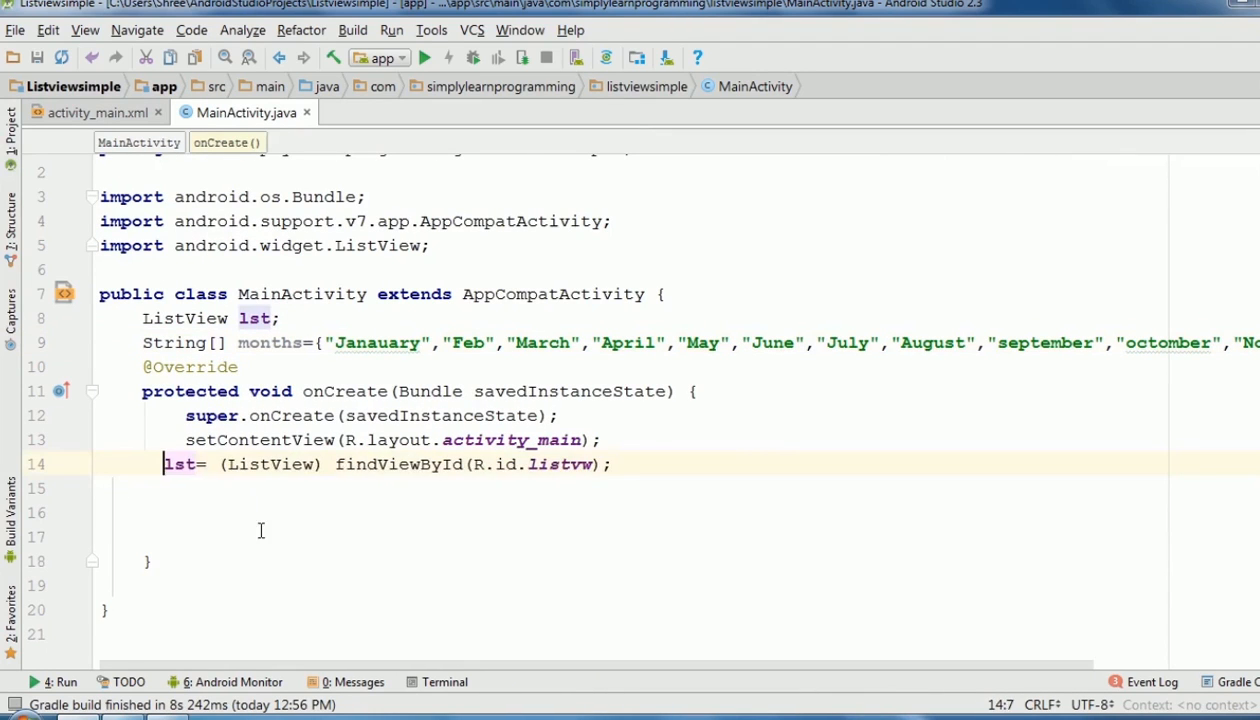
- Declare an ArrayAdapter<String> variable named arrayAdapter on a new line in onCreate
{"action": "key", "text": "Return"}
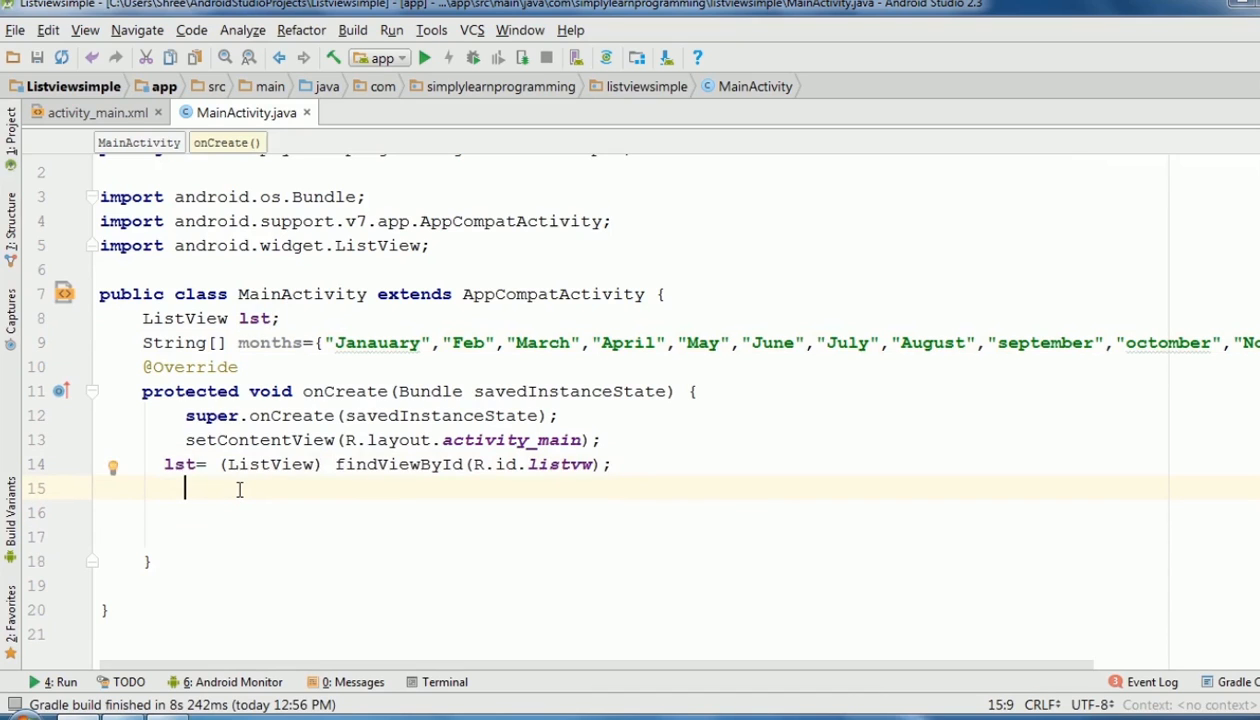
{"action": "type", "text": "lst."}
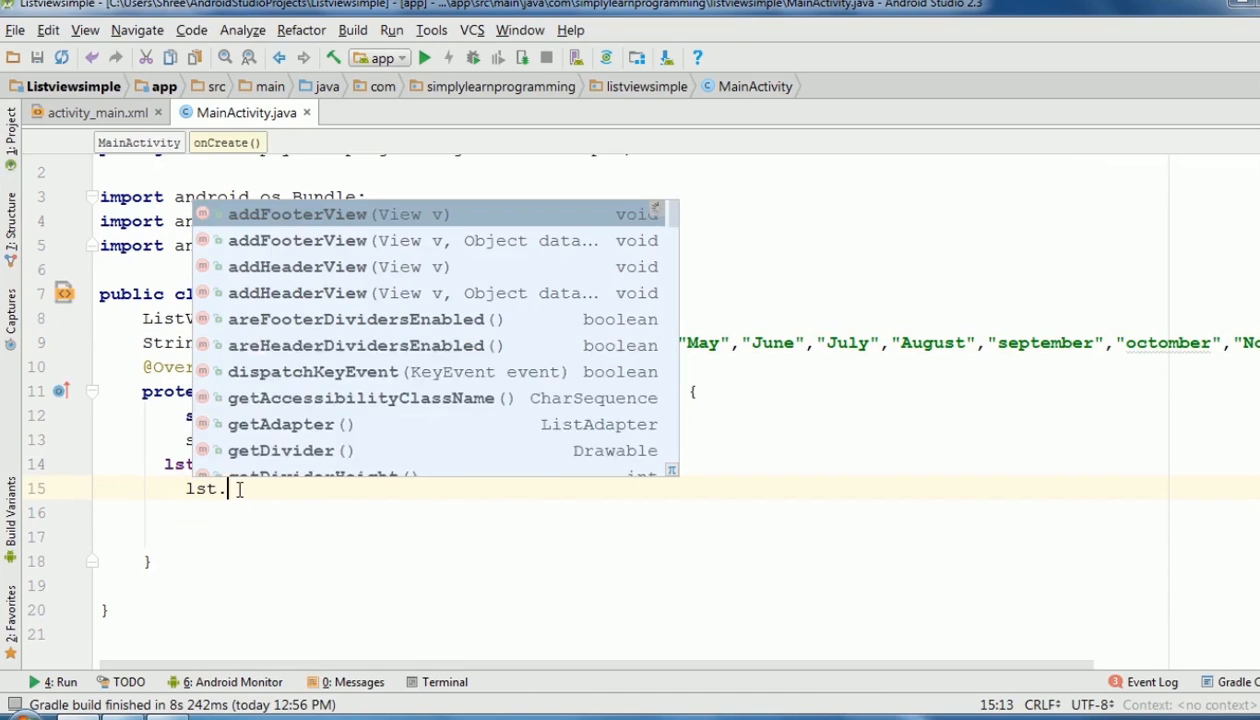
{"action": "scroll", "scroll_direction": "down", "scroll_amount": 3}
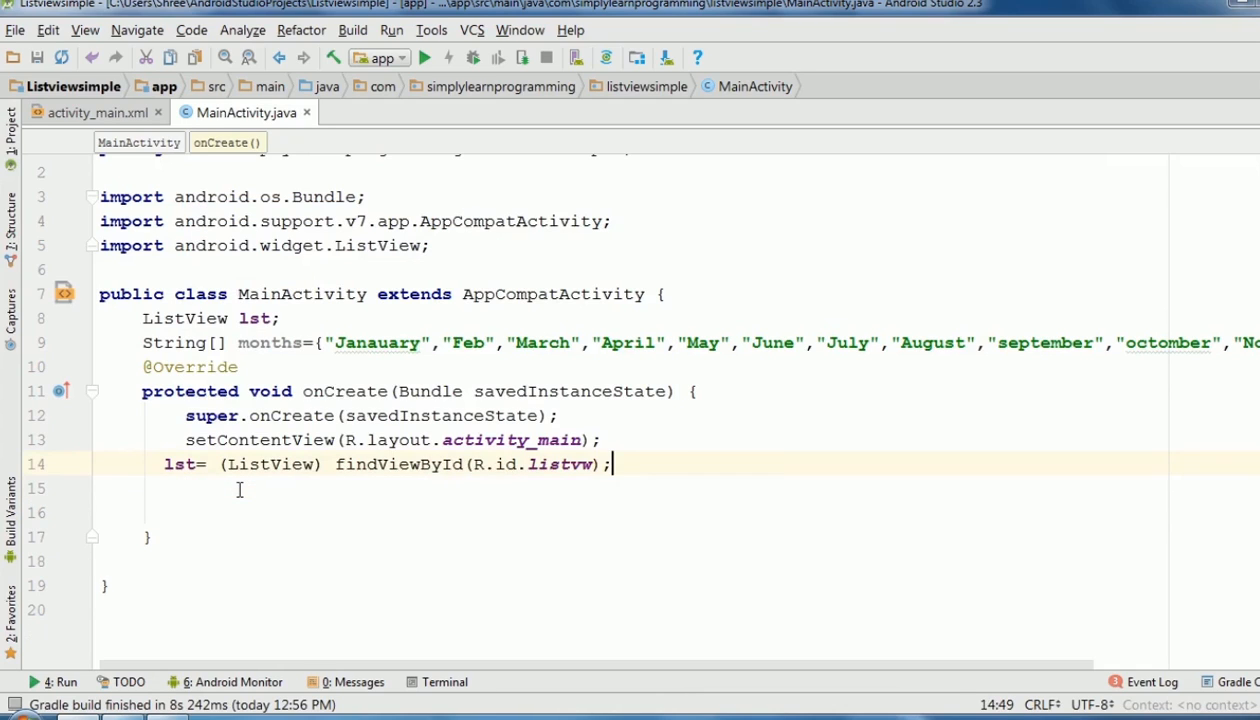
{"action": "type", "text": "A"}
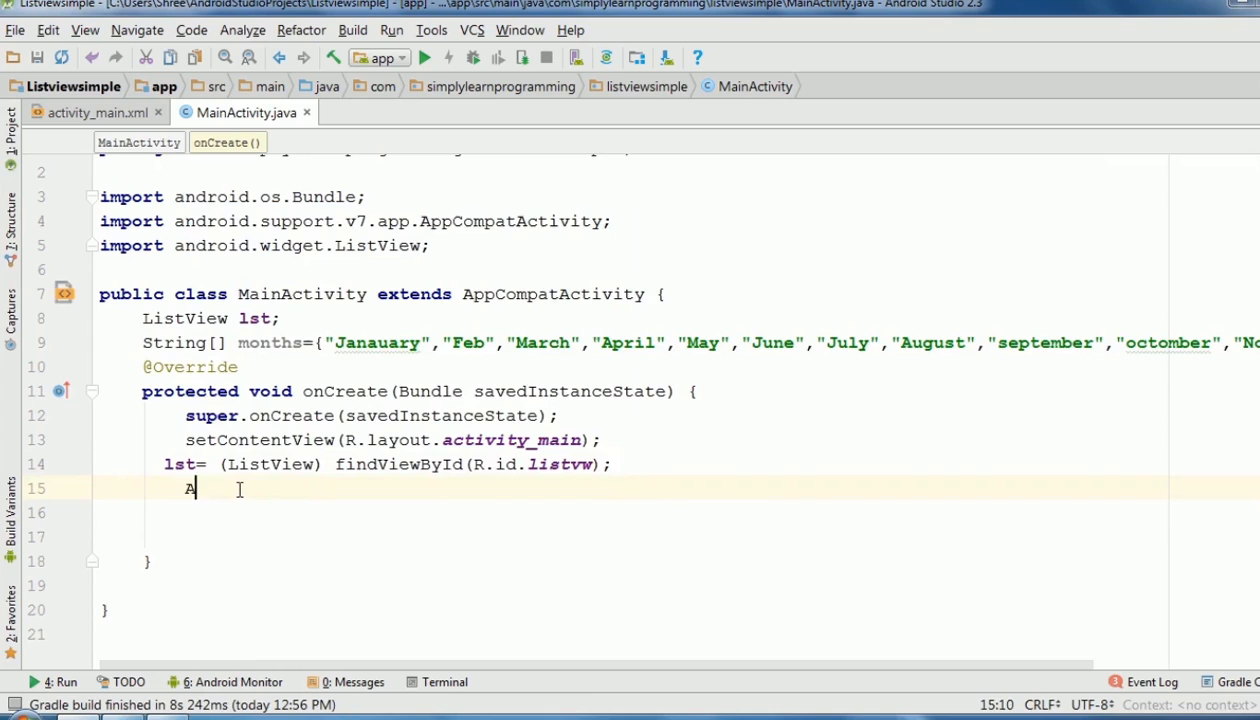
{"action": "type", "text": "rrayAdapter a"}
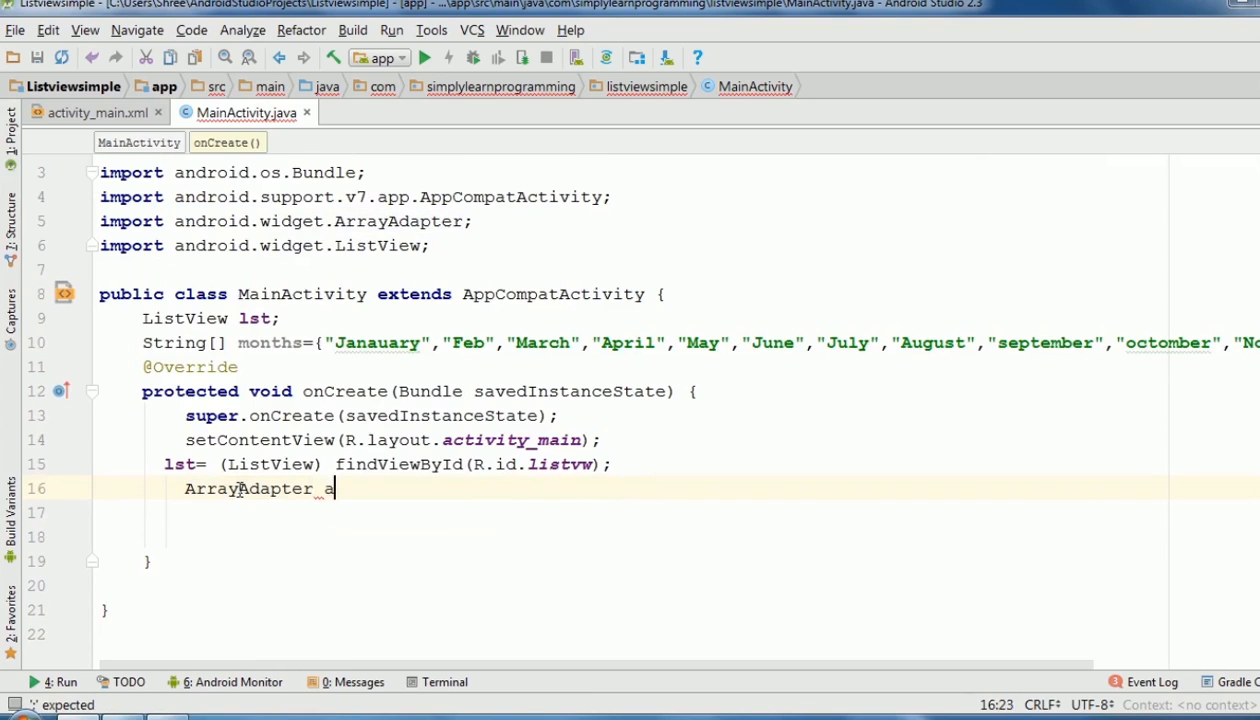
{"action": "type", "text": "rrayAdapter"}
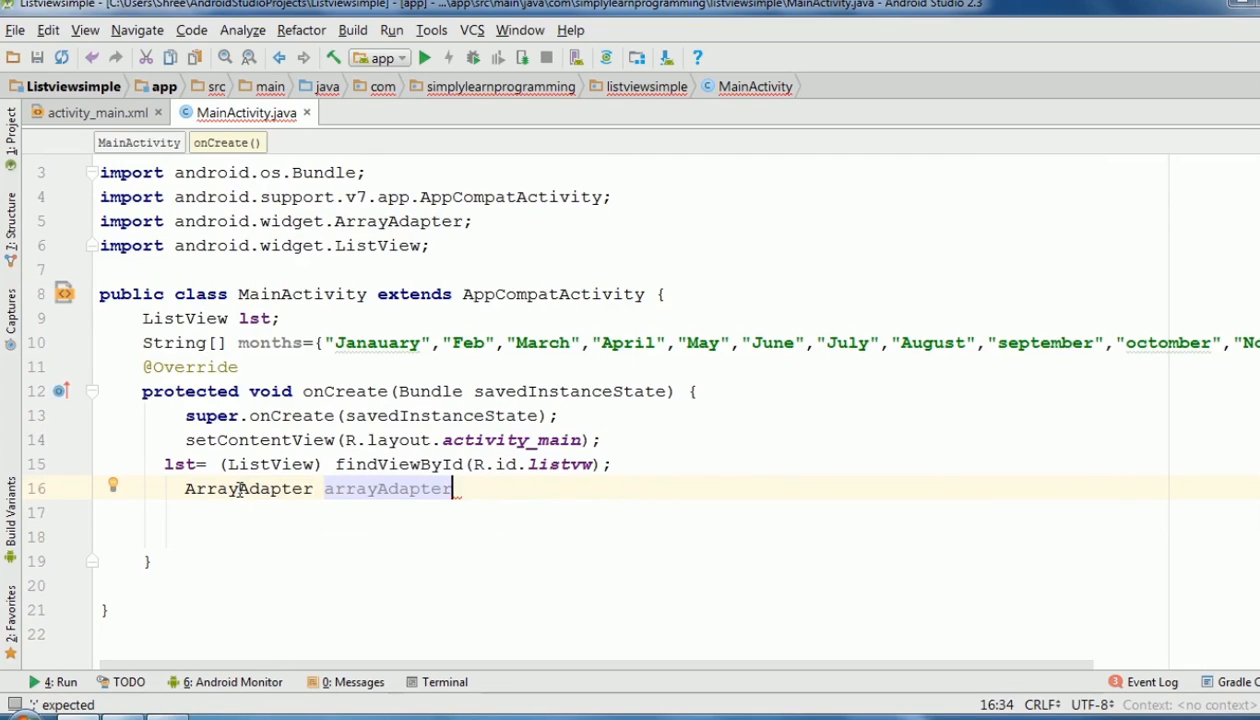
{"action": "type", "text": "<"}
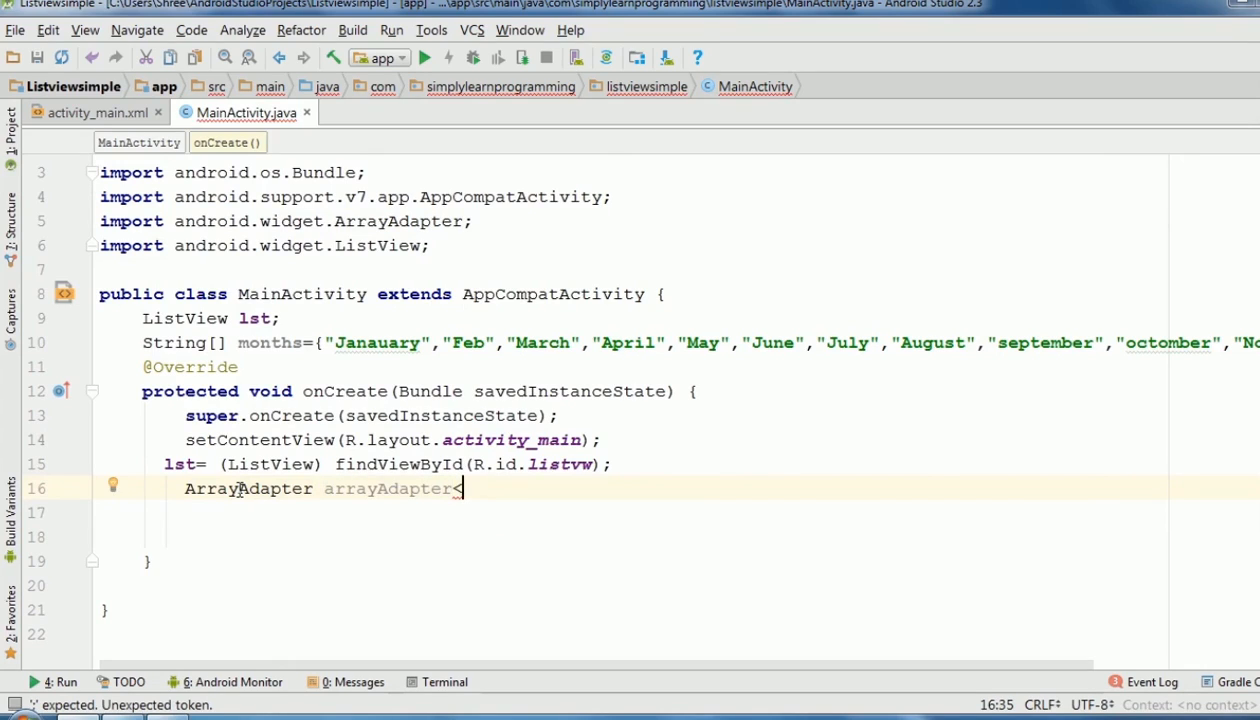
{"action": "key", "text": "Backspace"}
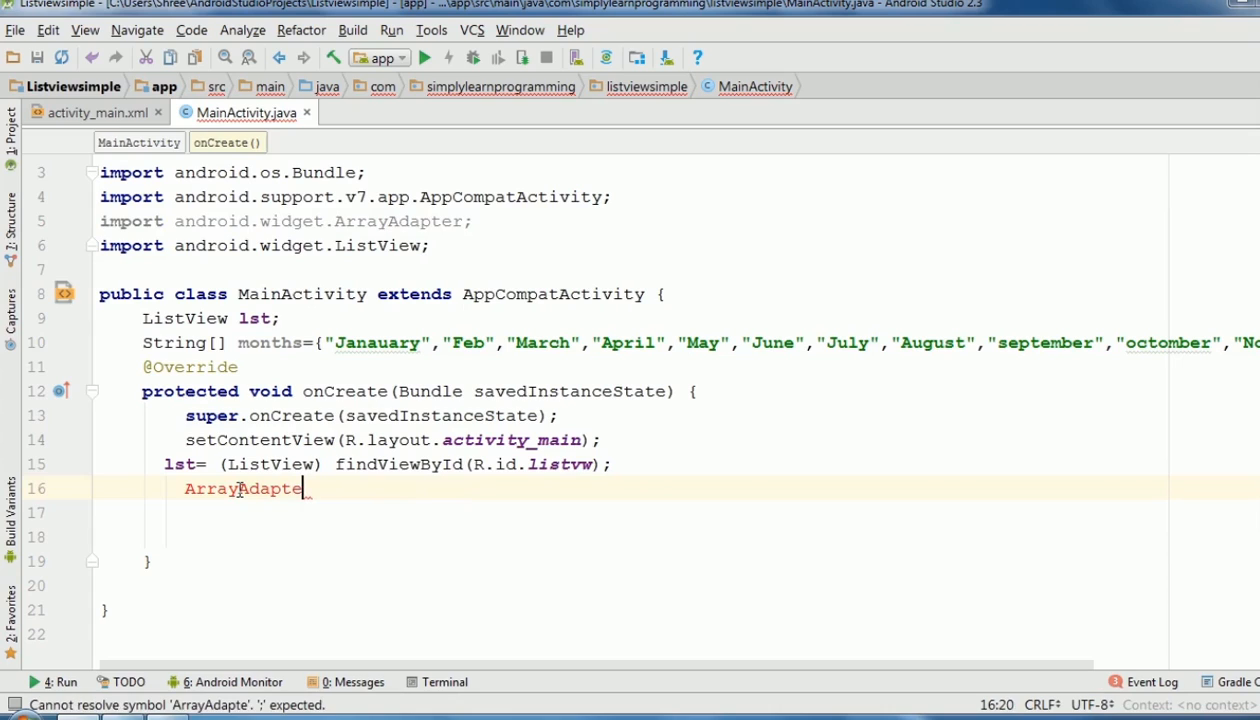
{"action": "type", "text": "r<>"}
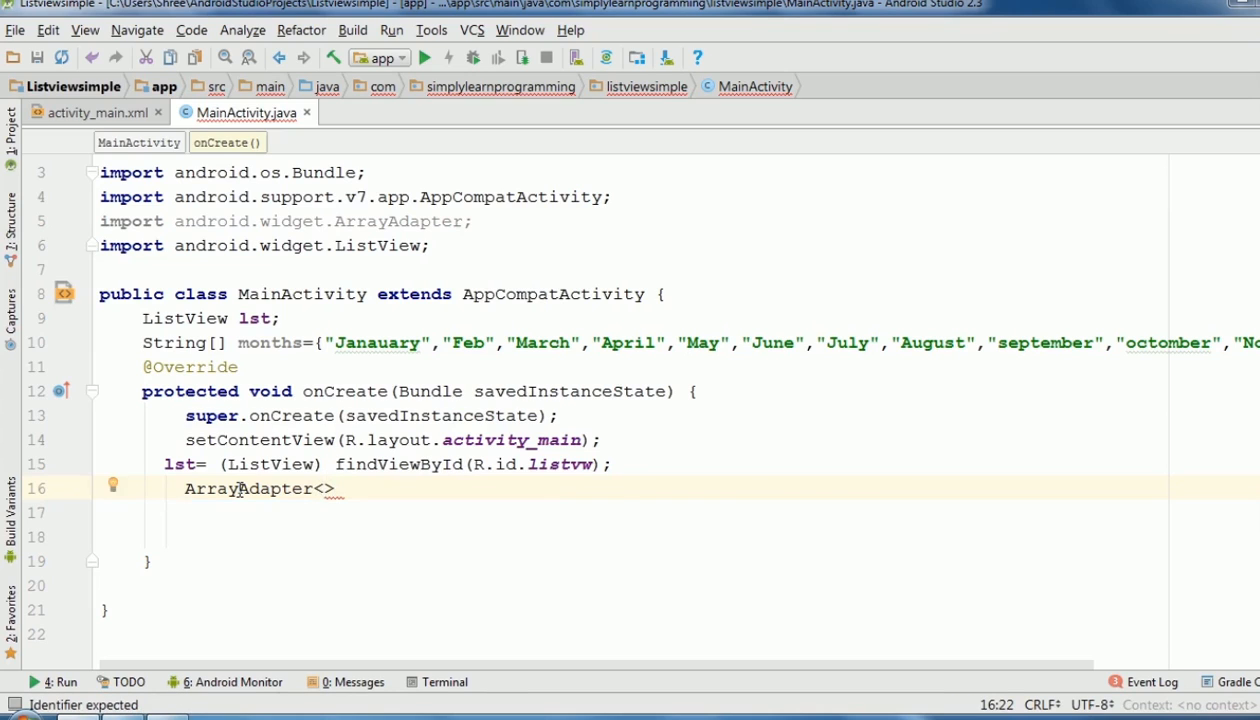
{"action": "type", "text": "string"}
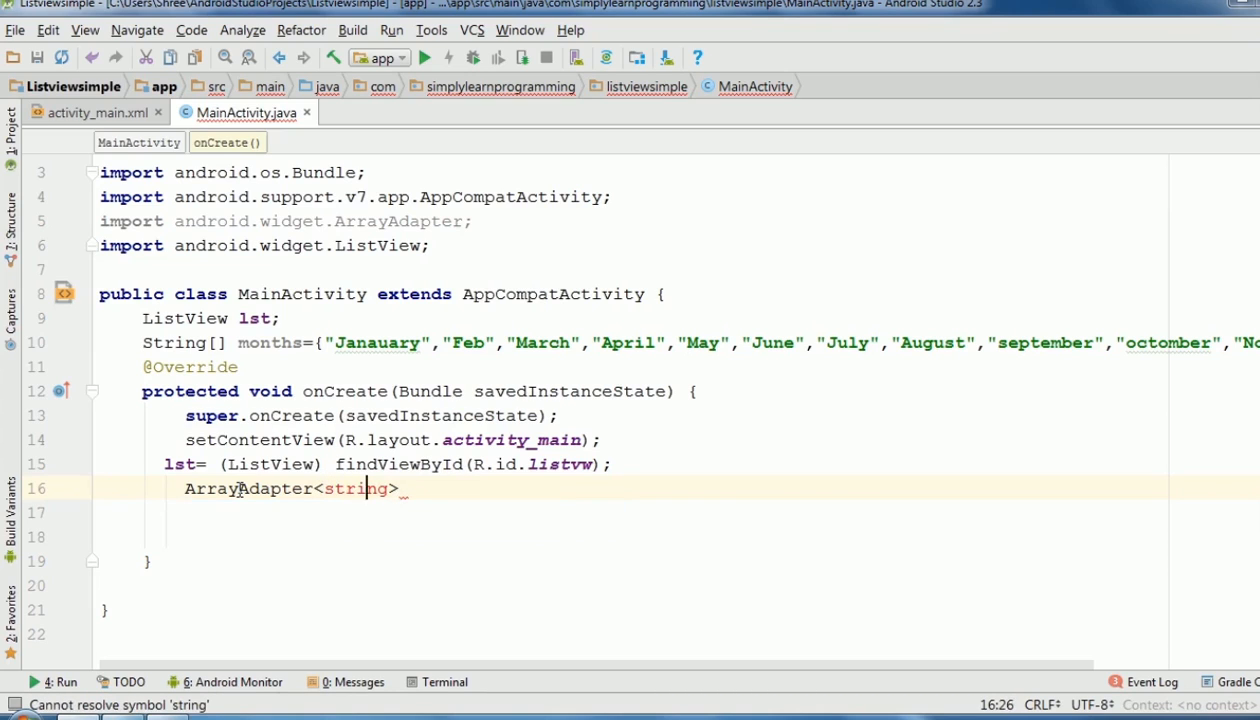
{"action": "type", "text": "S"}
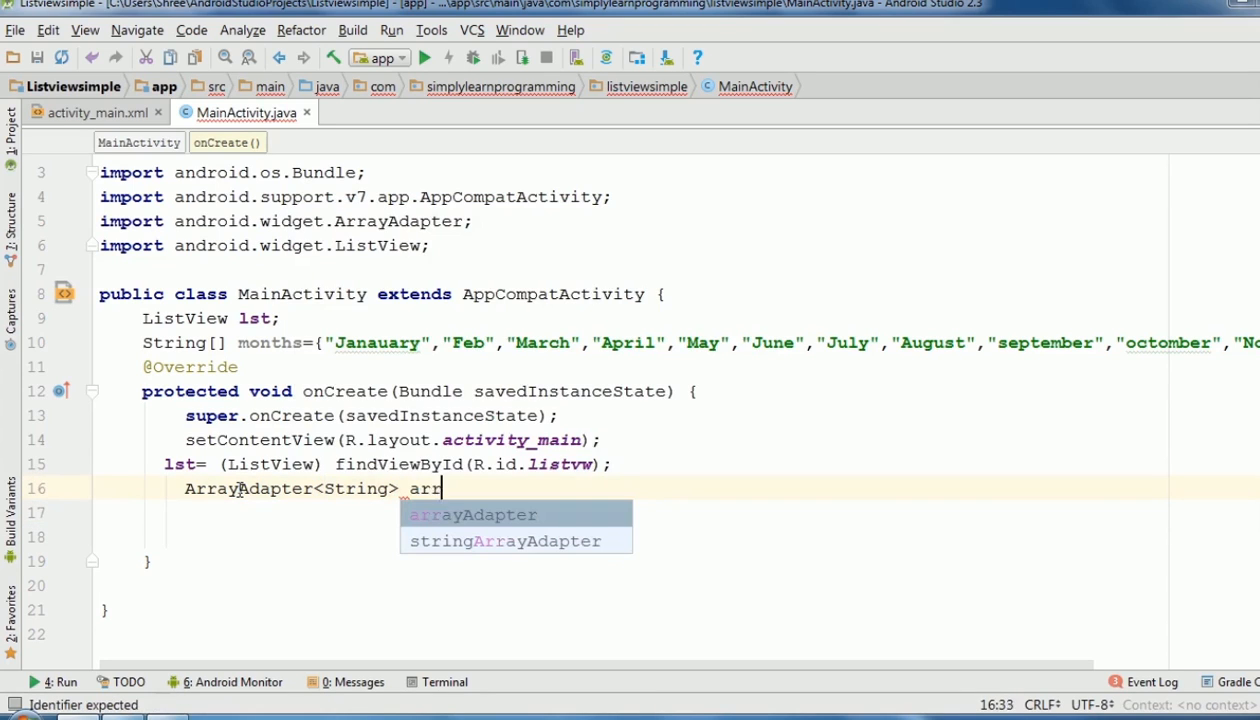
{"action": "left_click", "coordinate": [472, 514]}
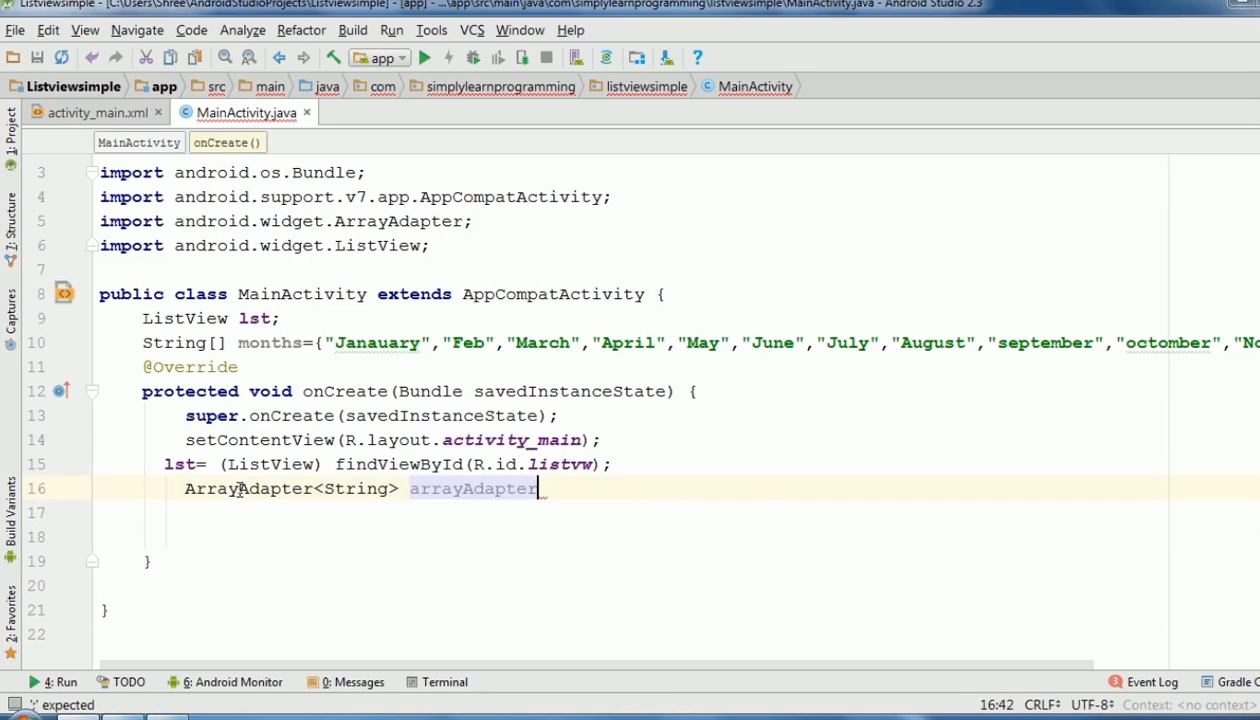
- Initialize it as new ArrayAdapter<String>(this, android.R.layout.simple_list_item_1, months)
{"action": "type", "text": "=new"}
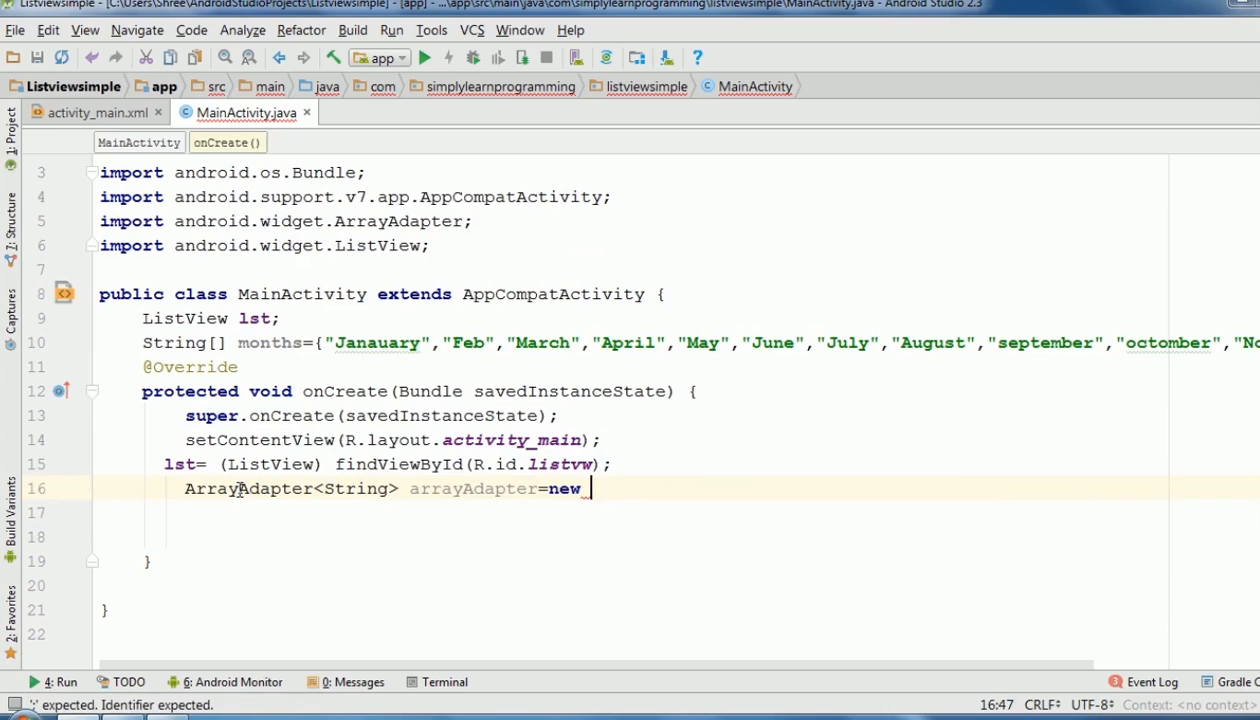
{"action": "type", "text": "ArrayAdapter<String>();"}
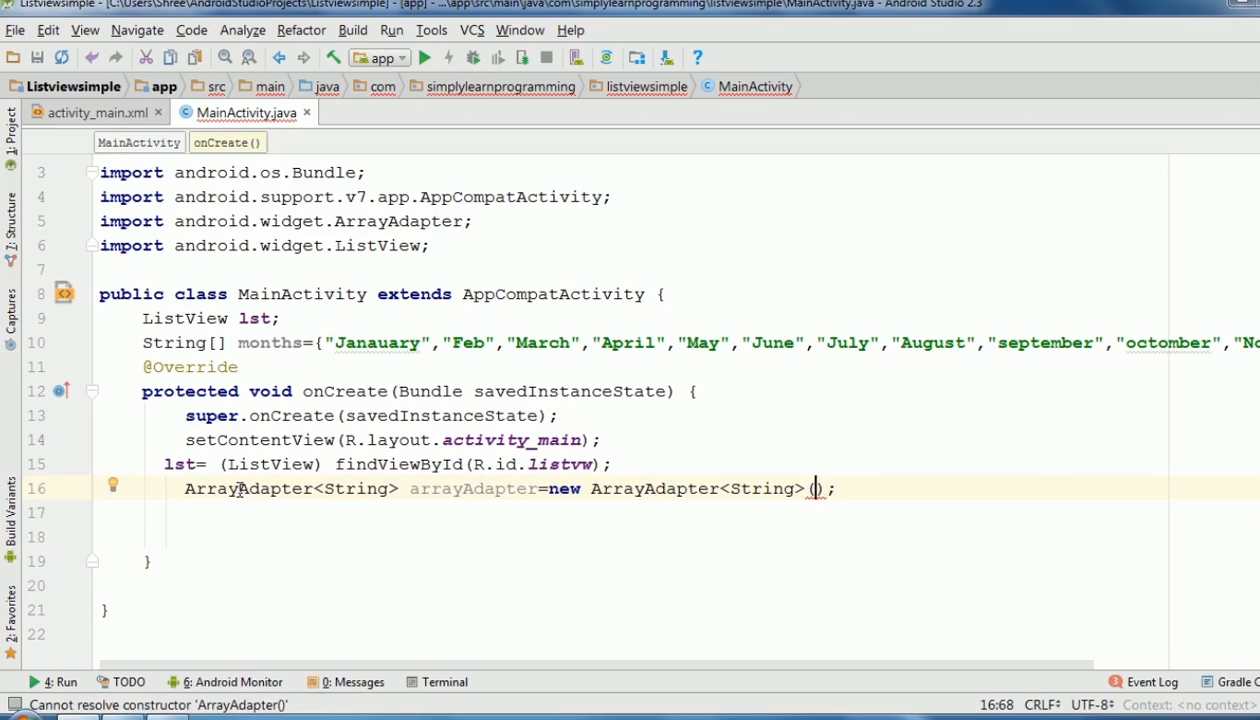
{"action": "type", "text": "this,"}
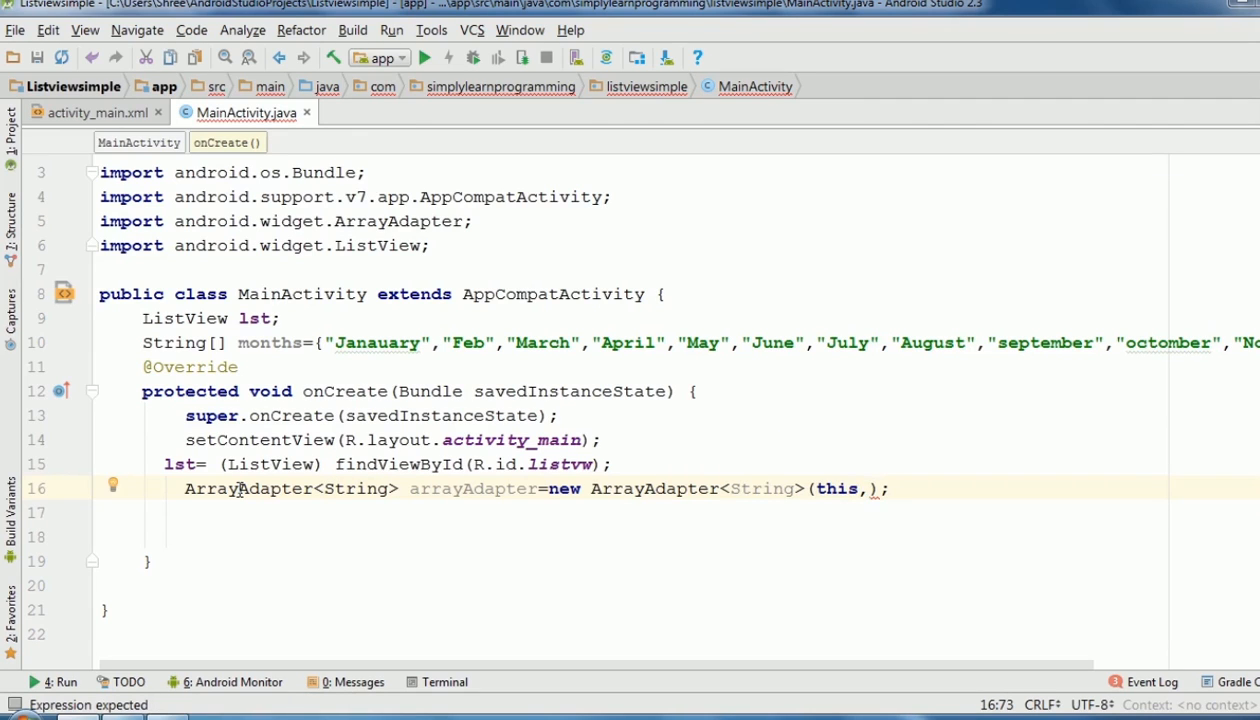
{"action": "type", "text": "a"}
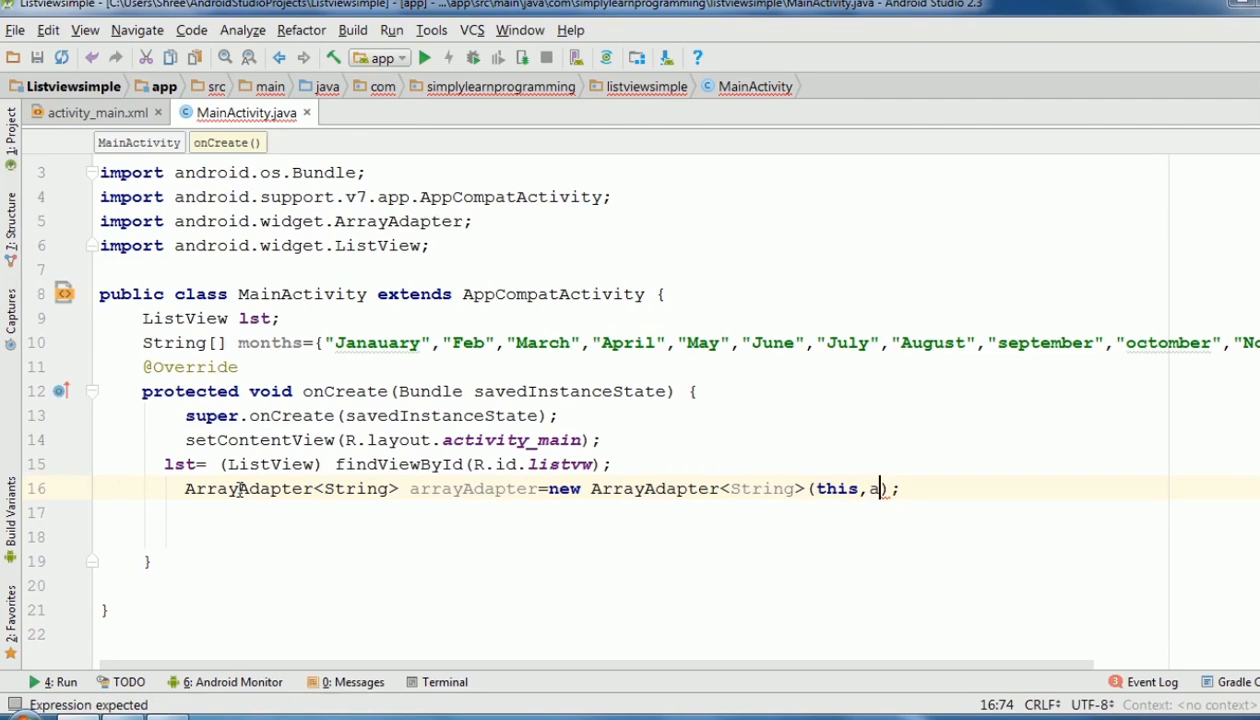
{"action": "type", "text": "ndroid"}
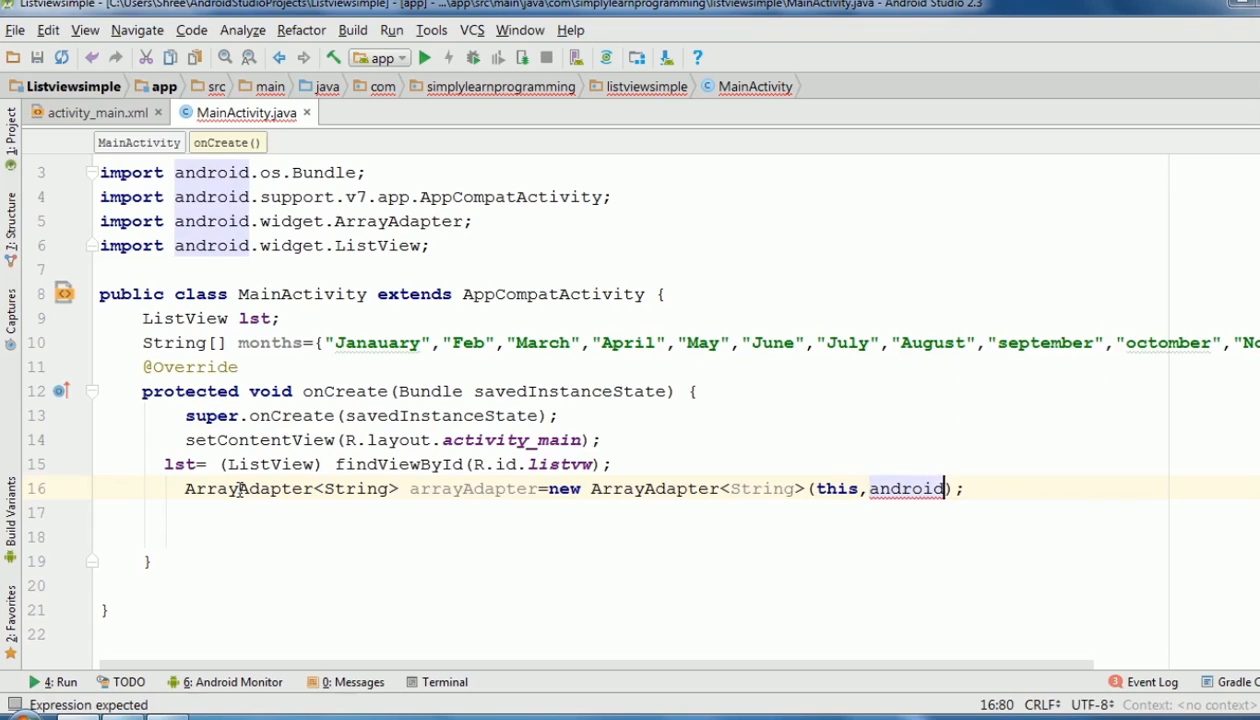
{"action": "type", "text": "."}
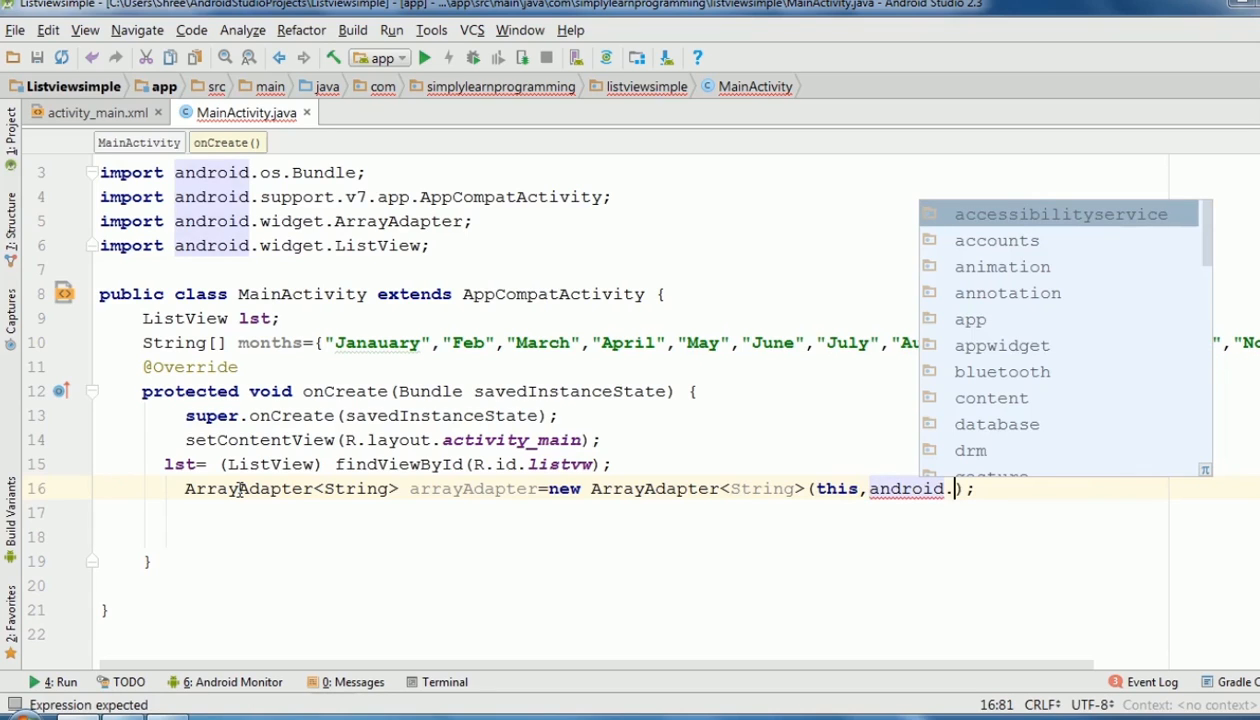
{"action": "type", "text": ".layout"}
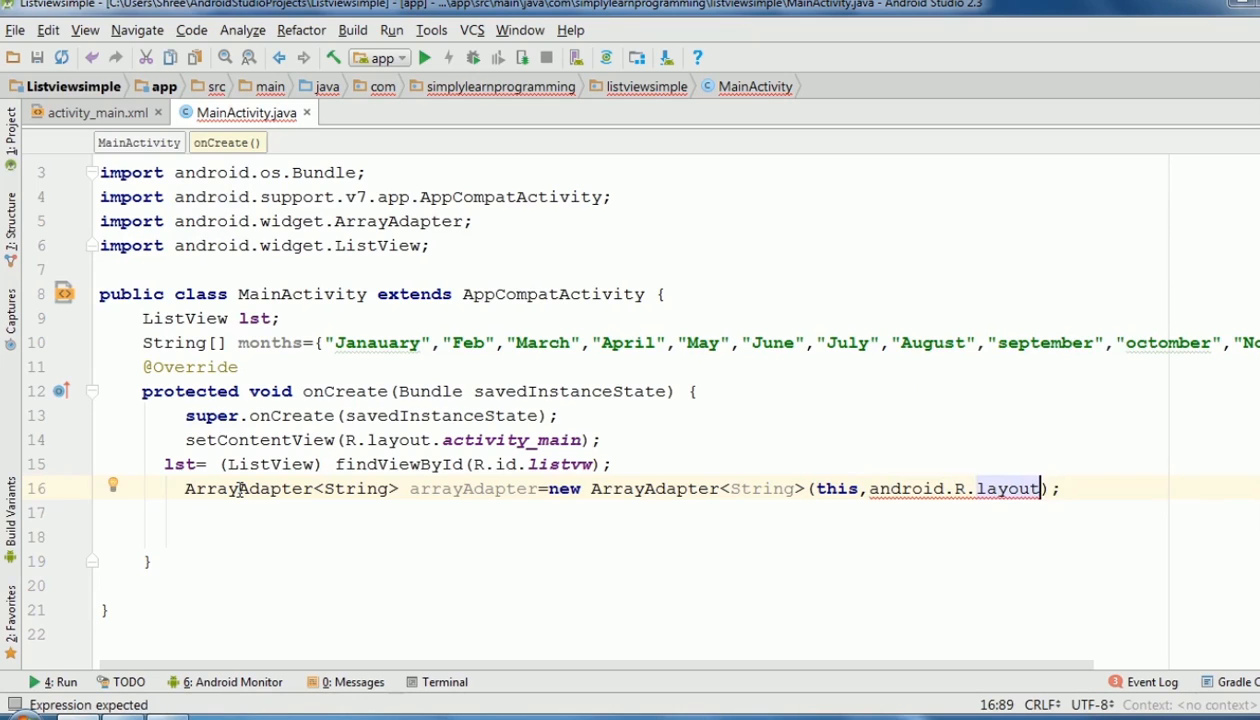
{"action": "type", "text": "simple_list_item_1"}
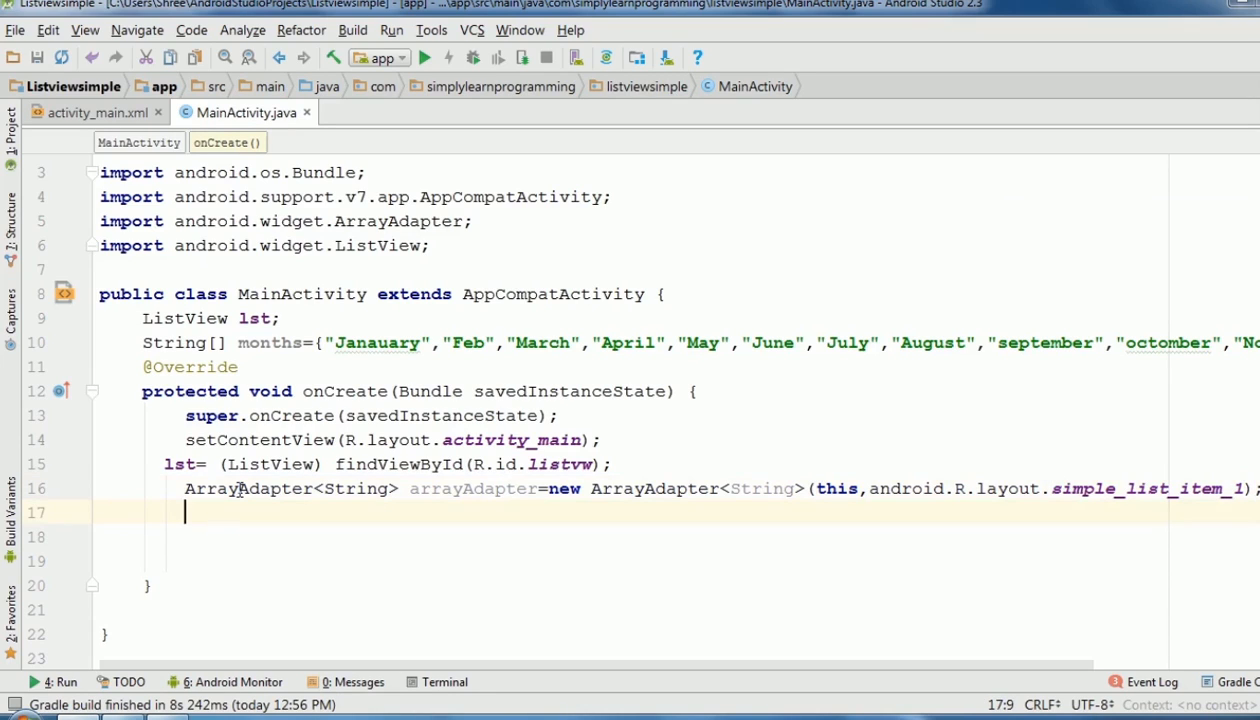
- Attach arrayAdapter to the list with lst.setAdapter(arrayAdapter);
{"action": "type", "text": "ls"}
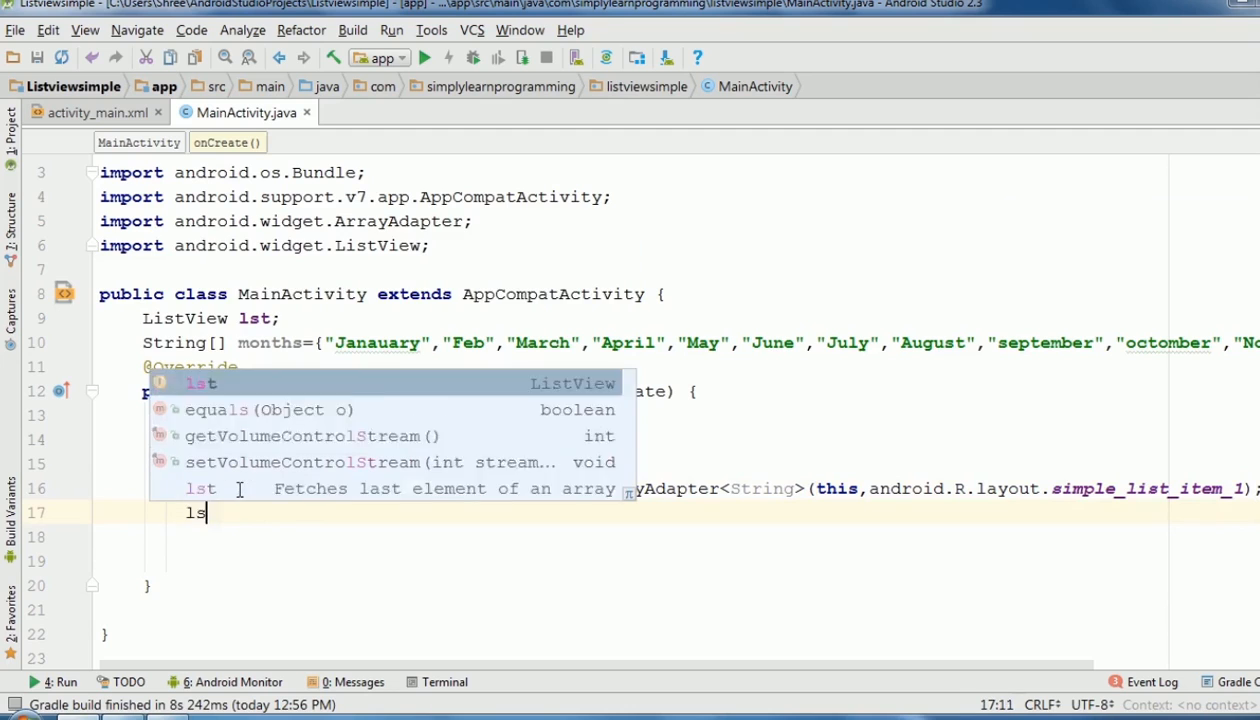
{"action": "type", "text": "t."}
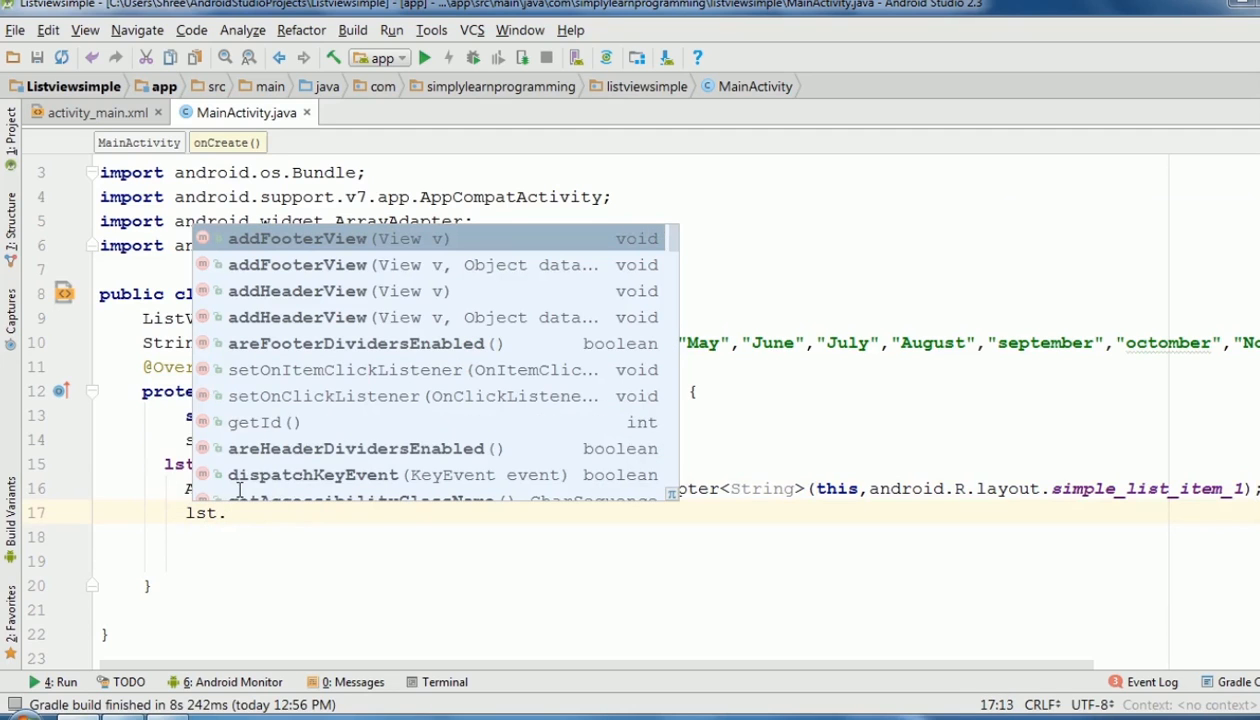
{"action": "type", "text": "setAdapter();"}
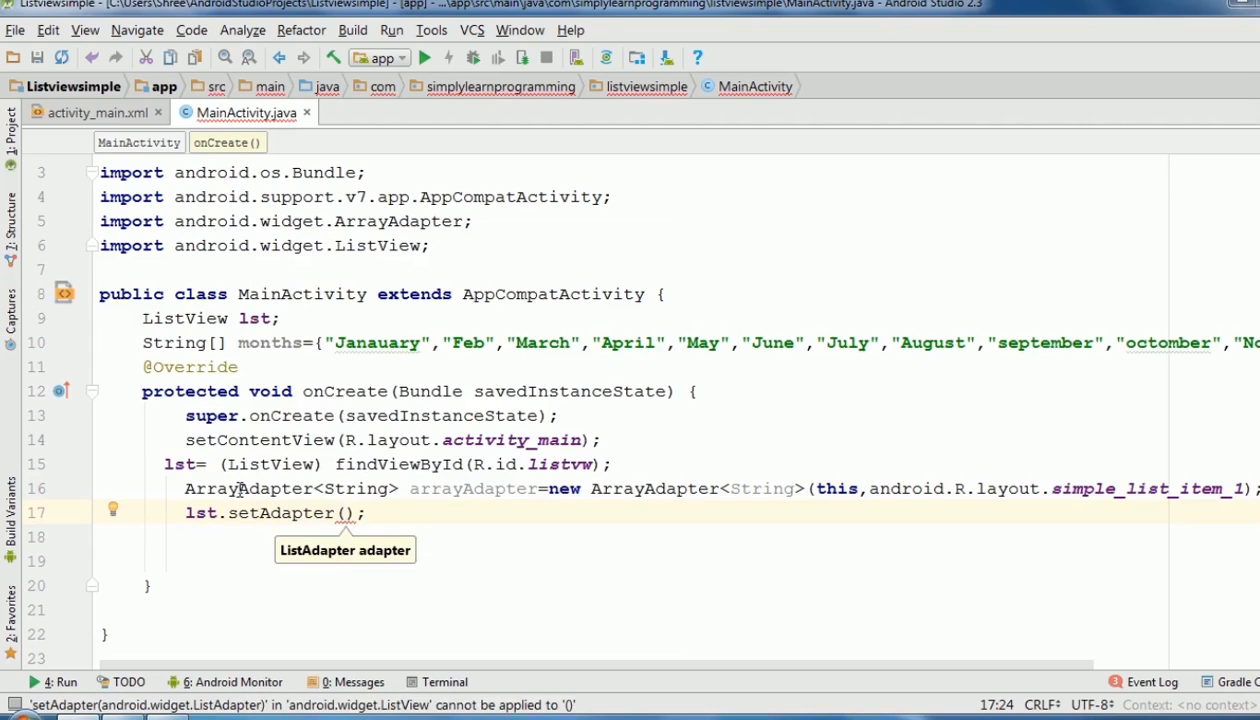
{"action": "double_click", "coordinate": [472, 488]}
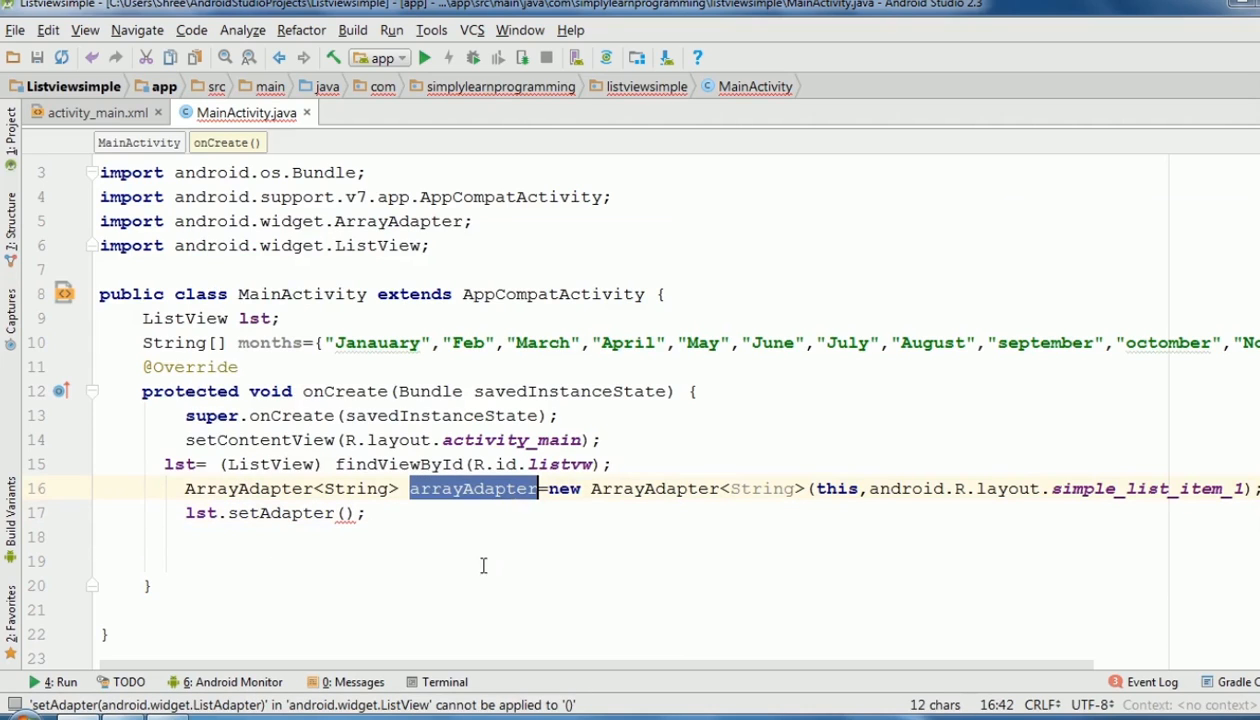
{"action": "left_click", "coordinate": [346, 512]}
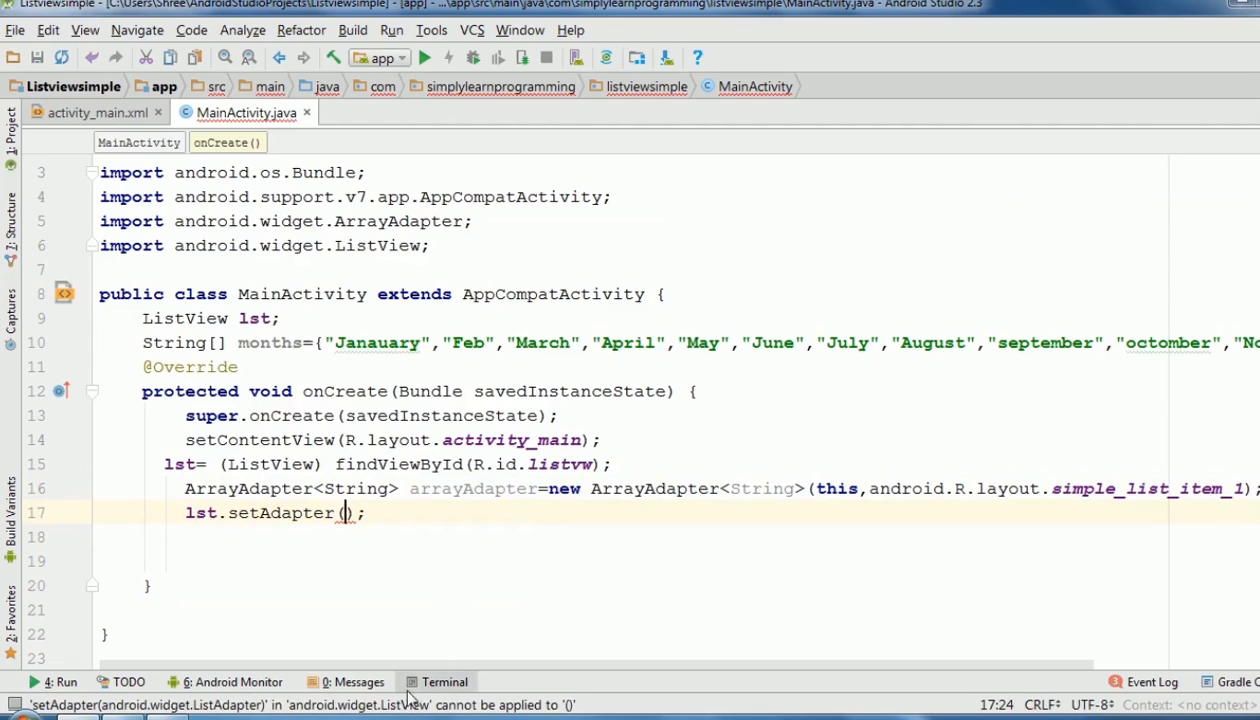
{"action": "type", "text": "arrayAdapter"}
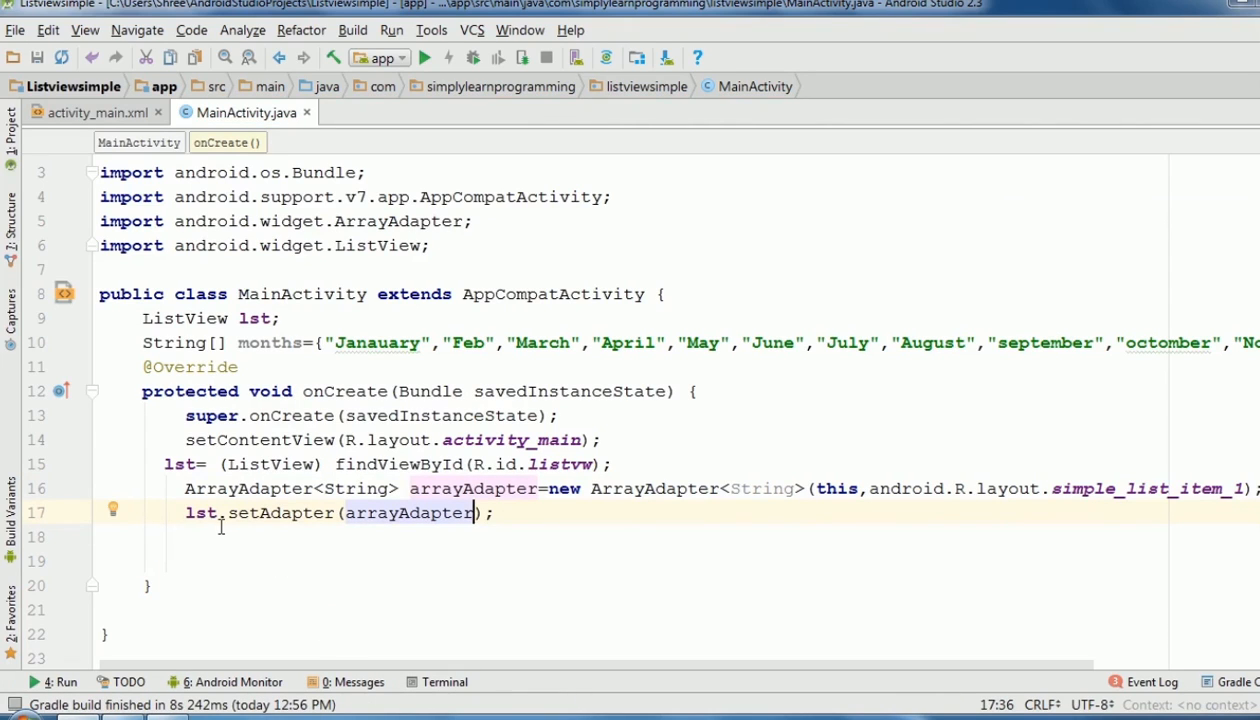
{"action": "left_click", "coordinate": [200, 536]}
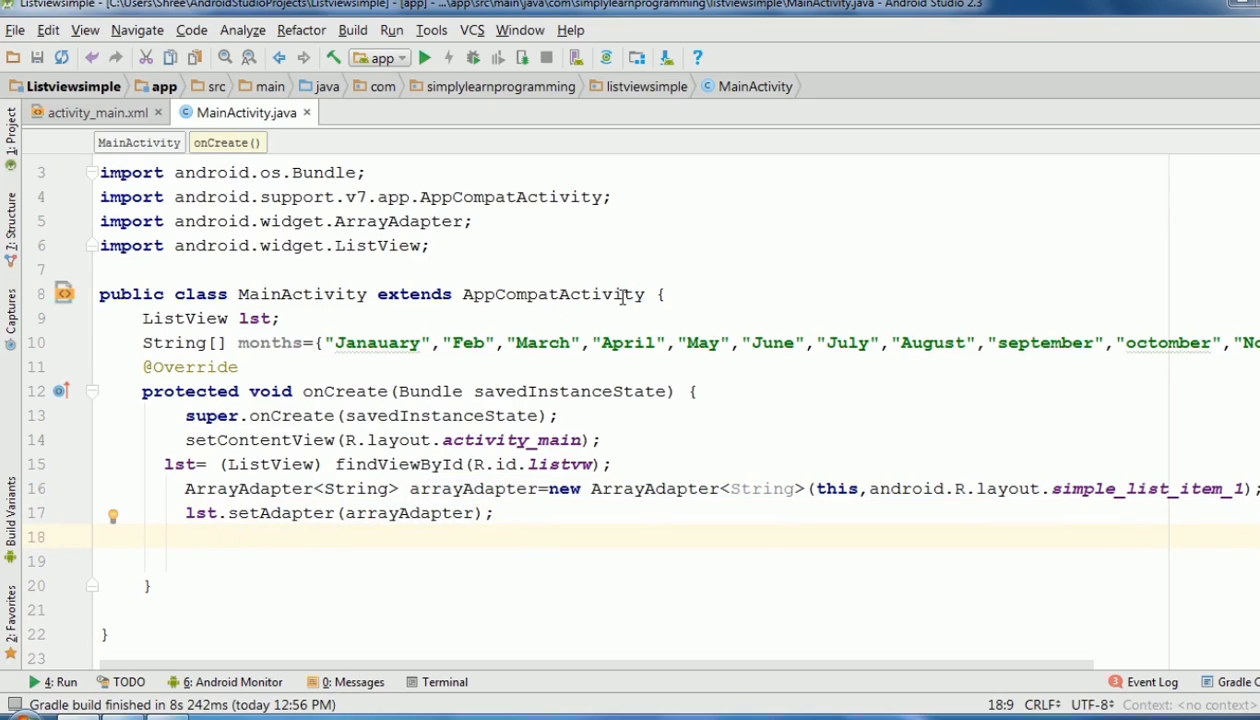
- Make MainActivity implement OnItemClickListener and generate the onItemClick stub
{"action": "left_click", "coordinate": [656, 292]}
{"action": "type", "text": "implemen "}
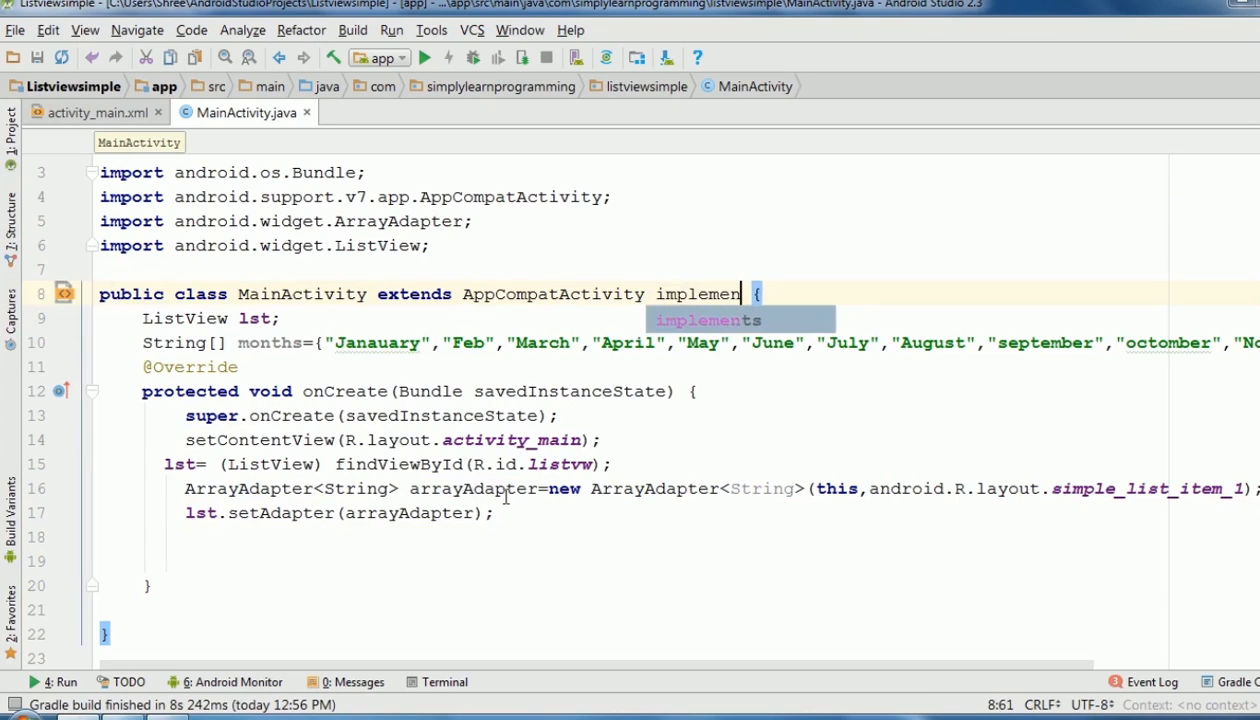
{"action": "type", "text": "On"}
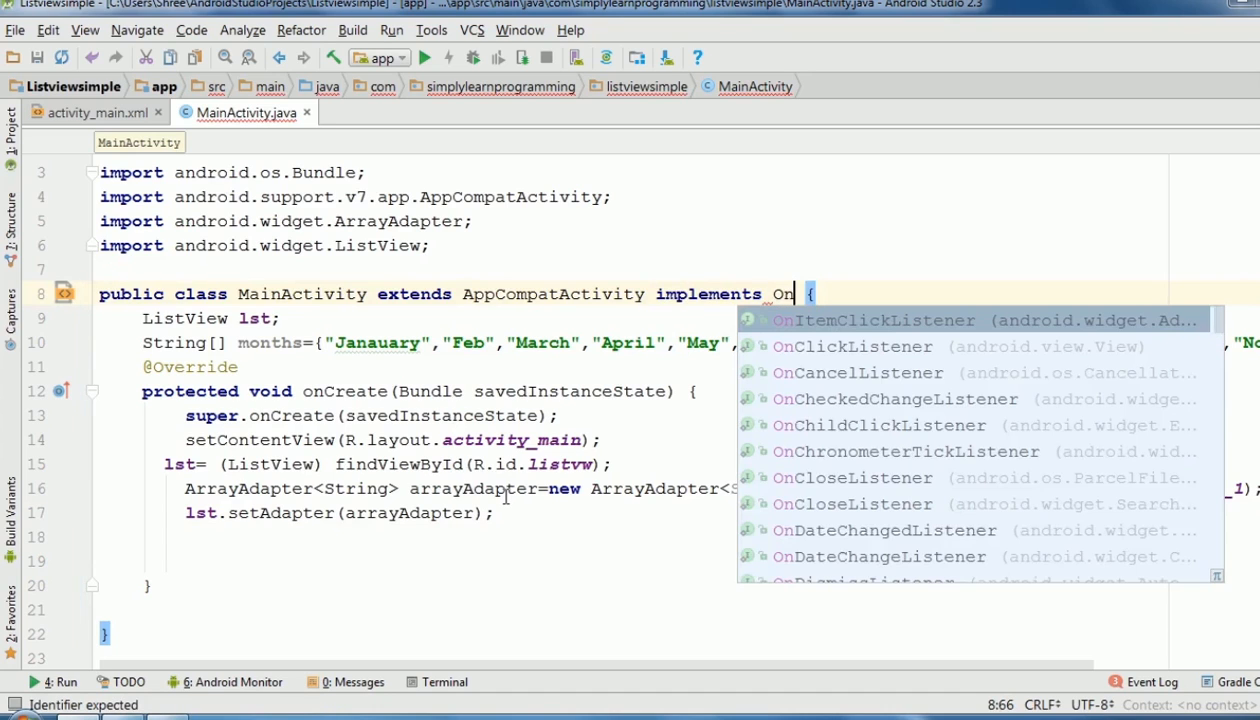
{"action": "type", "text": "item"}
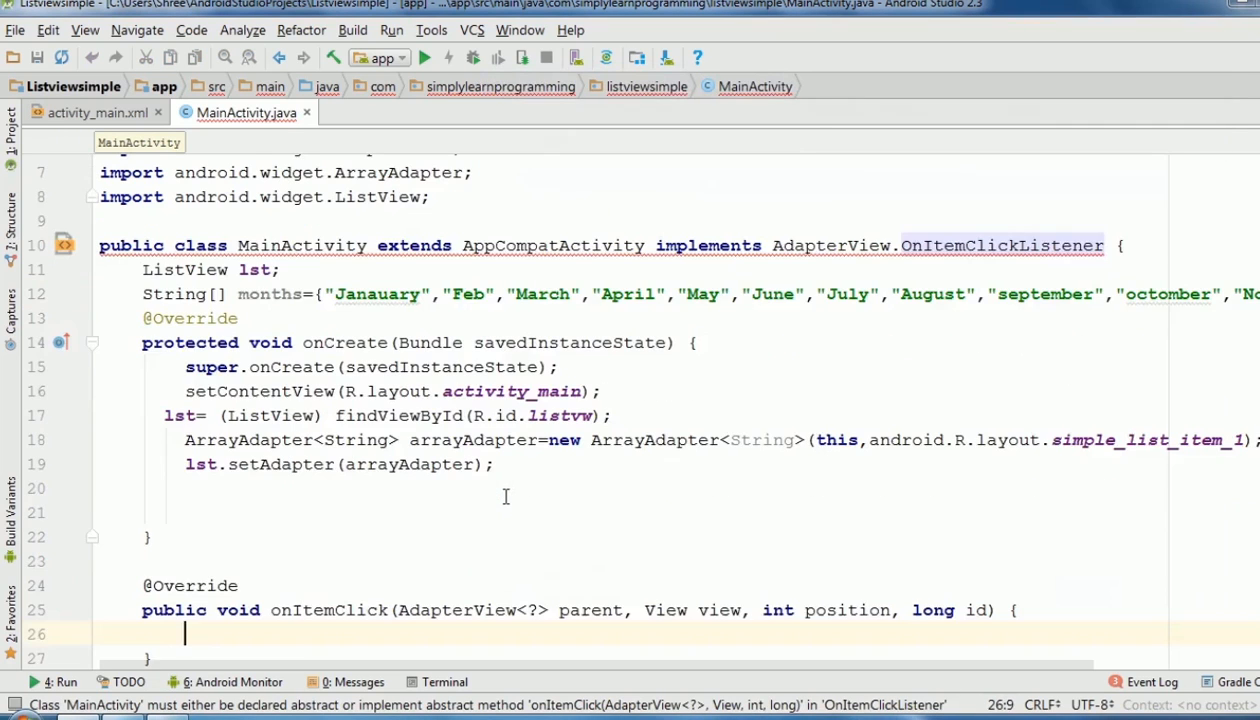
{"action": "scroll", "scroll_direction": "down", "scroll_amount": 3}
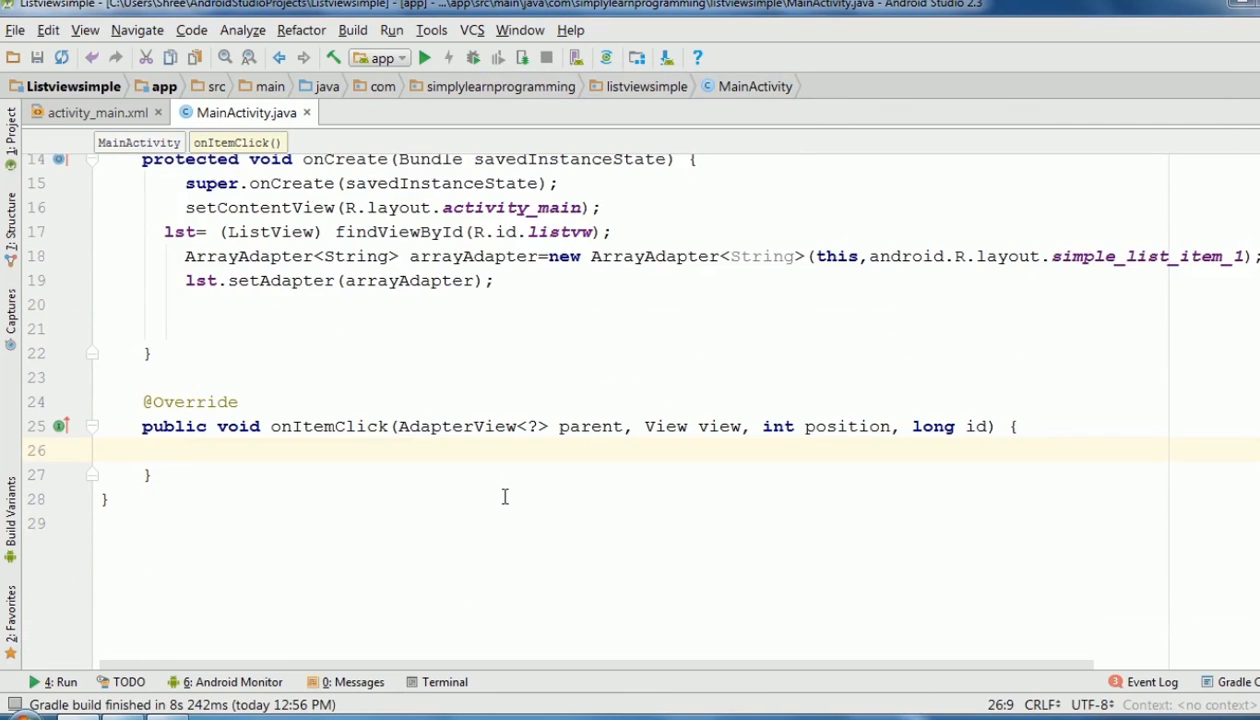
- Add a short Toast in onItemClick with the message "You click on"+
{"action": "type", "text": "Toast"}
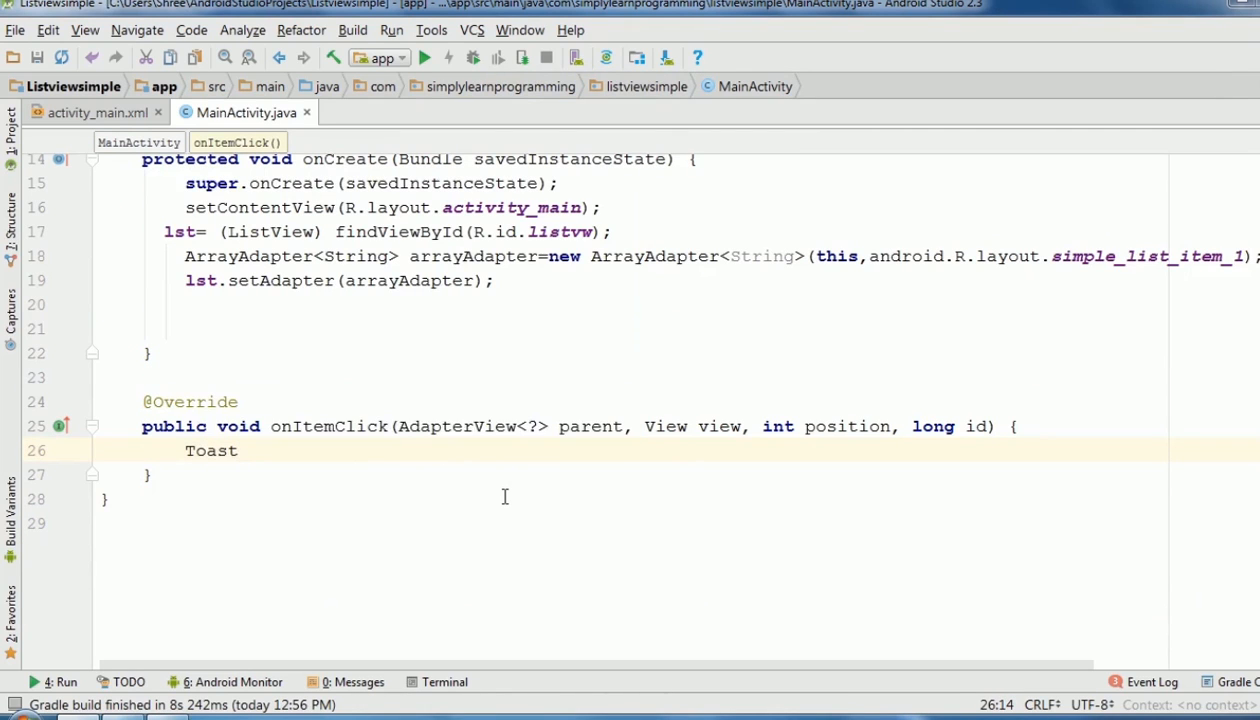
{"action": "type", "text": ".makeText(, \"\", Toast.LENGTH_SHORT).show();"}
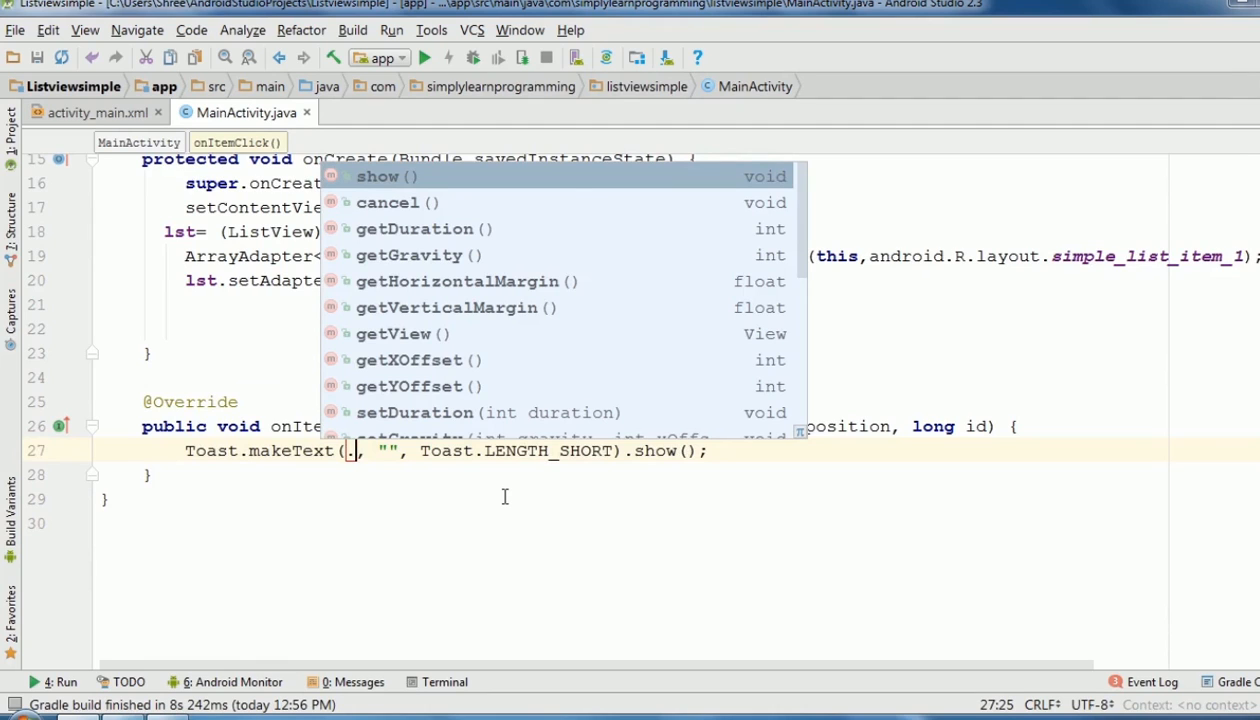
{"action": "type", "text": "this"}
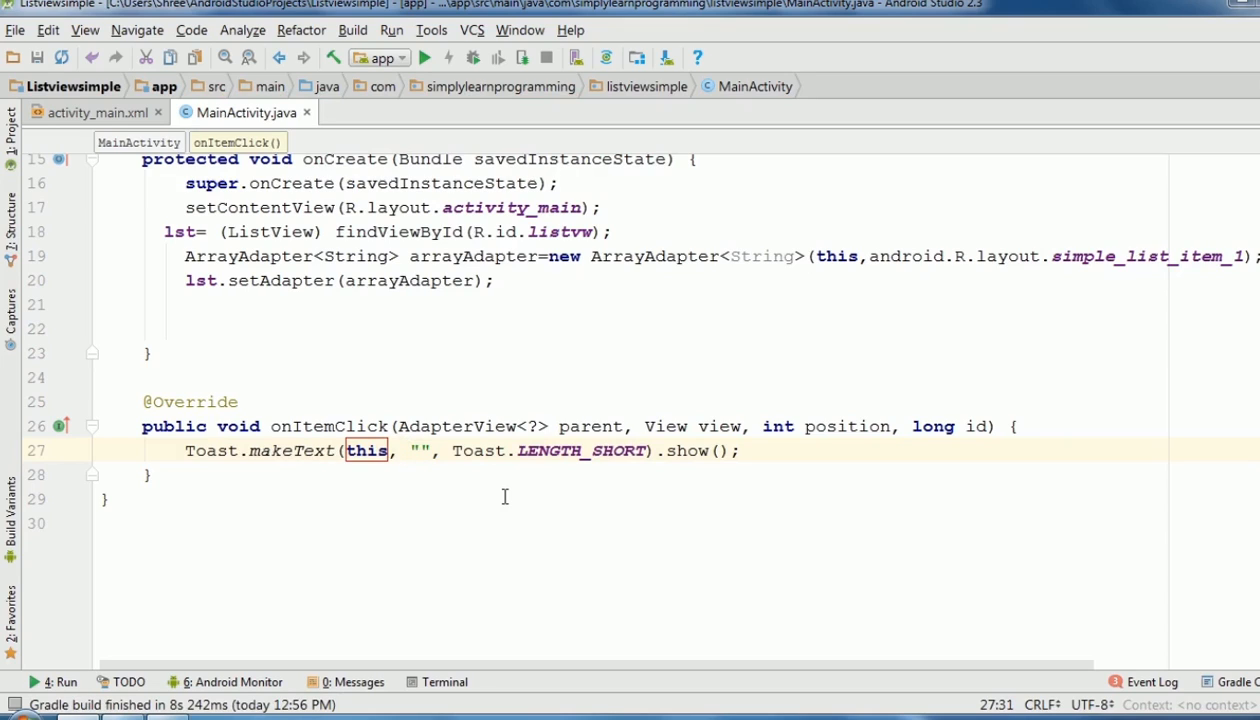
{"action": "type", "text": "You"}
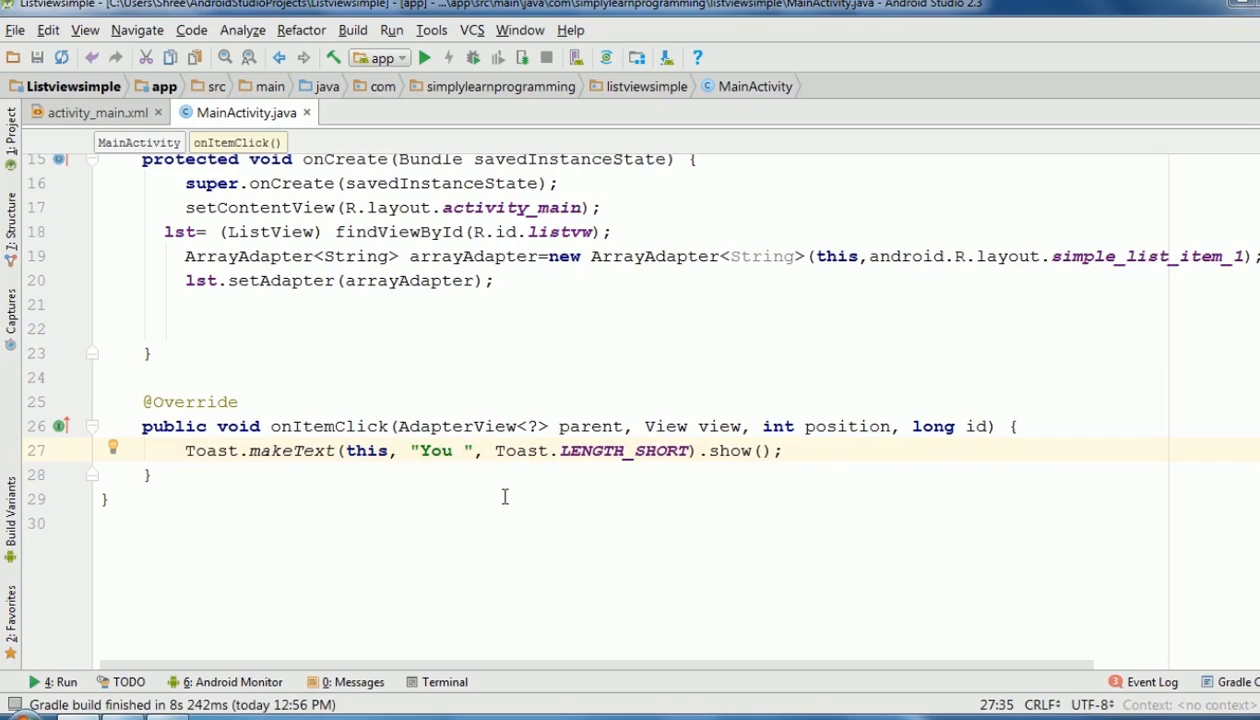
{"action": "type", "text": "click"}
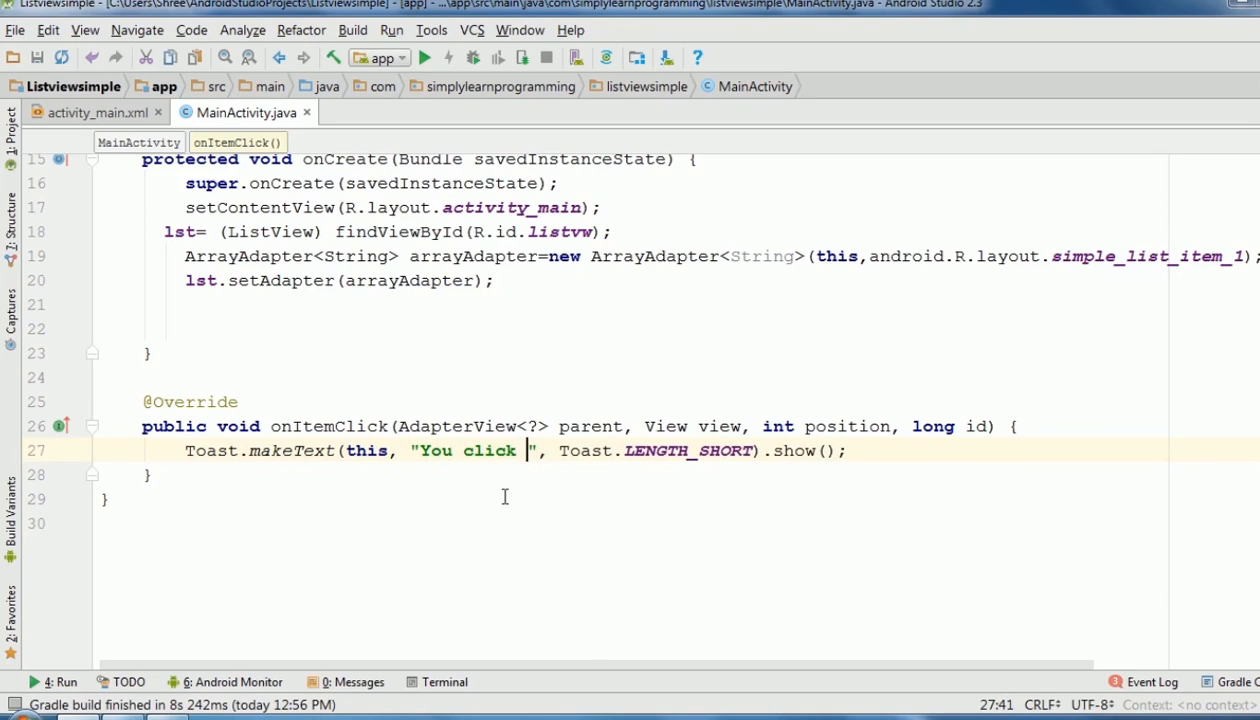
{"action": "type", "text": "on"}
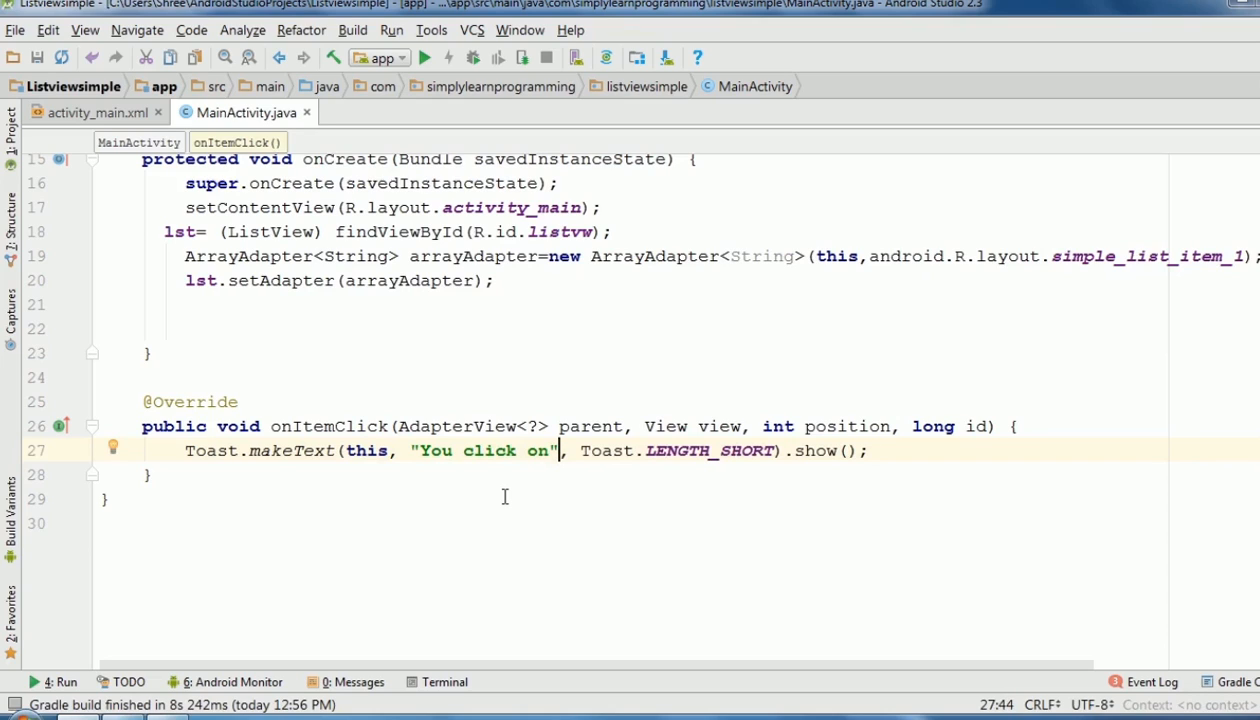
{"action": "type", "text": "+"}
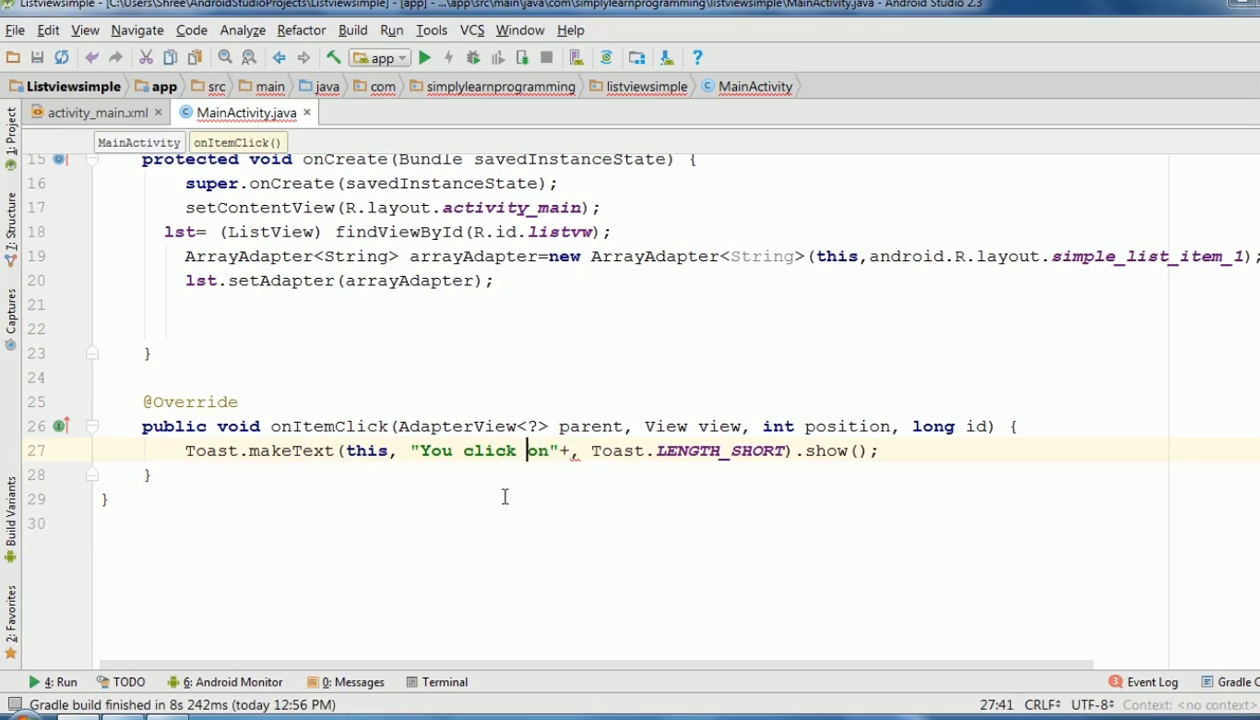
- Cast the tapped row with TextView tv=(TextView)view; above the toast
{"action": "key", "text": "Enter"}
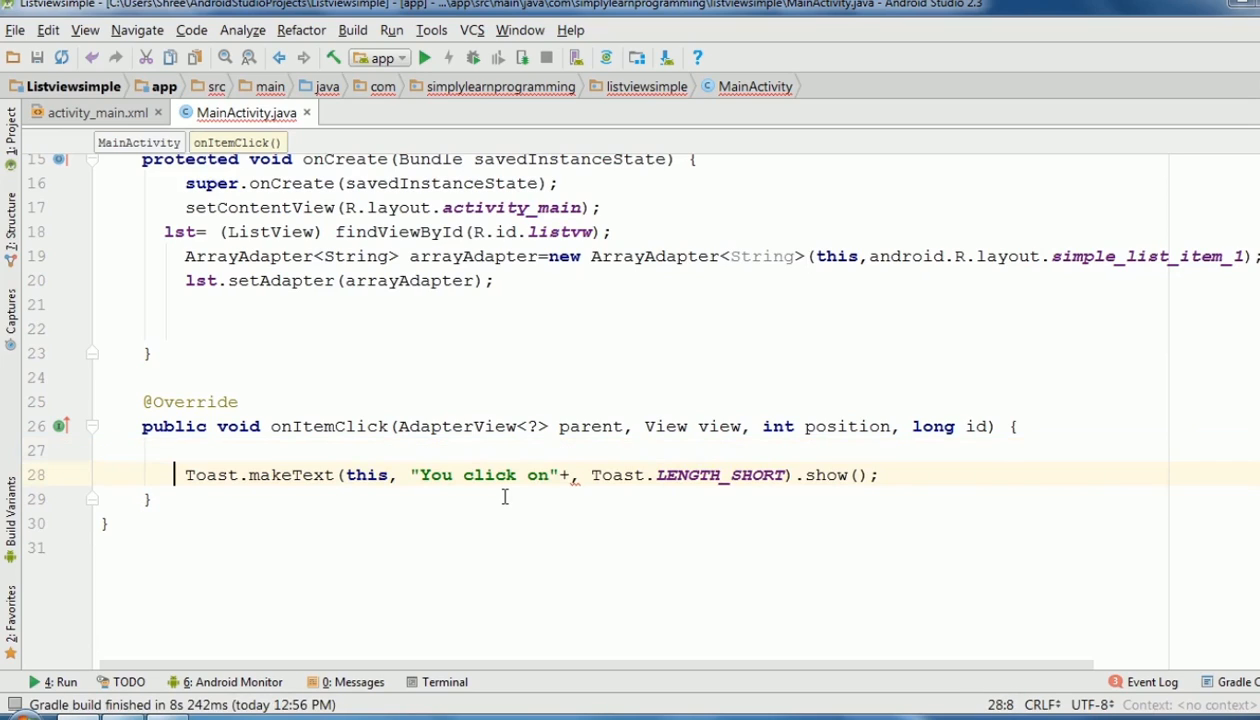
{"action": "type", "text": "T"}
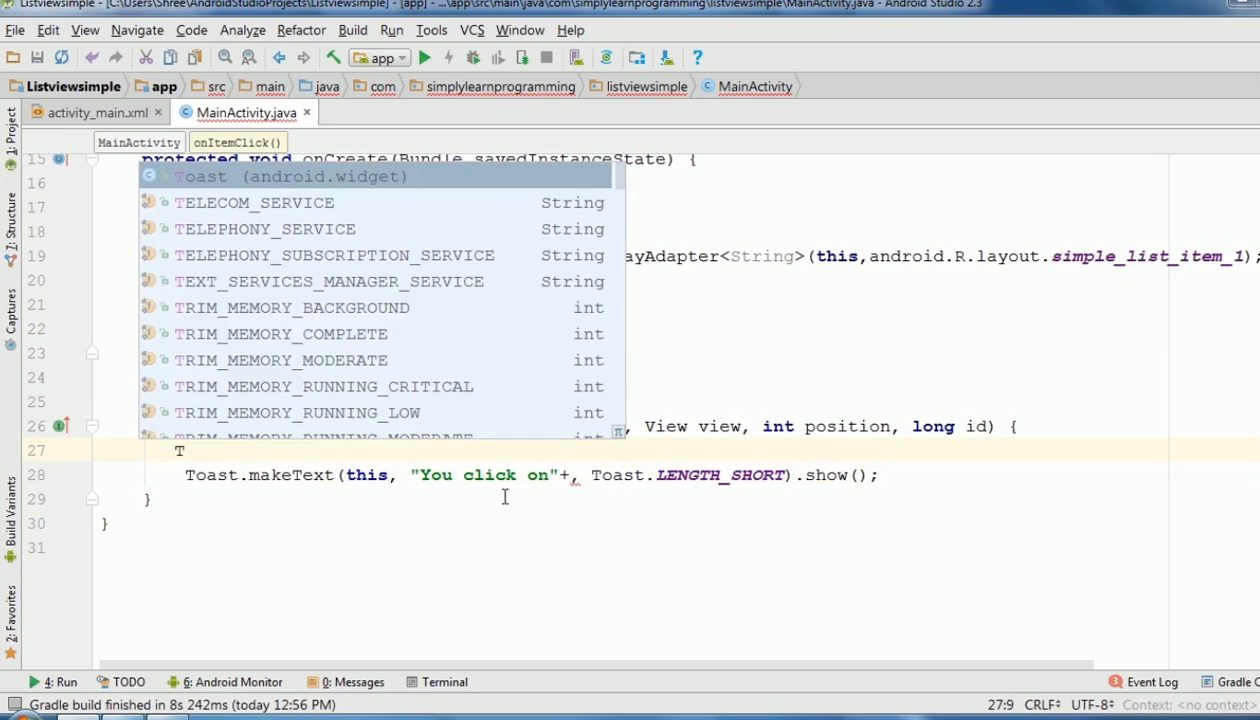
{"action": "type", "text": "ext"}
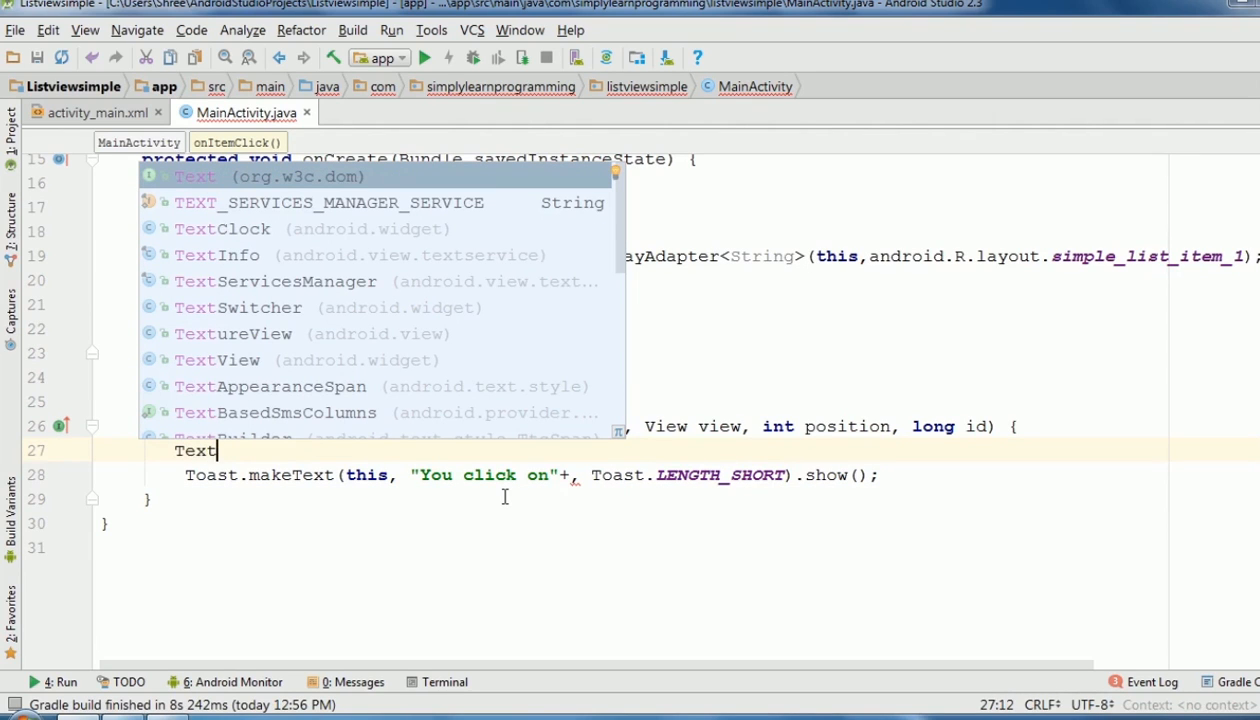
{"action": "type", "text": "View"}
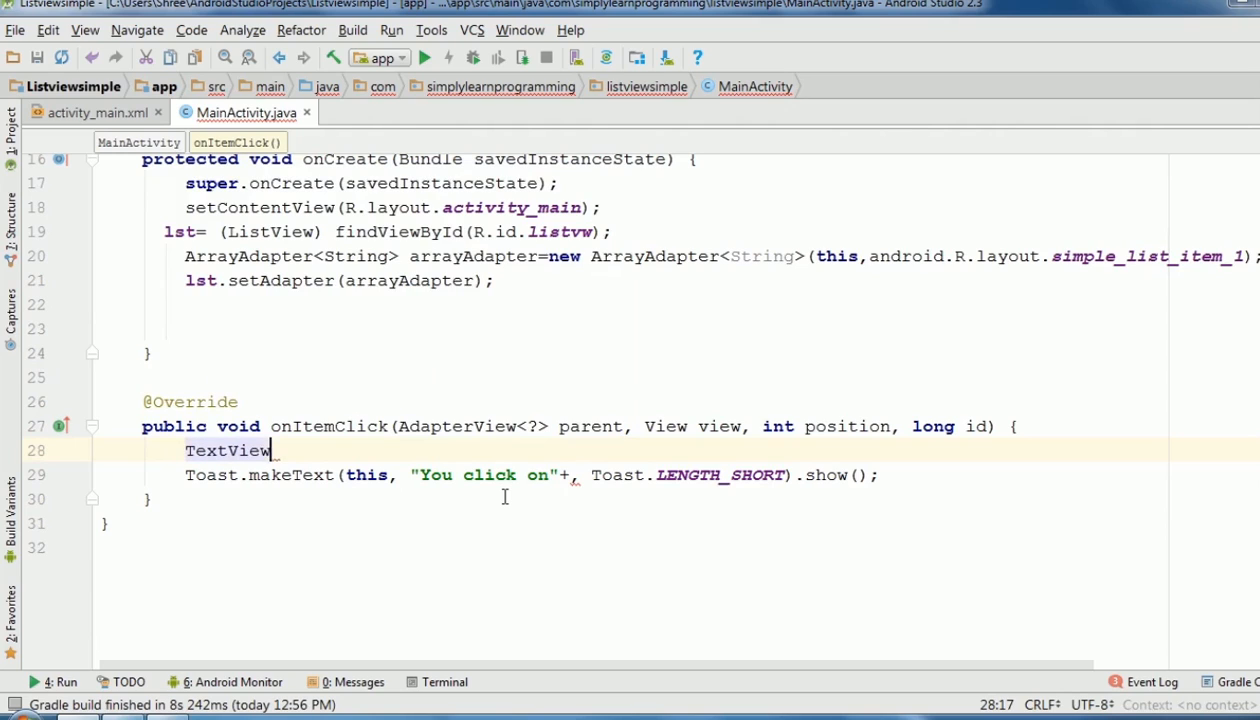
{"action": "type", "text": "tv="}
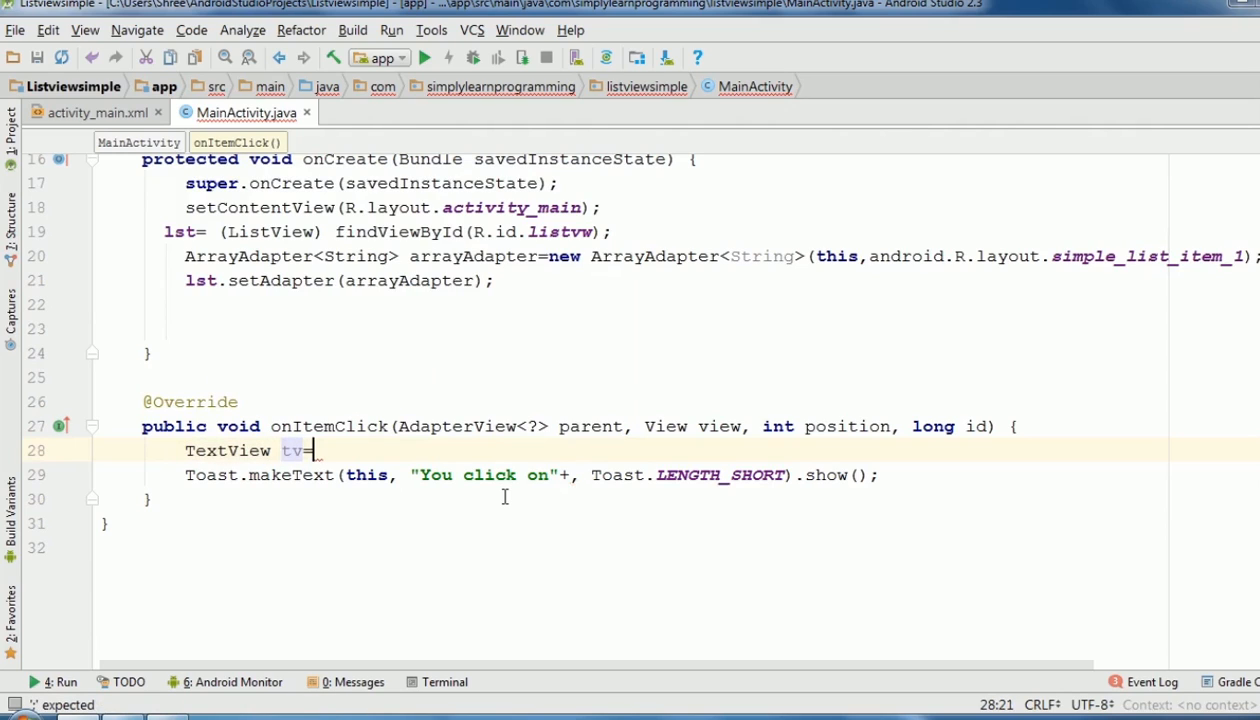
{"action": "type", "text": "v"}
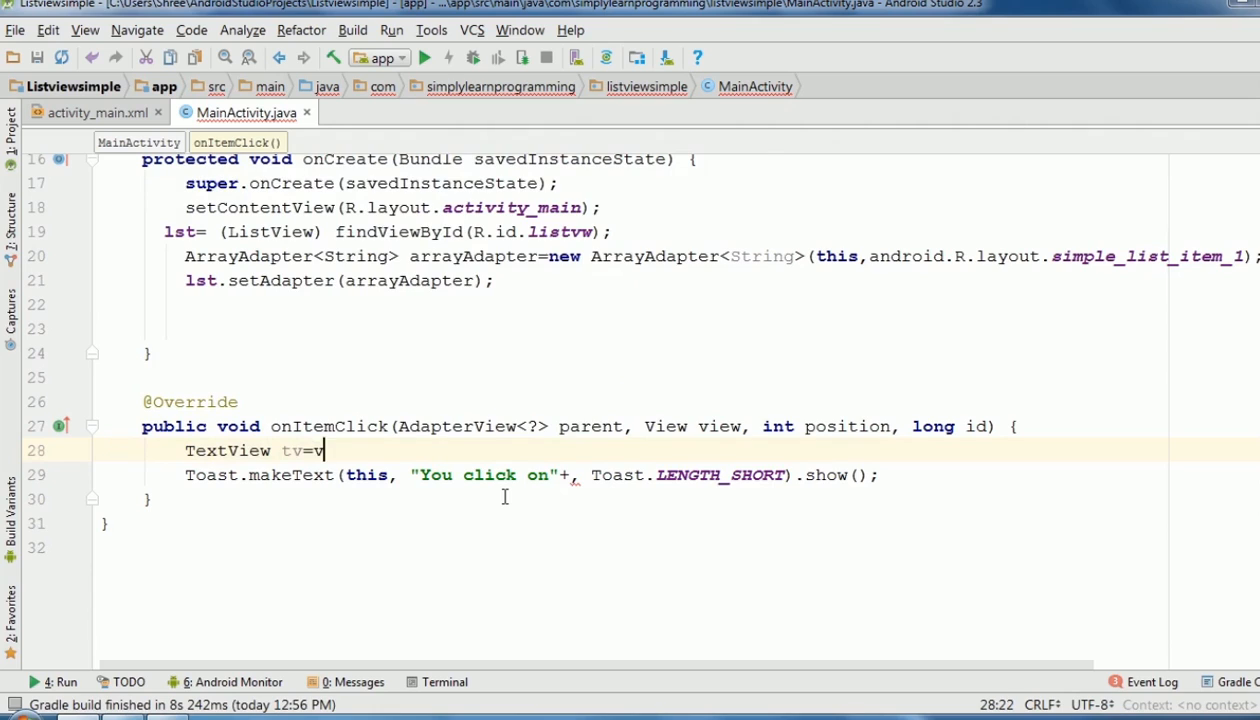
{"action": "type", "text": "iew;"}
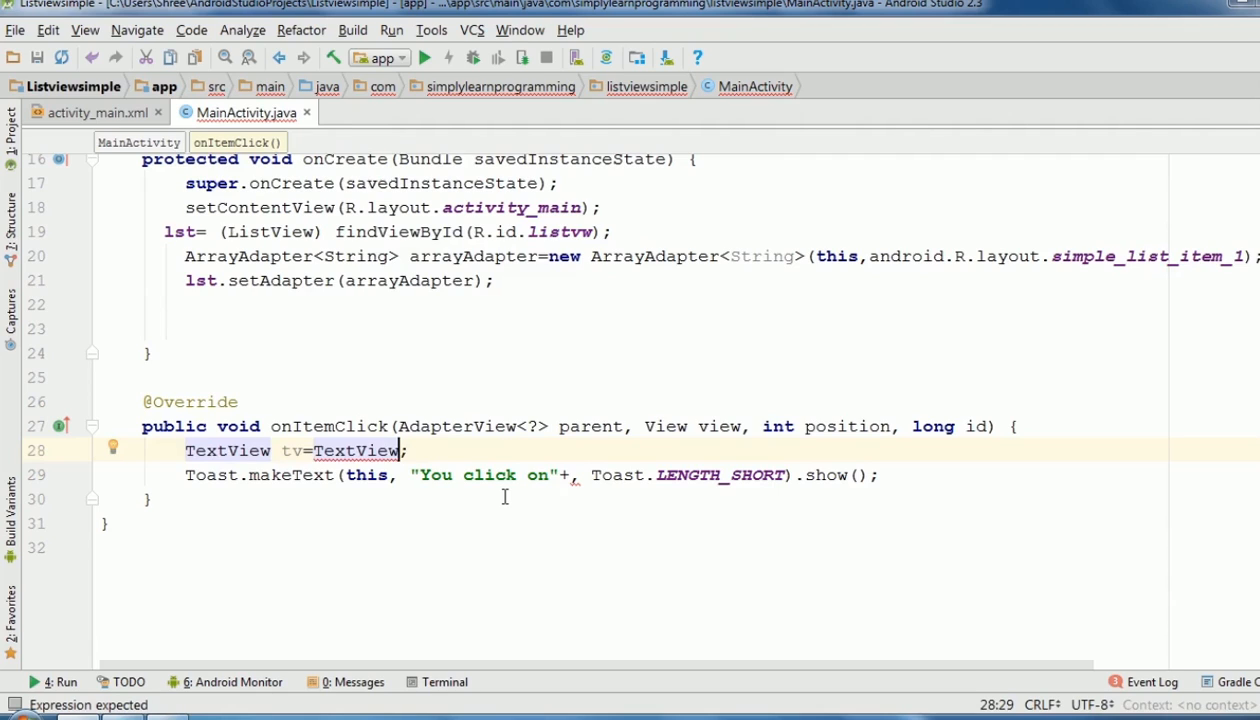
{"action": "type", "text": ")"}
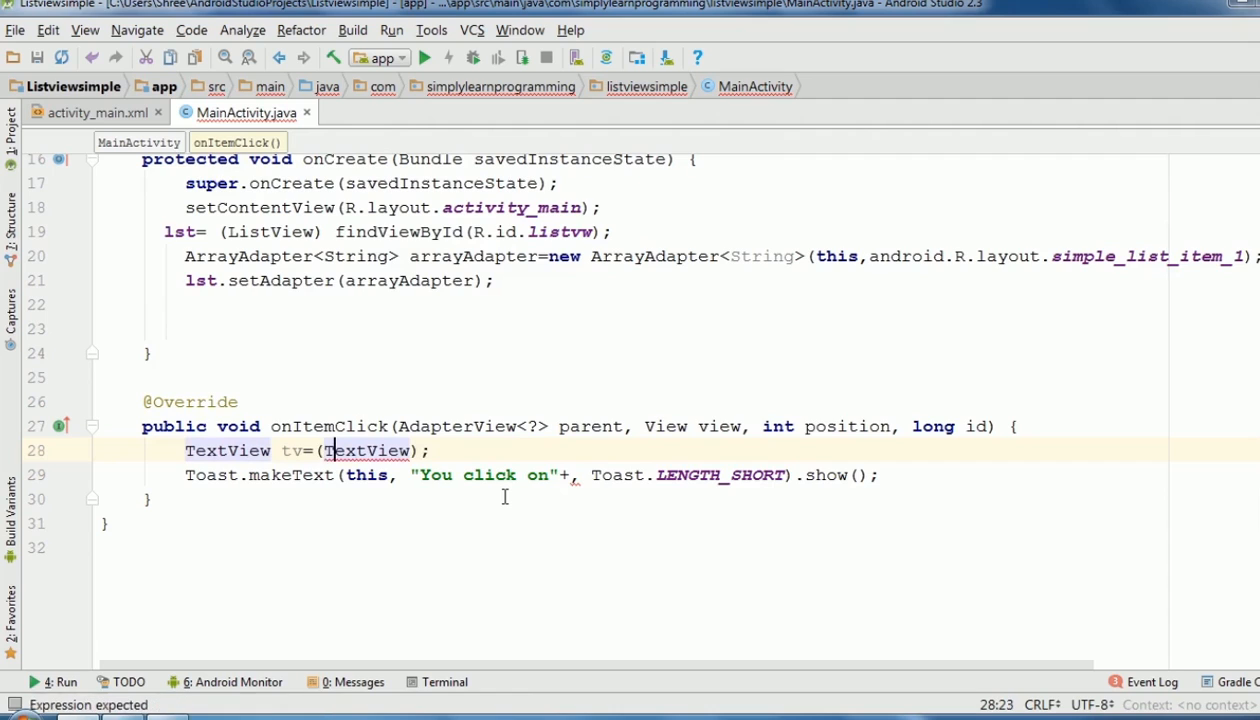
{"action": "type", "text": "view"}
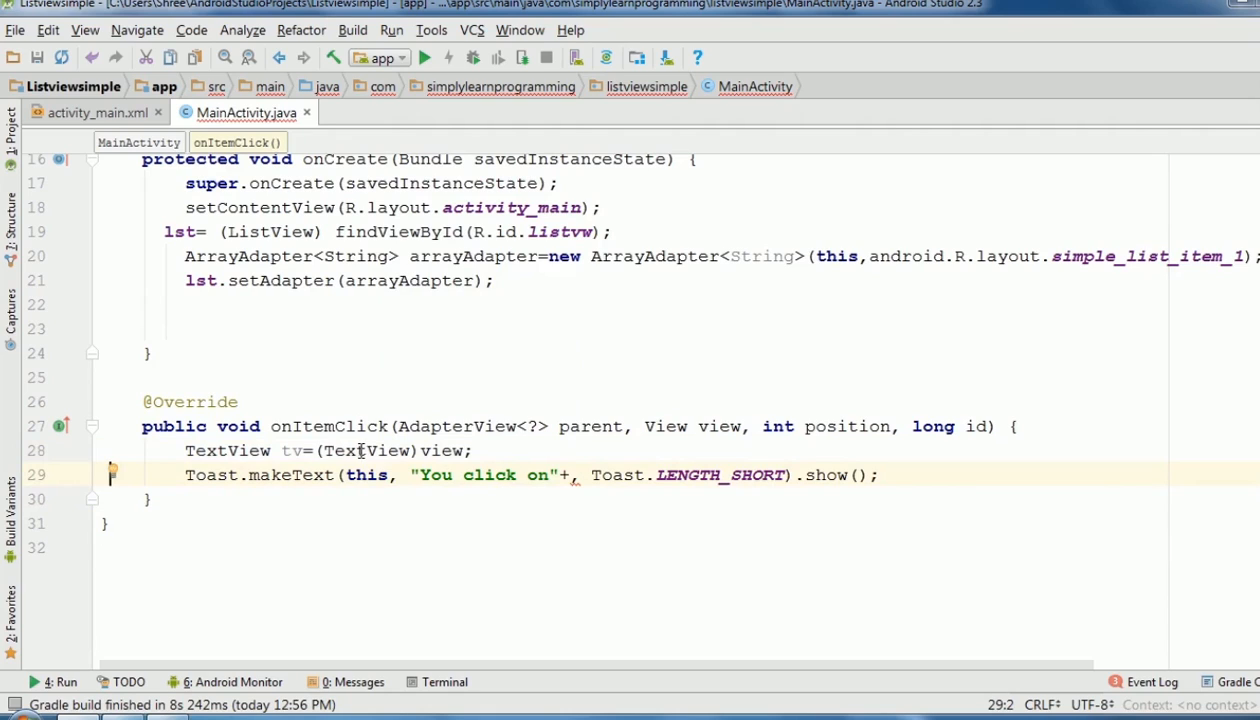
- Complete the toast message as "You click on"+tv.getText()+position
{"action": "double_click", "coordinate": [296, 450]}
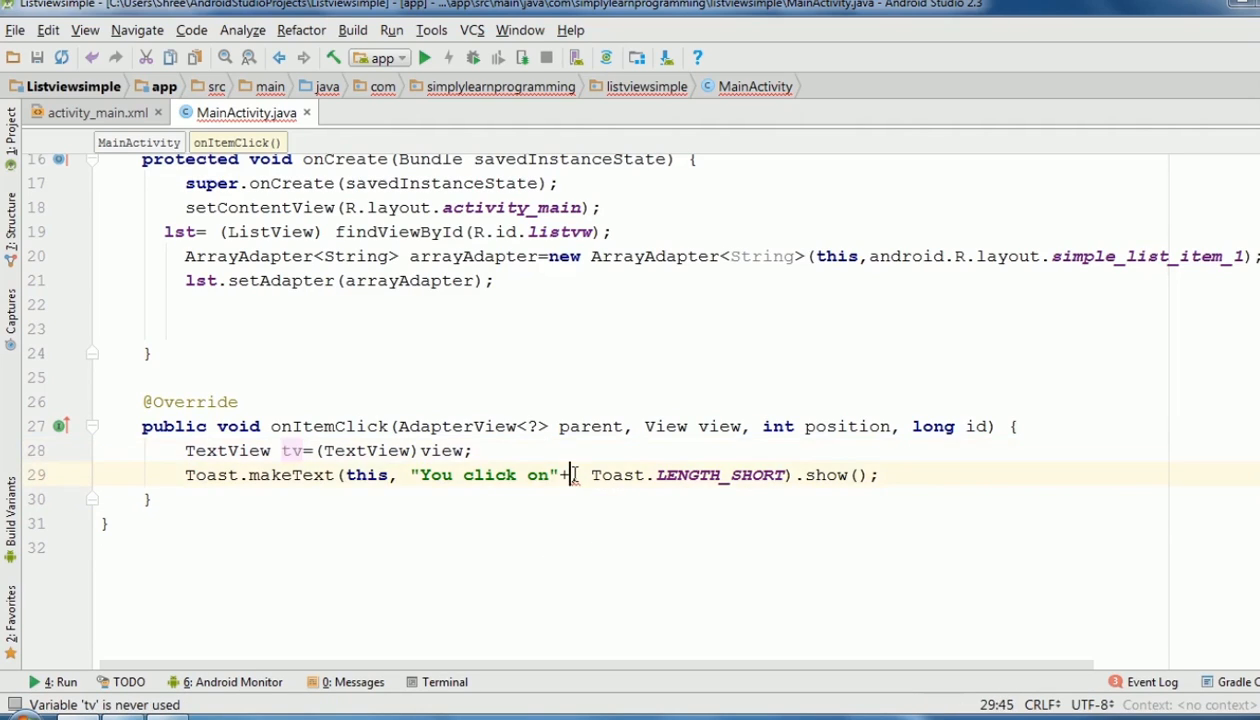
{"action": "type", "text": "tv"}
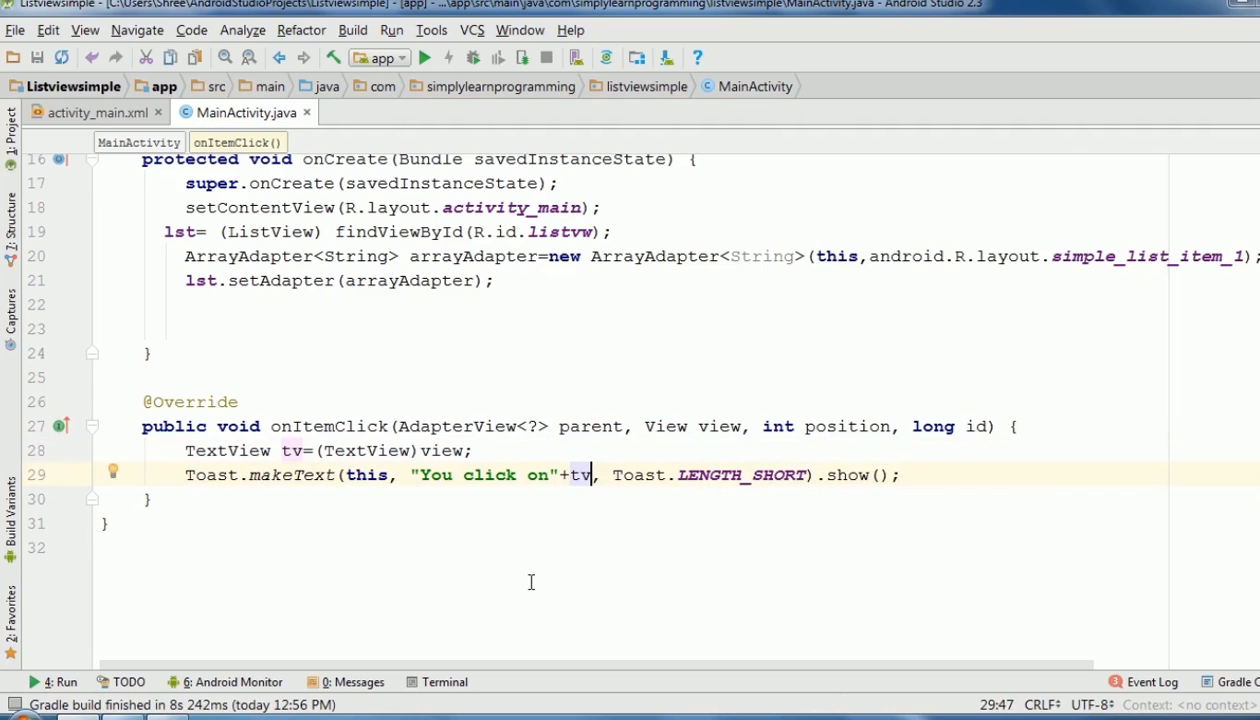
{"action": "type", "text": ".getText("}
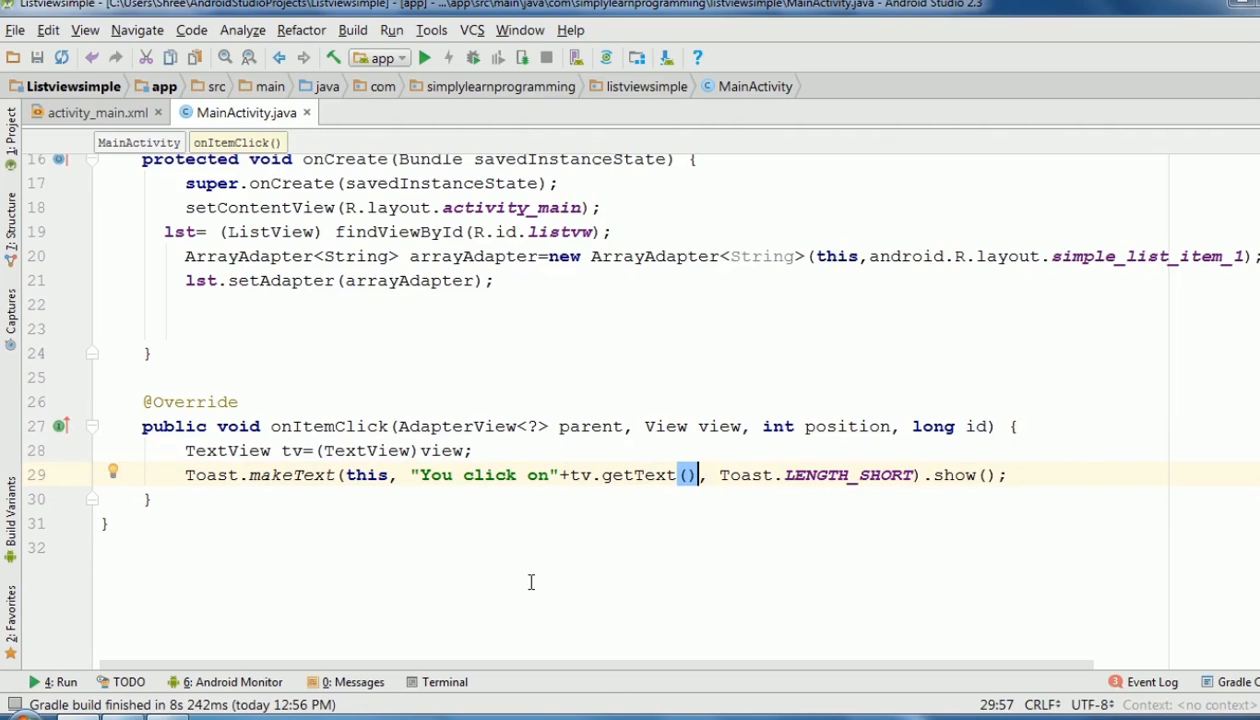
{"action": "type", "text": "+p"}
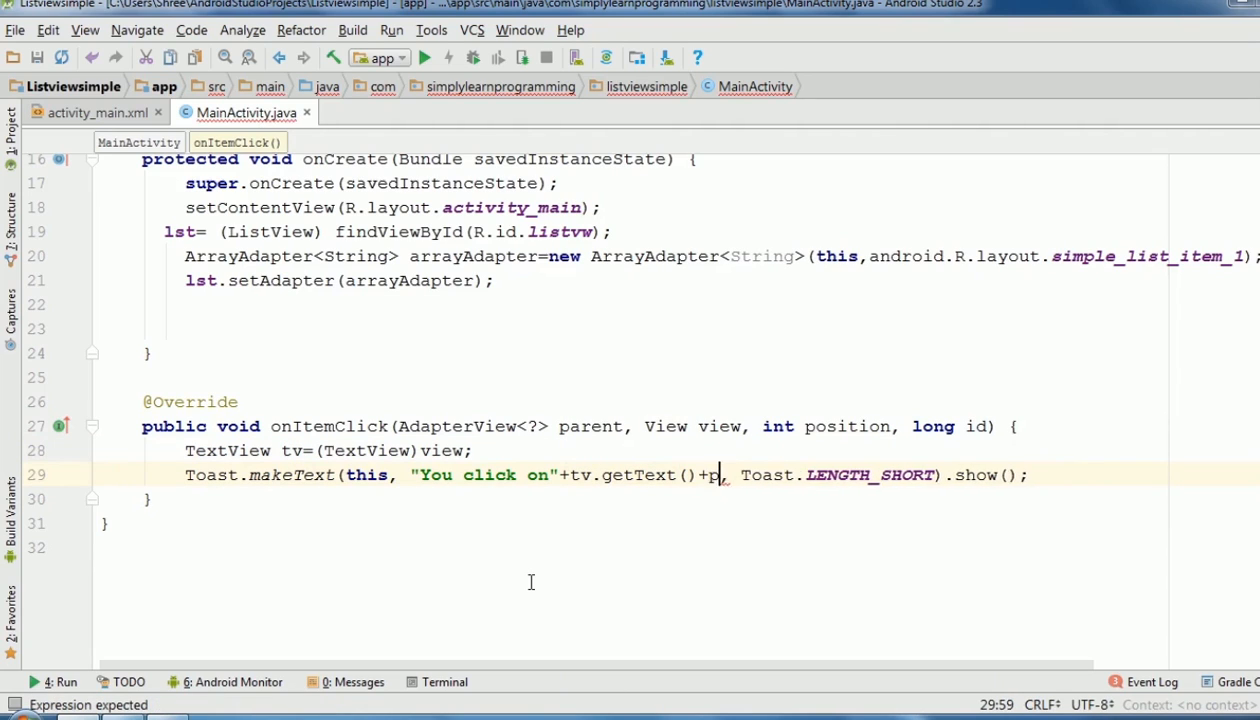
{"action": "type", "text": "osition"}
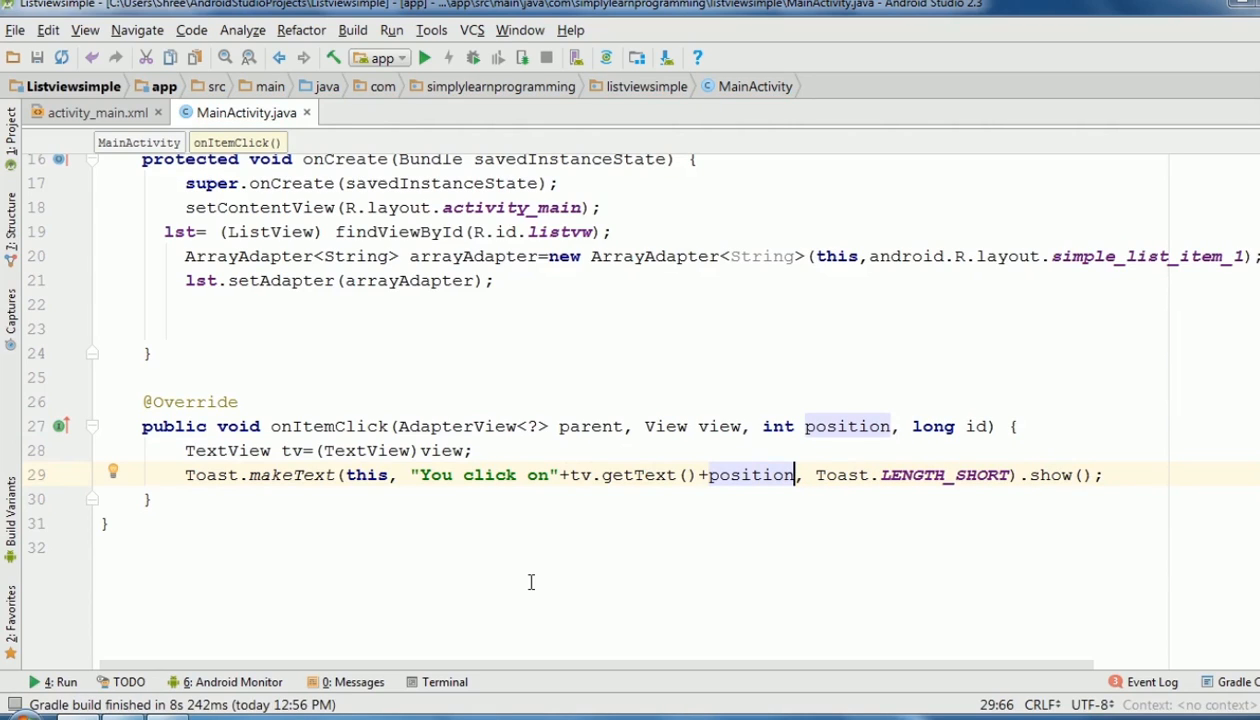
{"action": "scroll", "scroll_direction": "up", "scroll_amount": 3}
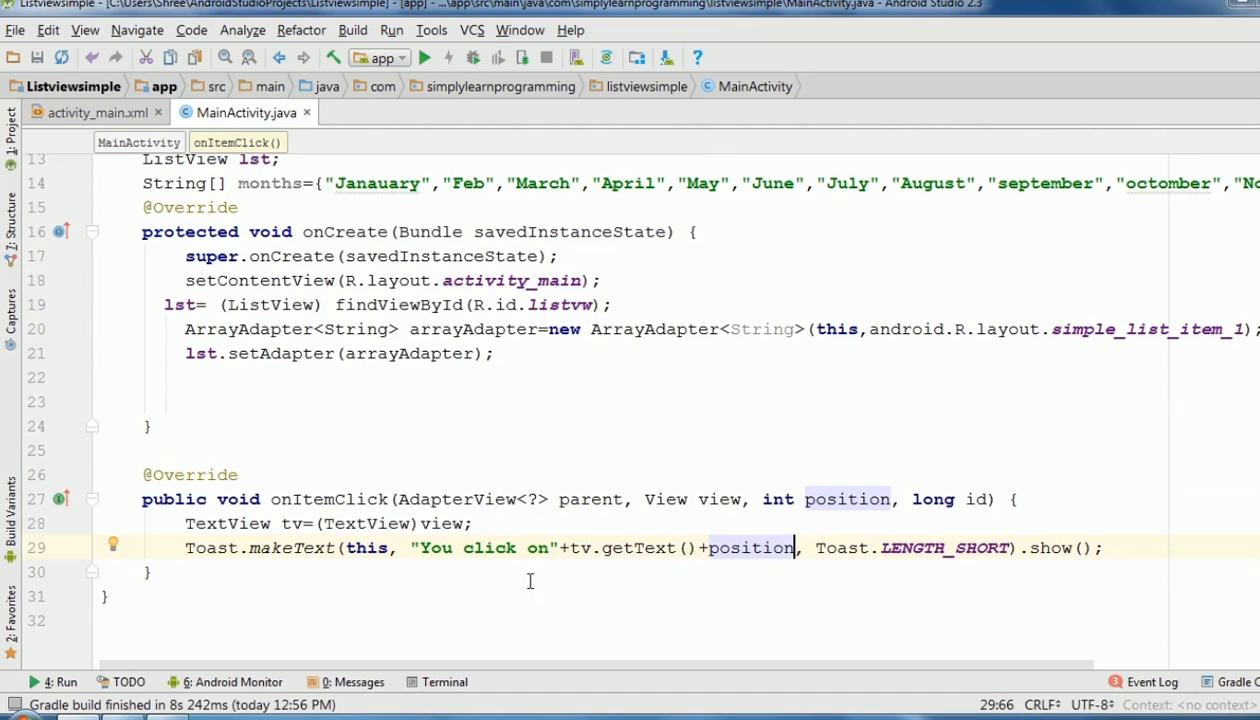
{"action": "mouse_move", "coordinate": [452, 396]}
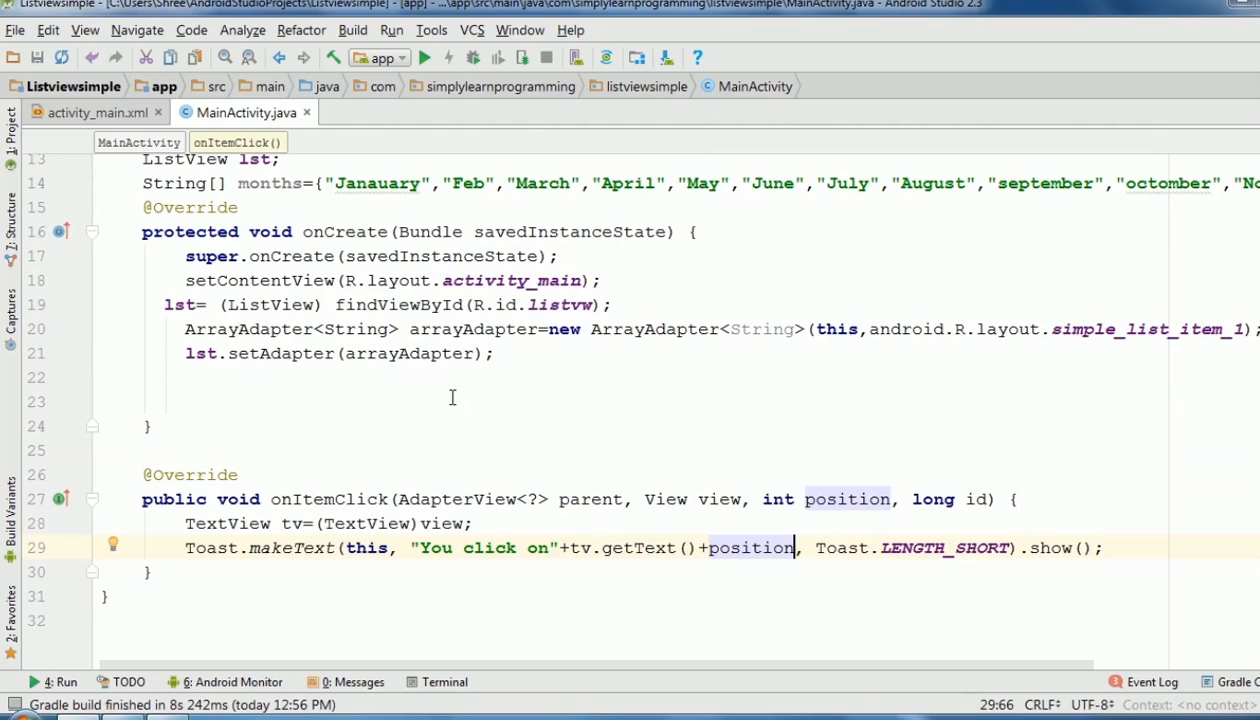
- Register the activity with lst.setOnItemClickListener(this); after setAdapter
{"action": "type", "text": "ls"}
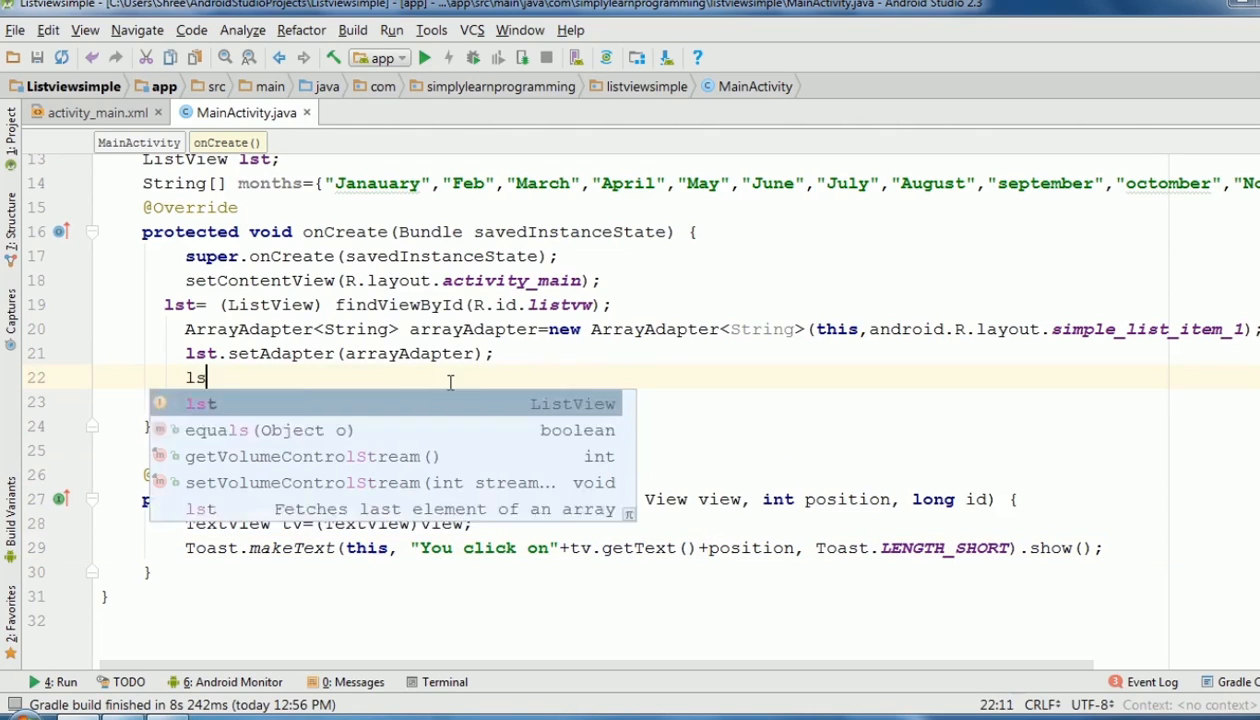
{"action": "type", "text": ".setOnItemClickListener(this);"}
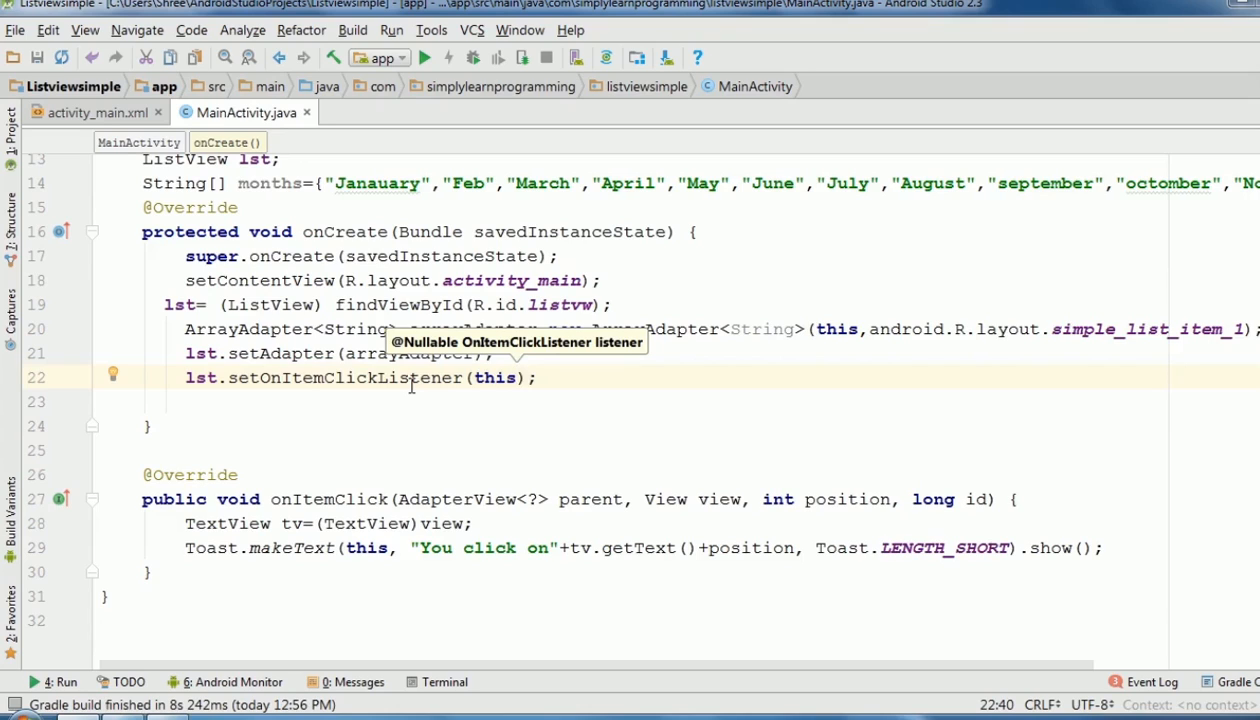
{"action": "mouse_move", "coordinate": [396, 410]}
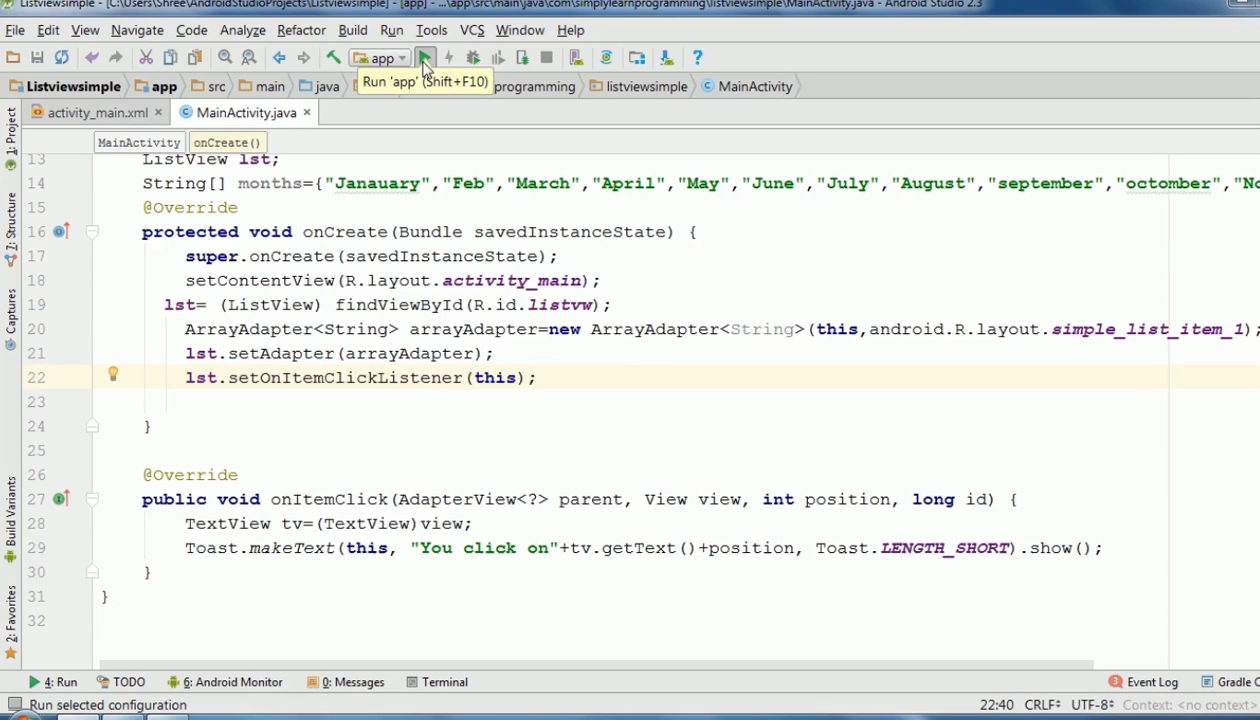
- Run the app on the selected virtual device to show the month list
{"action": "left_click", "coordinate": [424, 56]}
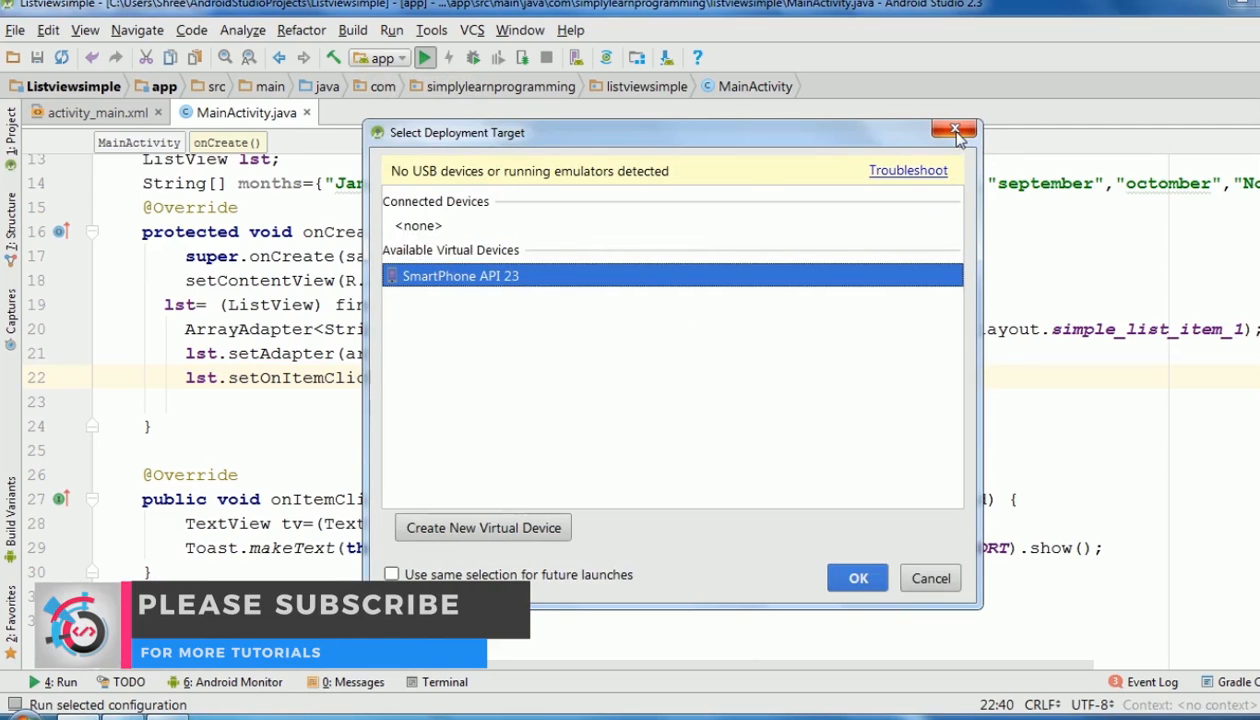
{"action": "left_click", "coordinate": [954, 132]}
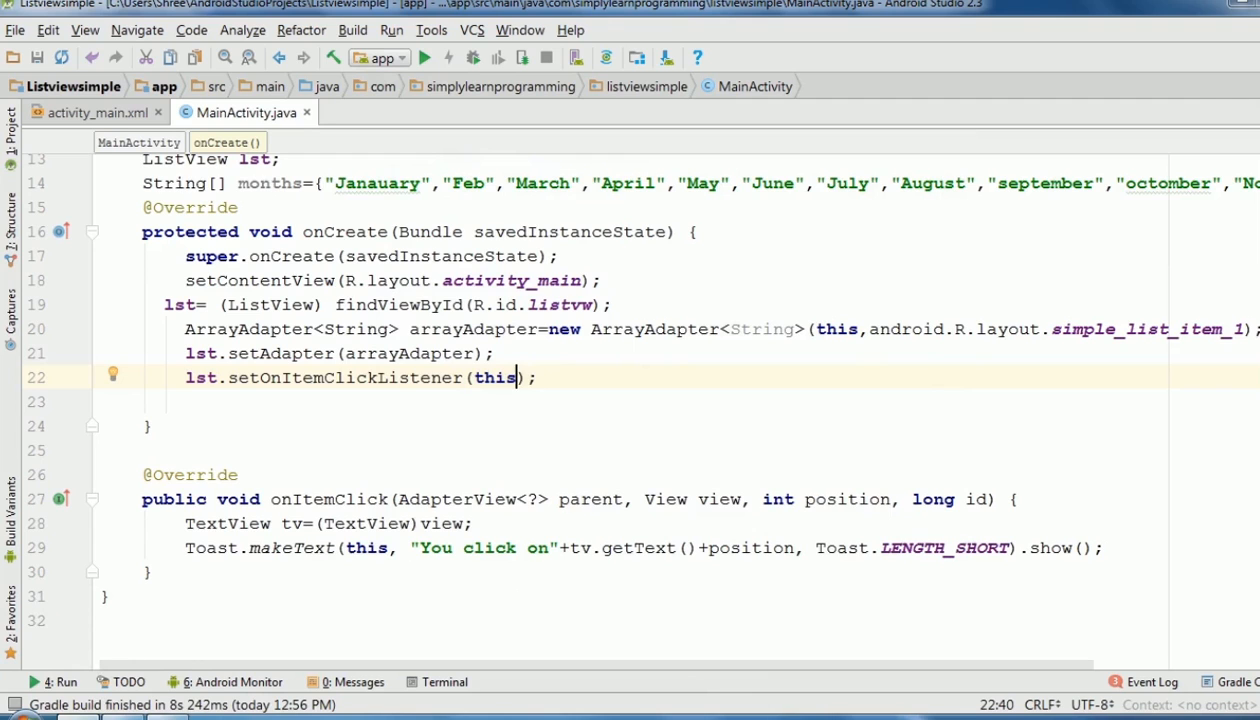
{"action": "left_click", "coordinate": [424, 56]}
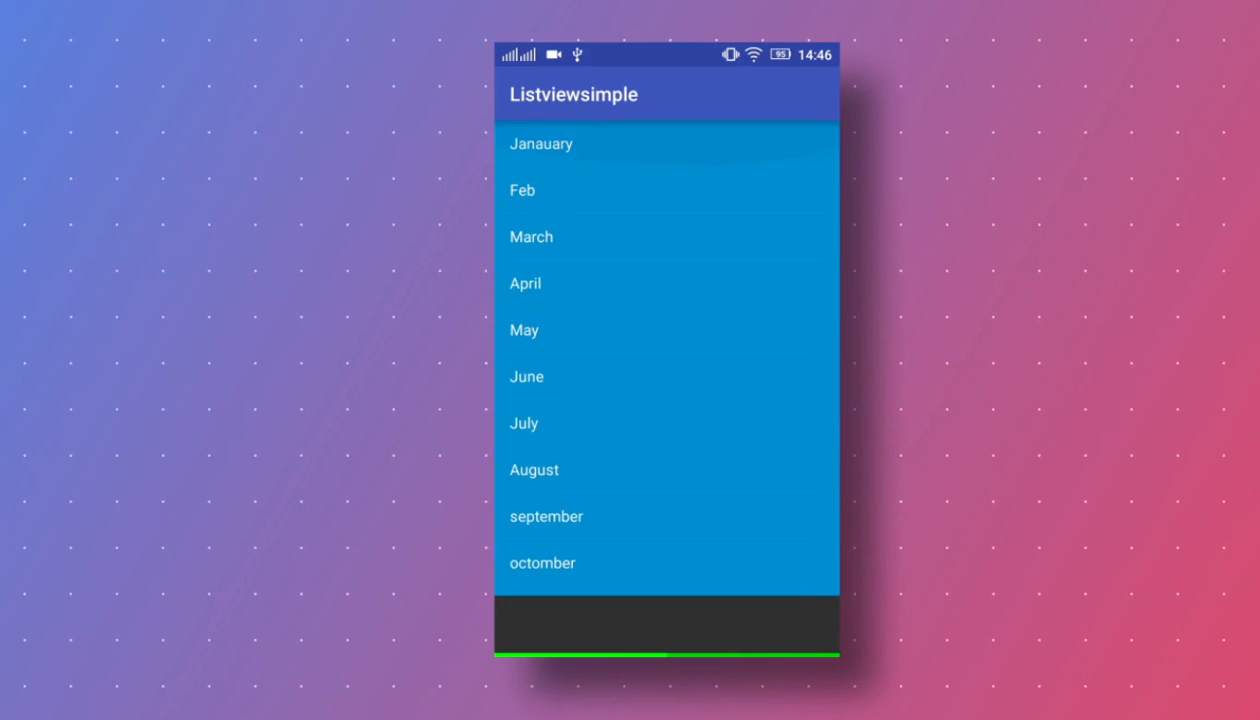
- Scroll the month list to the end and tap December to show its toast
{"action": "left_click", "coordinate": [540, 144]}
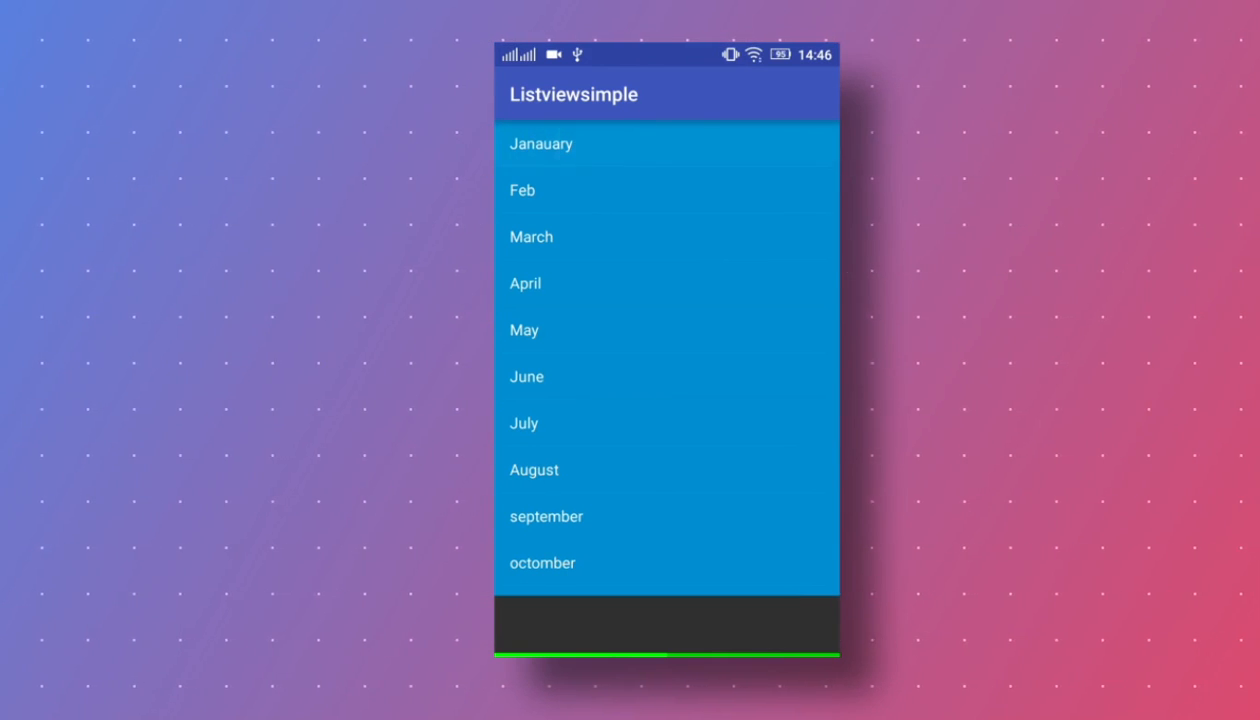
{"action": "left_click", "coordinate": [540, 144]}
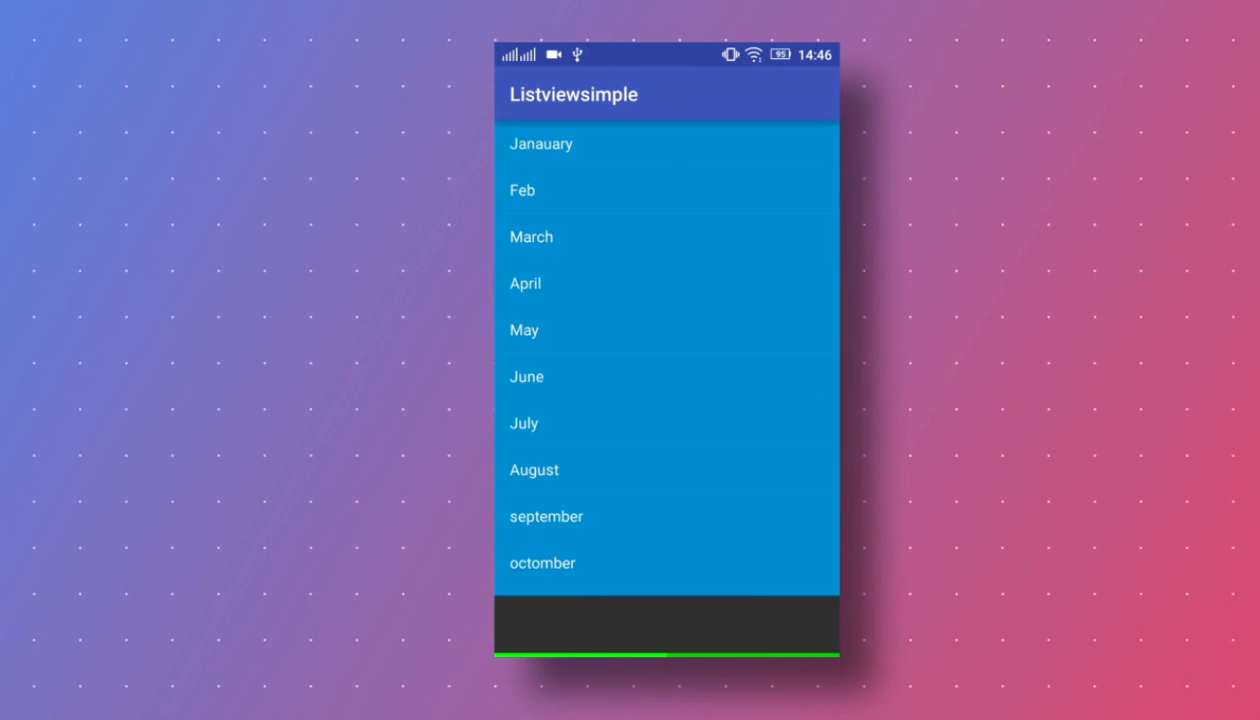
{"action": "left_click", "coordinate": [664, 190]}
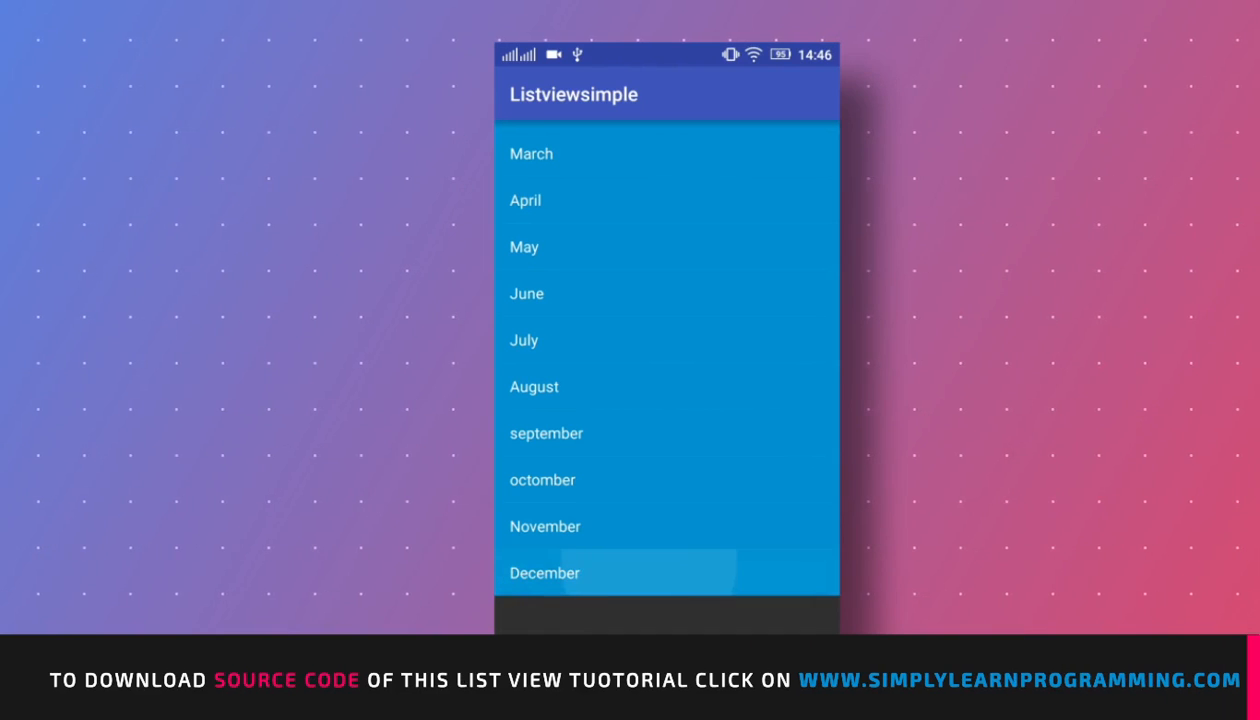
{"action": "left_click", "coordinate": [544, 572]}
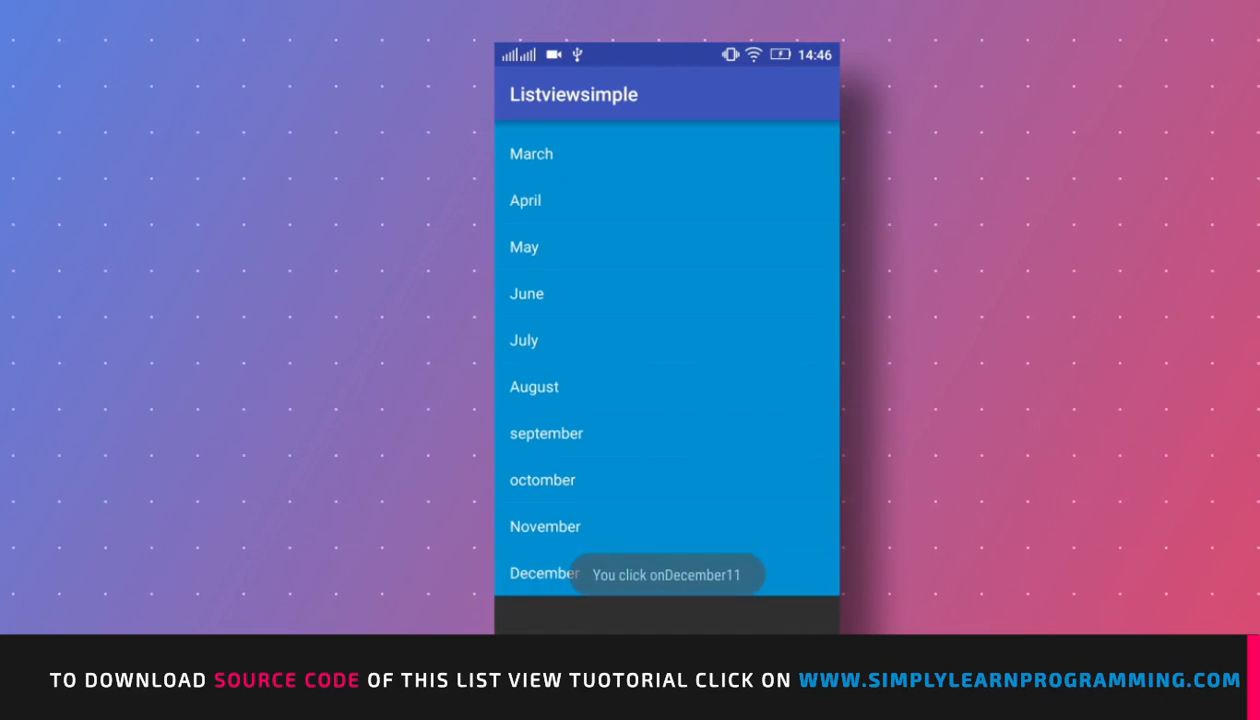